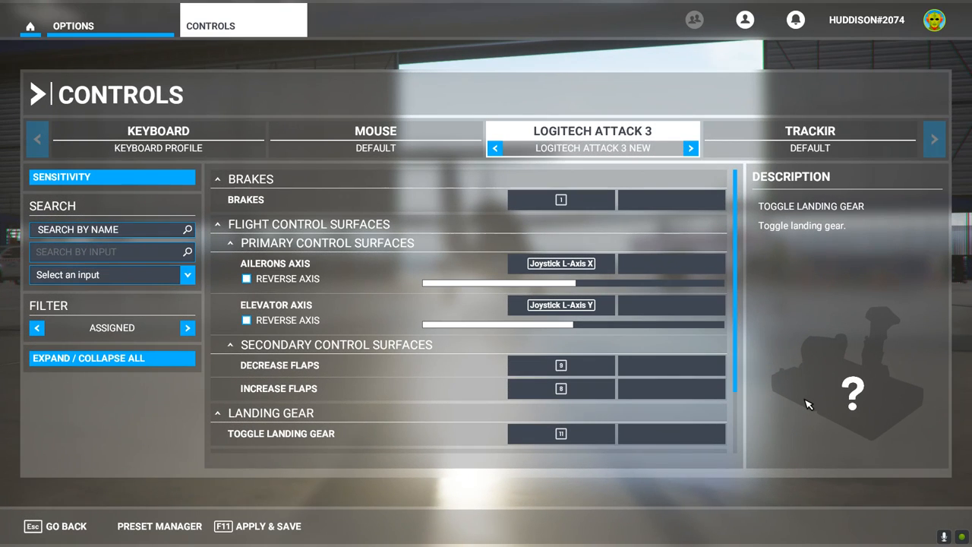
{"action": "mouse_move", "coordinate": [619, 484]}
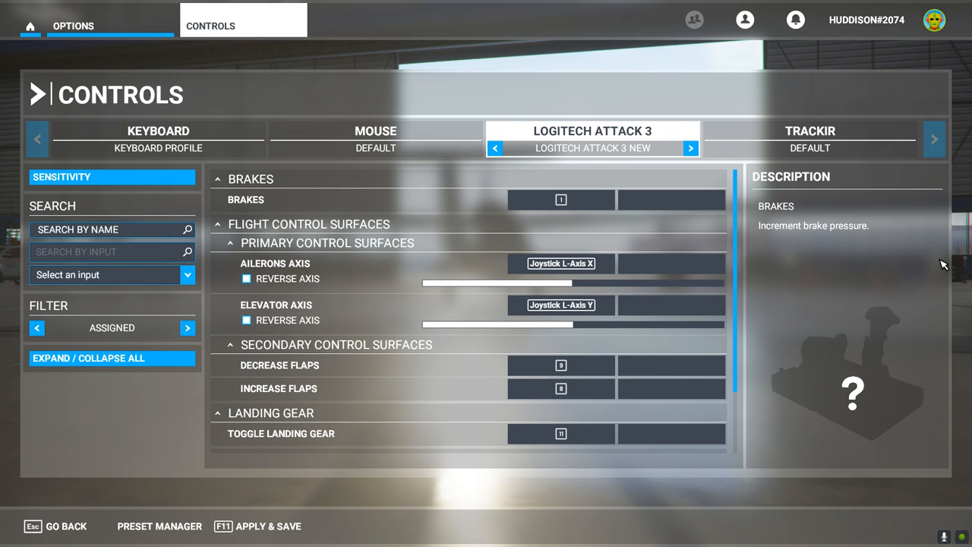
{"action": "mouse_move", "coordinate": [751, 342]}
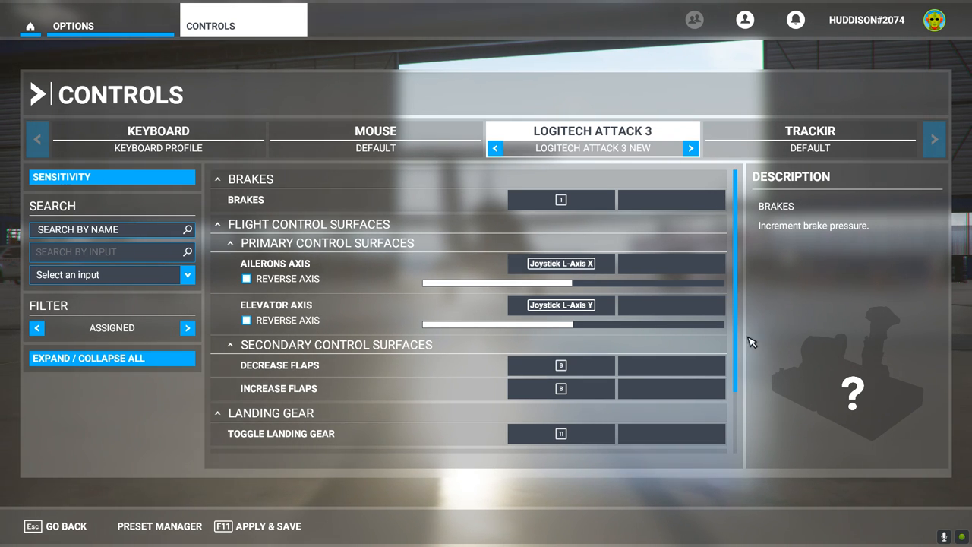
- Inspect the Decrease and Increase Flaps bindings, then open the axis Sensitivity settings
{"action": "left_click", "coordinate": [671, 365]}
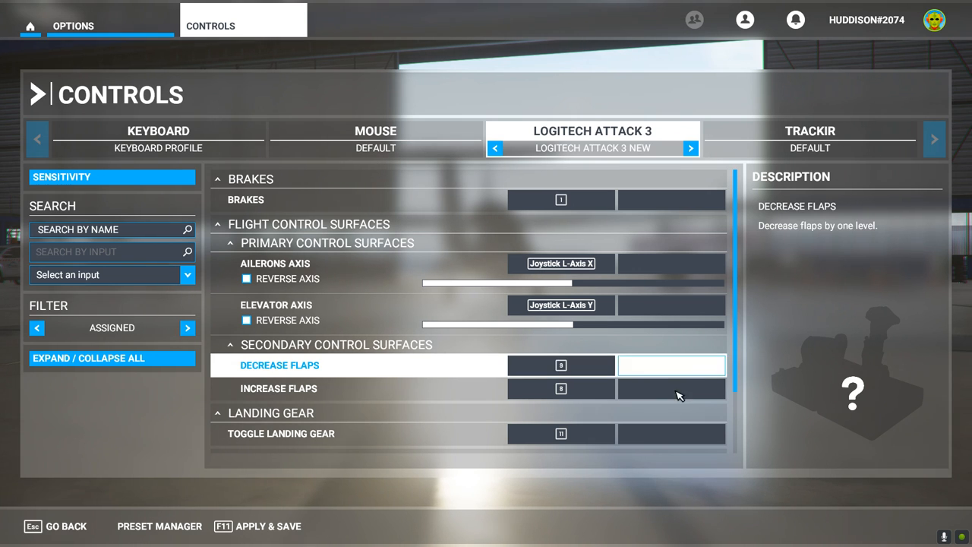
{"action": "left_click", "coordinate": [279, 388]}
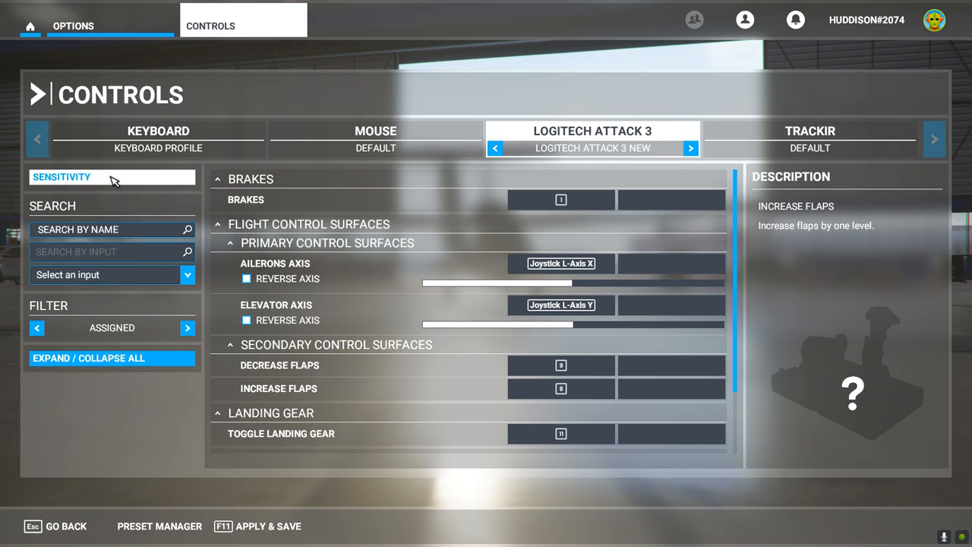
{"action": "left_click", "coordinate": [61, 176]}
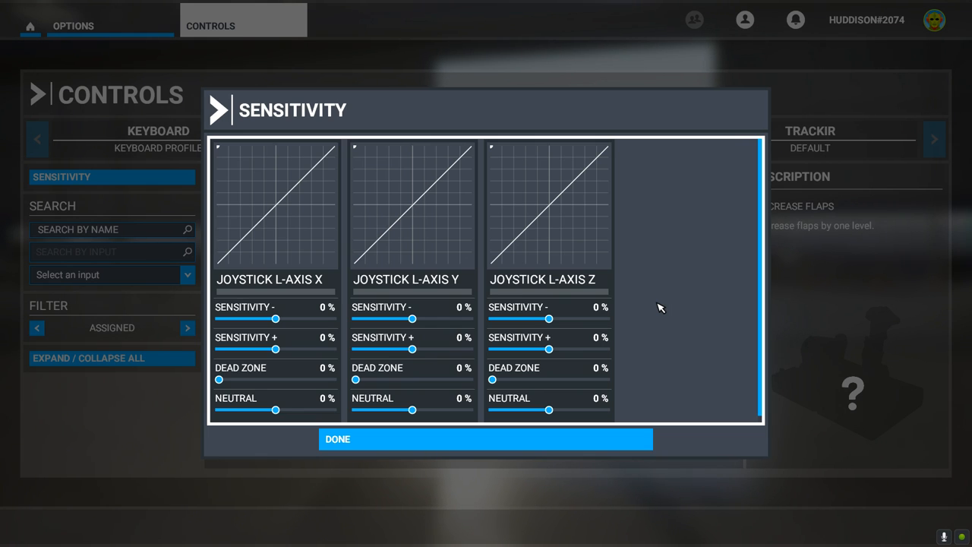
{"action": "mouse_move", "coordinate": [372, 288]}
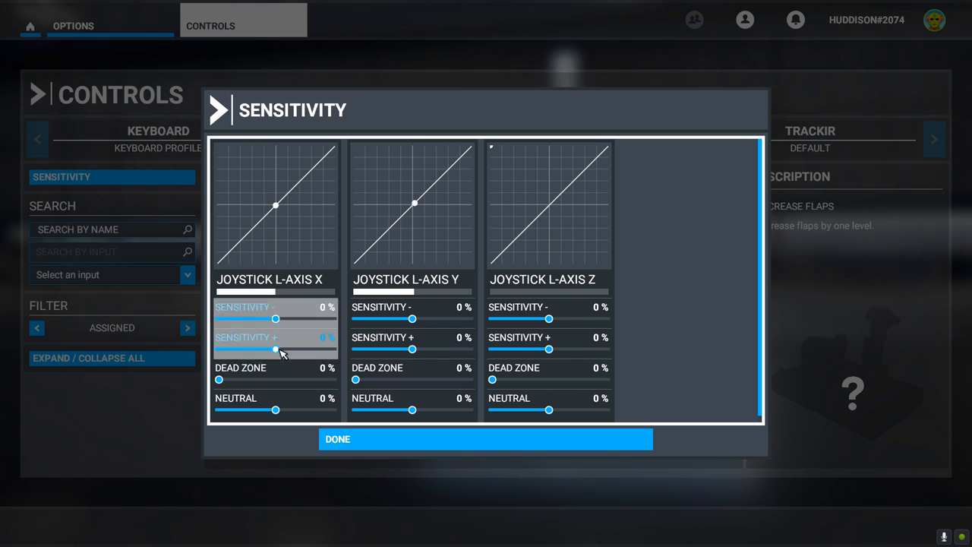
{"action": "mouse_move", "coordinate": [290, 318]}
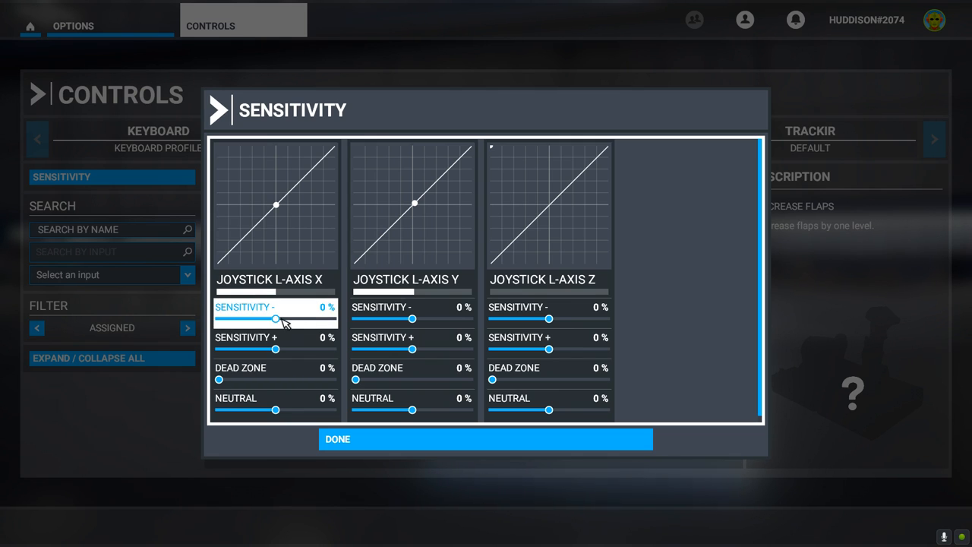
{"action": "left_click_drag", "start_coordinate": [275, 319], "coordinate": [270, 319]}
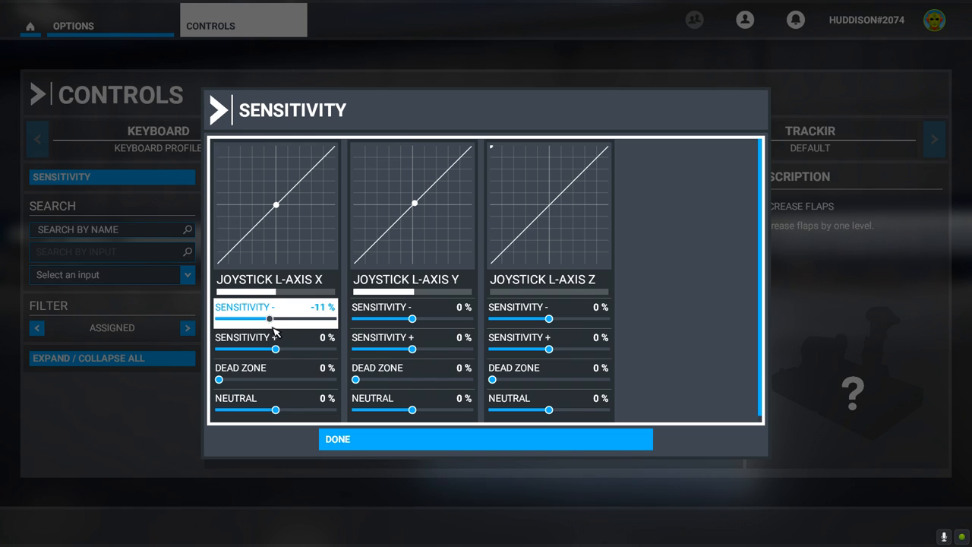
{"action": "left_click_drag", "start_coordinate": [269, 318], "coordinate": [248, 318]}
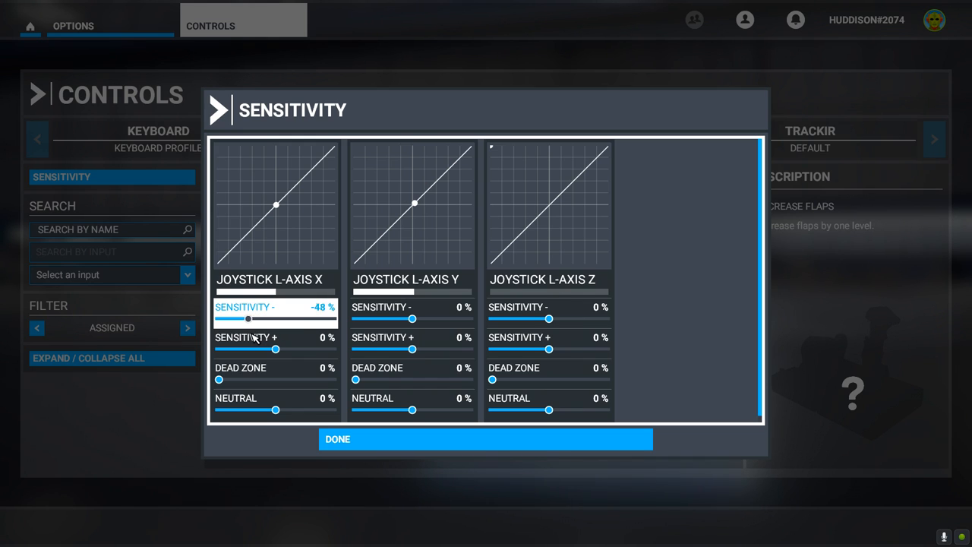
{"action": "left_click_drag", "start_coordinate": [249, 319], "coordinate": [244, 318]}
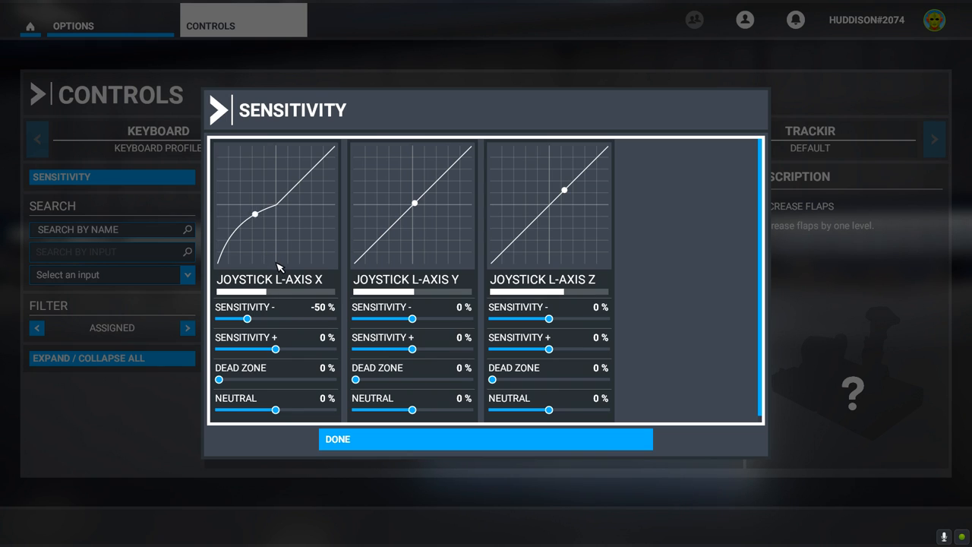
{"action": "left_click", "coordinate": [275, 349]}
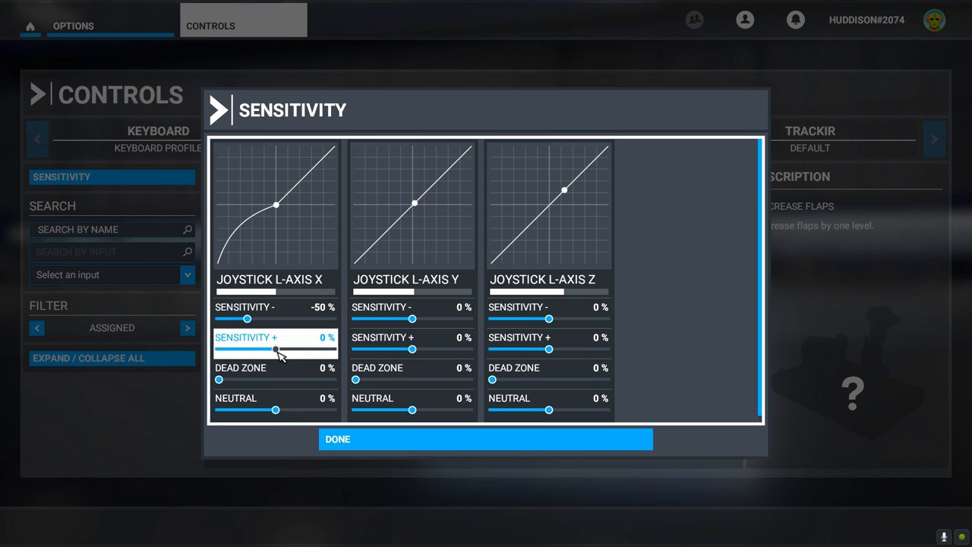
{"action": "left_click_drag", "start_coordinate": [275, 350], "coordinate": [262, 349]}
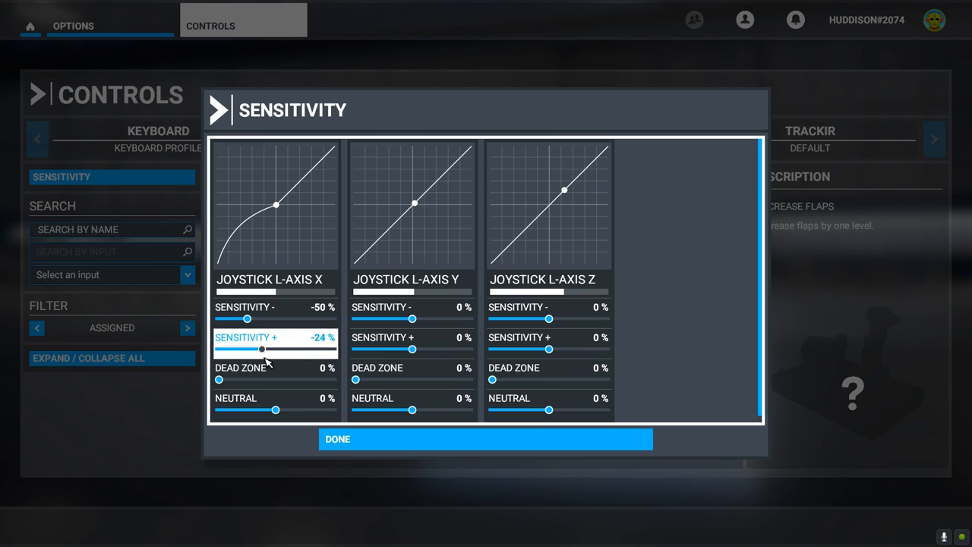
{"action": "left_click_drag", "start_coordinate": [262, 348], "coordinate": [247, 348]}
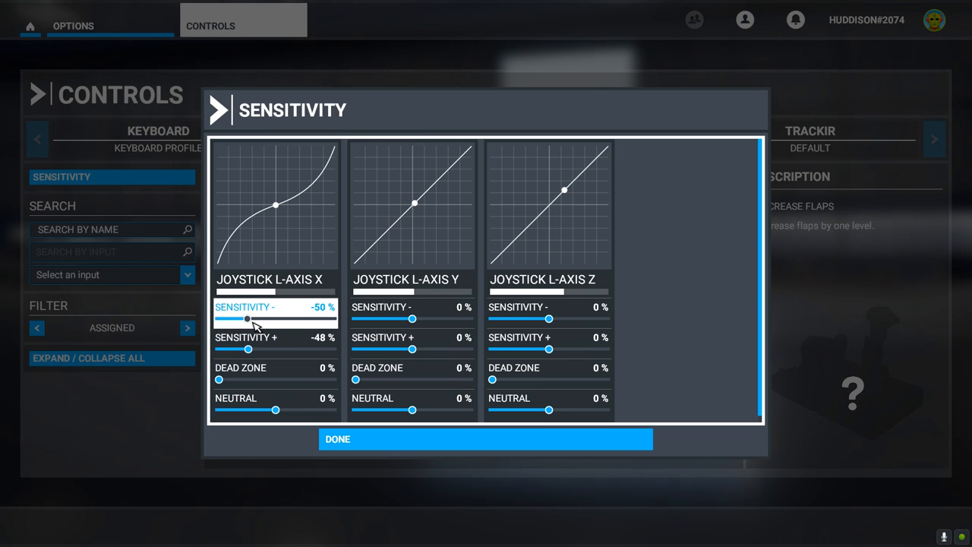
{"action": "left_click_drag", "start_coordinate": [248, 319], "coordinate": [266, 319]}
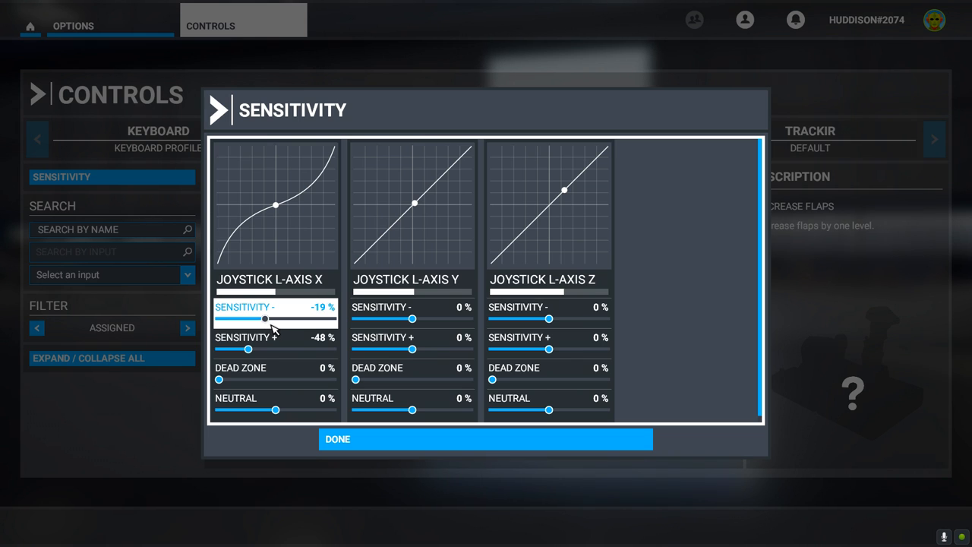
{"action": "left_click_drag", "start_coordinate": [266, 319], "coordinate": [273, 318]}
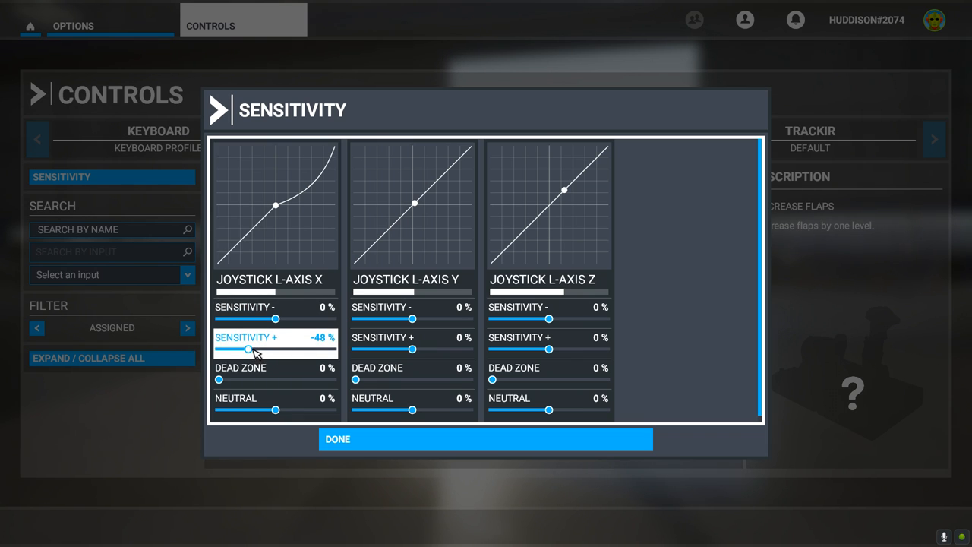
{"action": "left_click_drag", "start_coordinate": [247, 350], "coordinate": [262, 350]}
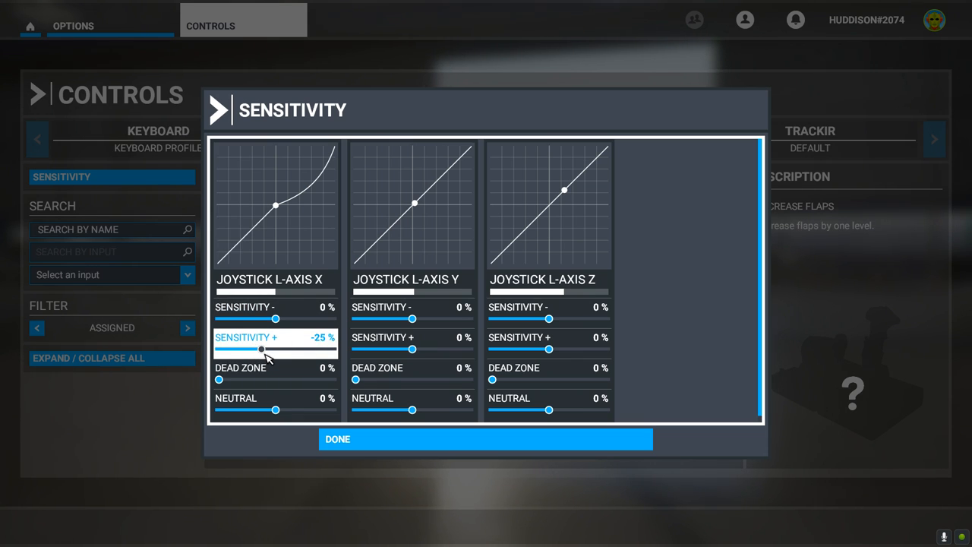
{"action": "left_click_drag", "start_coordinate": [261, 349], "coordinate": [267, 349]}
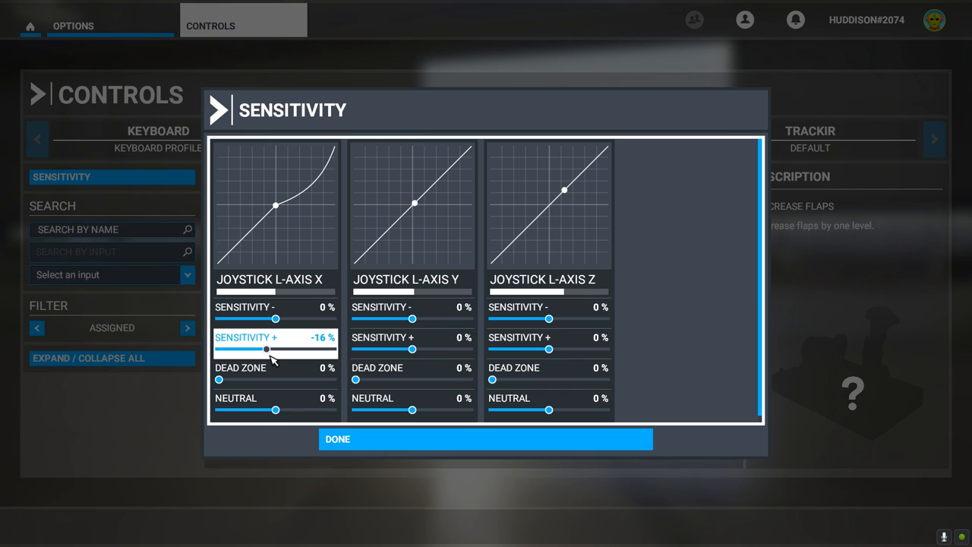
{"action": "left_click_drag", "start_coordinate": [265, 349], "coordinate": [269, 348]}
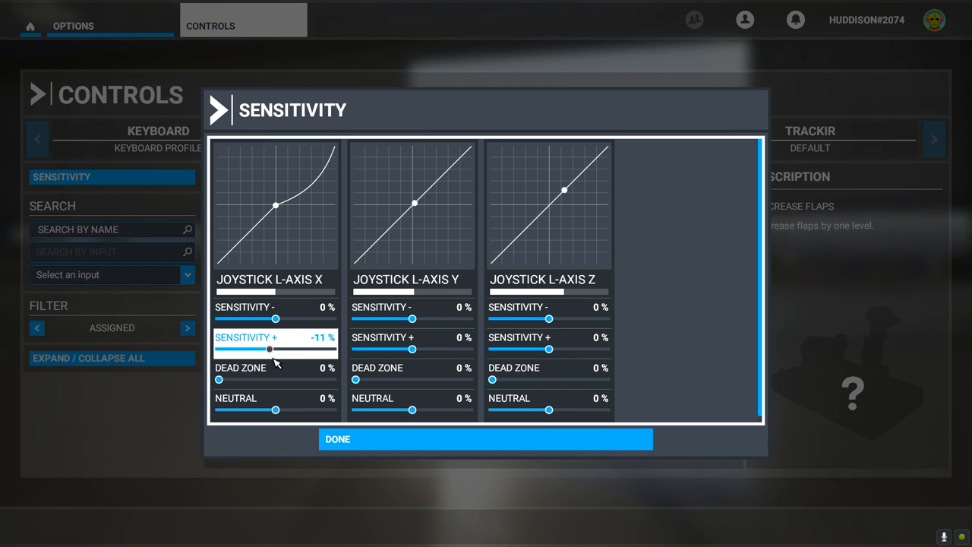
{"action": "left_click_drag", "start_coordinate": [270, 349], "coordinate": [272, 348]}
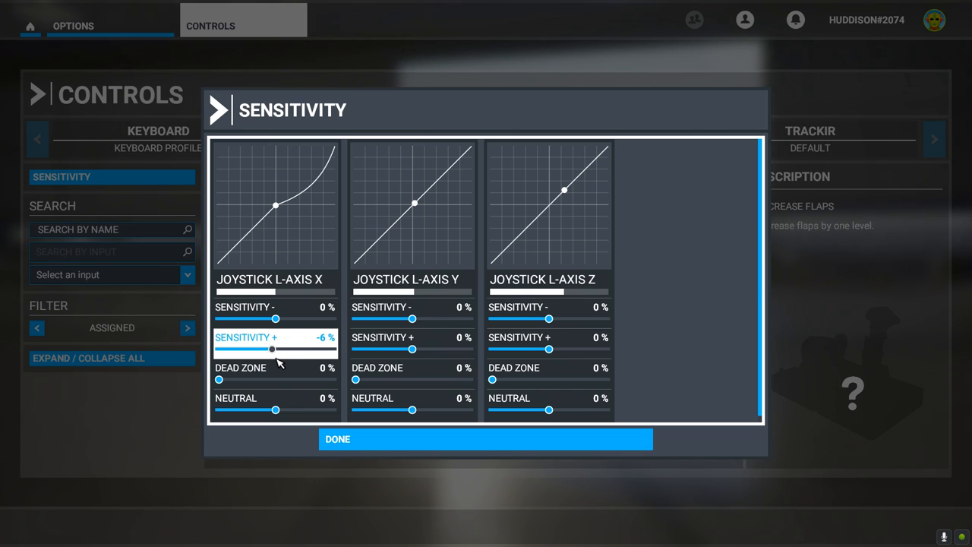
{"action": "left_click_drag", "start_coordinate": [272, 348], "coordinate": [267, 349]}
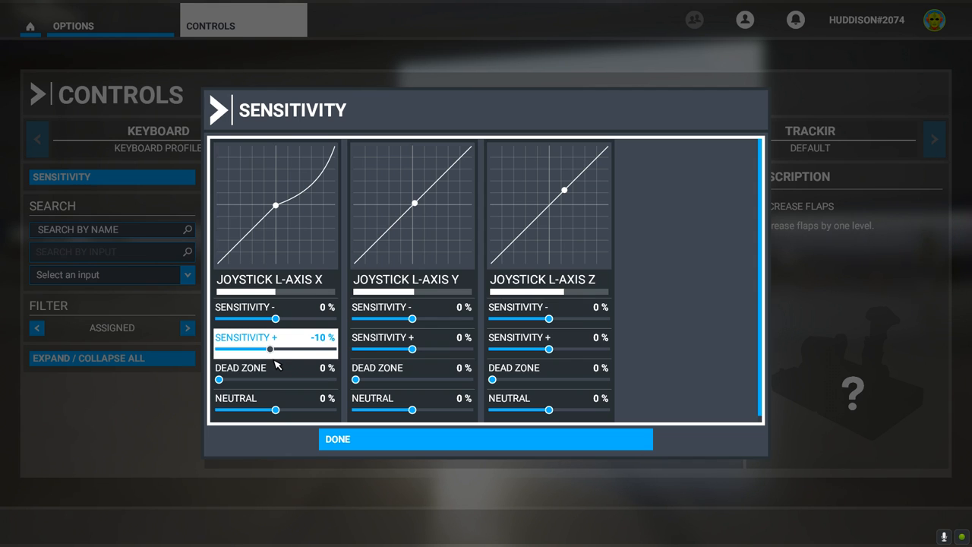
{"action": "left_click_drag", "start_coordinate": [269, 349], "coordinate": [277, 349]}
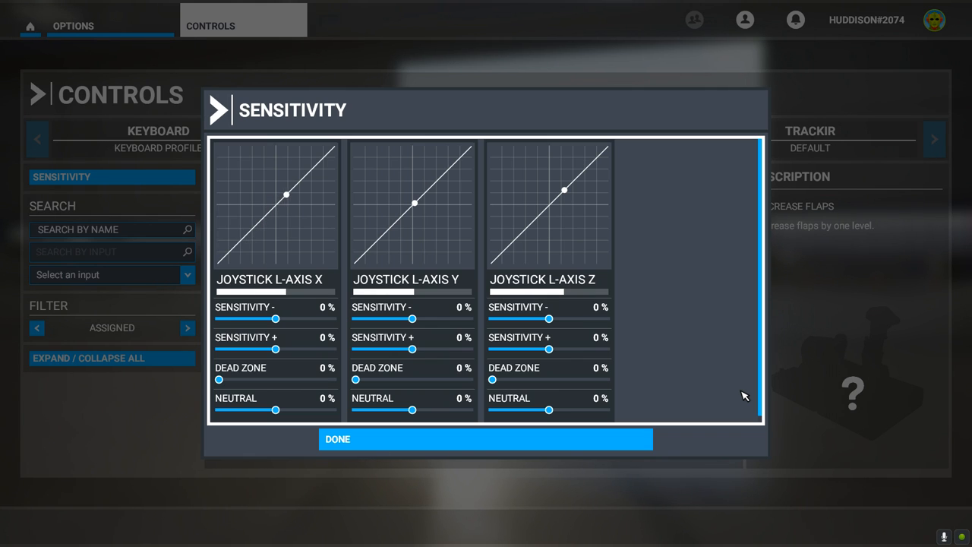
{"action": "left_click_drag", "start_coordinate": [286, 193], "coordinate": [249, 231]}
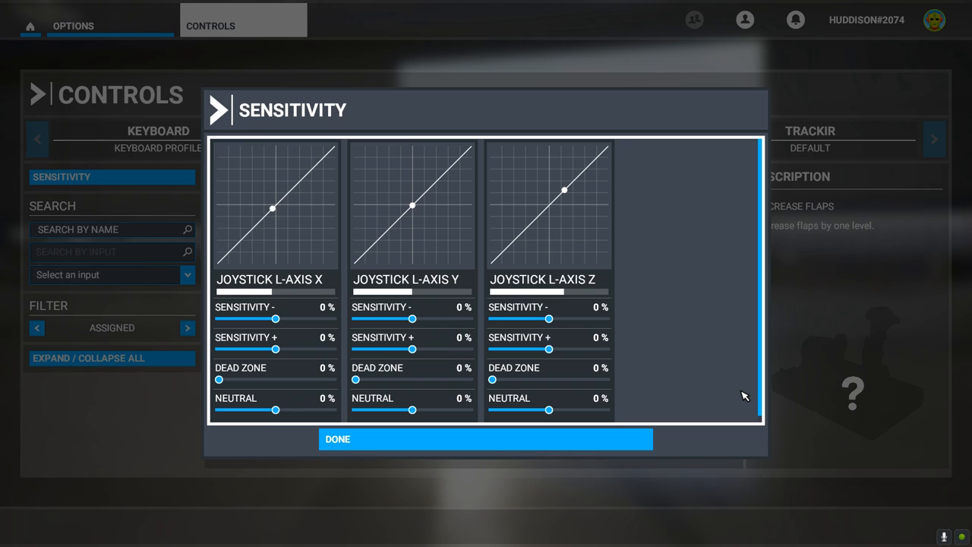
{"action": "left_click_drag", "start_coordinate": [272, 207], "coordinate": [316, 165]}
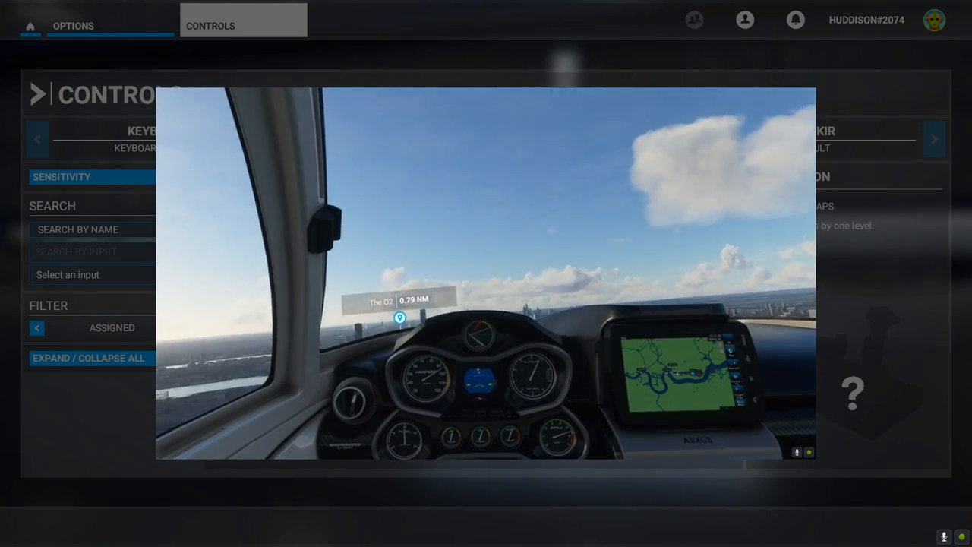
- Raise JOYSTICK L-AXIS X negative sensitivity to about 33%, then bring it back down
{"action": "left_click", "coordinate": [61, 177]}
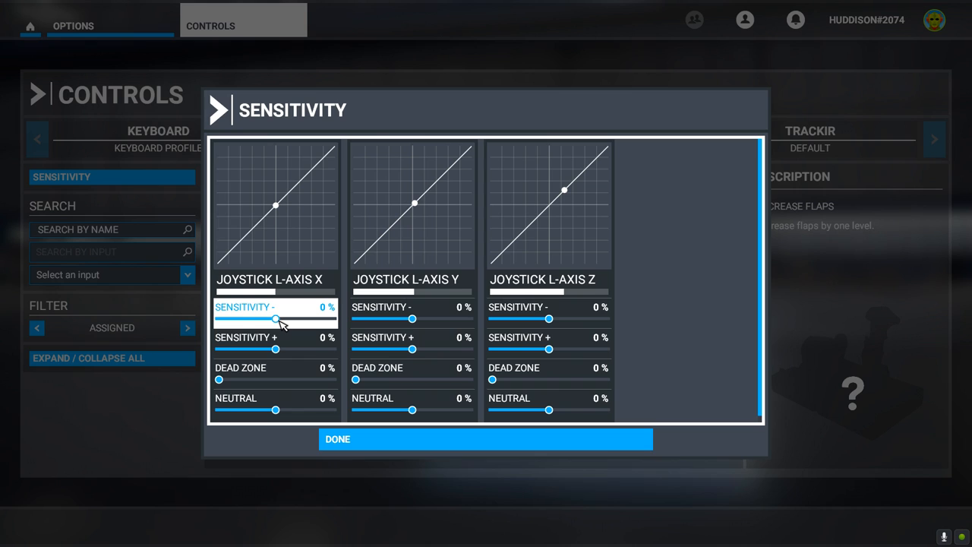
{"action": "left_click_drag", "start_coordinate": [276, 319], "coordinate": [281, 319]}
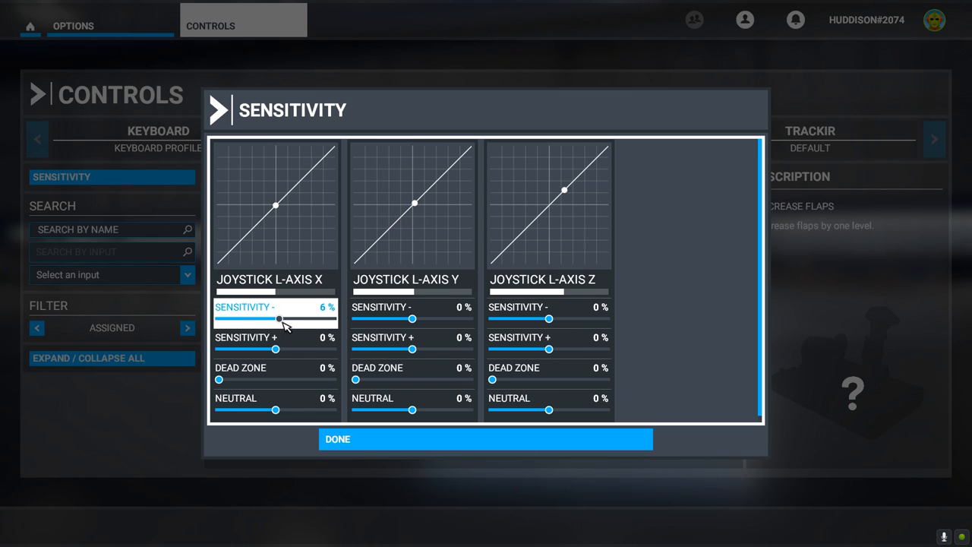
{"action": "left_click_drag", "start_coordinate": [279, 319], "coordinate": [291, 319]}
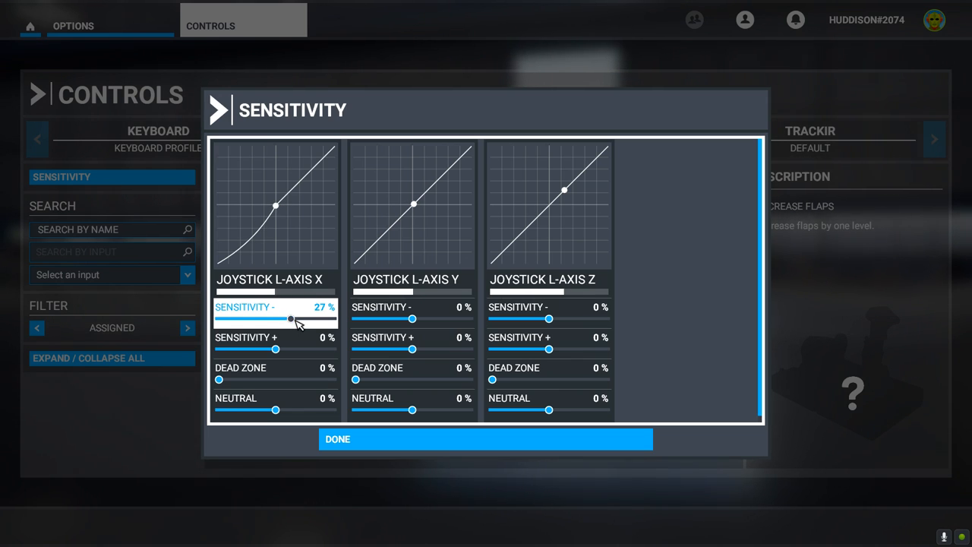
{"action": "left_click_drag", "start_coordinate": [288, 318], "coordinate": [295, 318]}
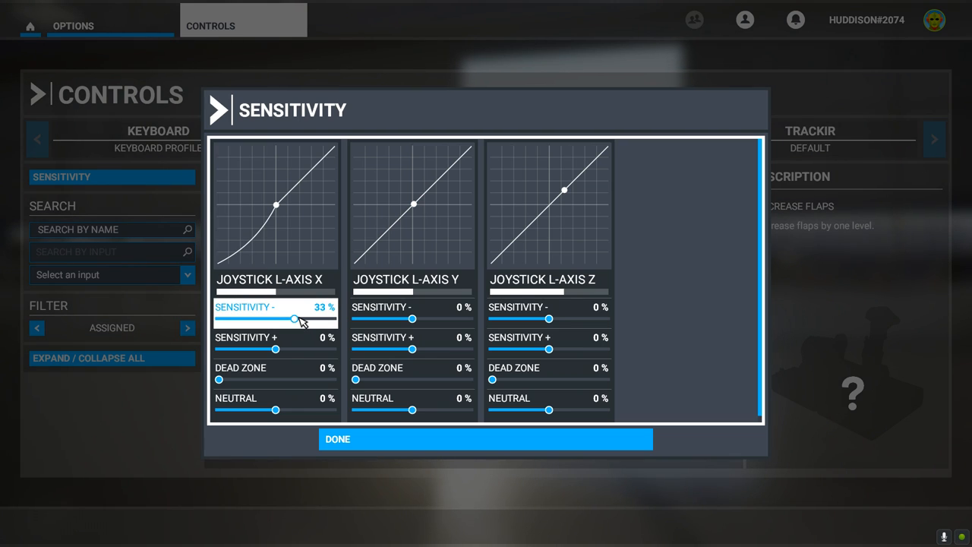
{"action": "left_click_drag", "start_coordinate": [295, 319], "coordinate": [286, 318]}
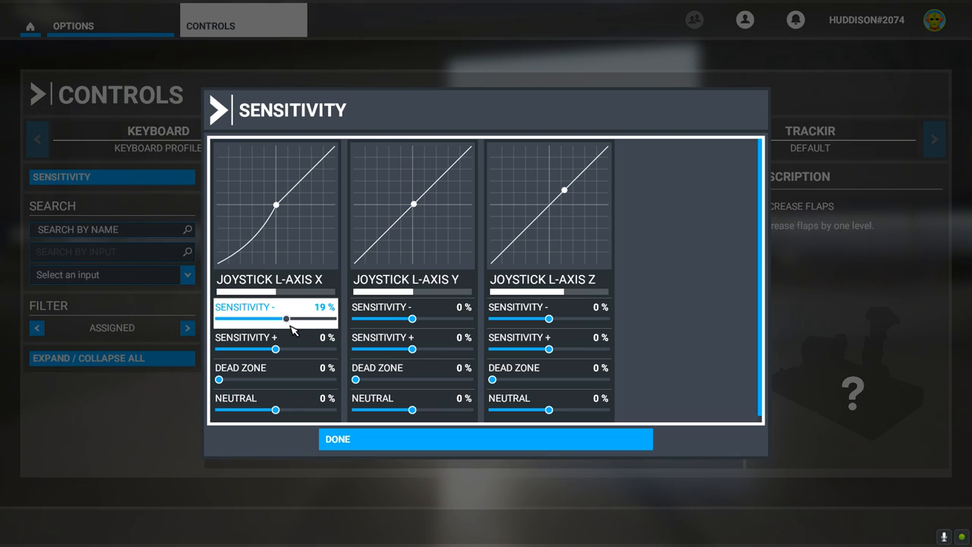
{"action": "left_click_drag", "start_coordinate": [286, 318], "coordinate": [278, 318]}
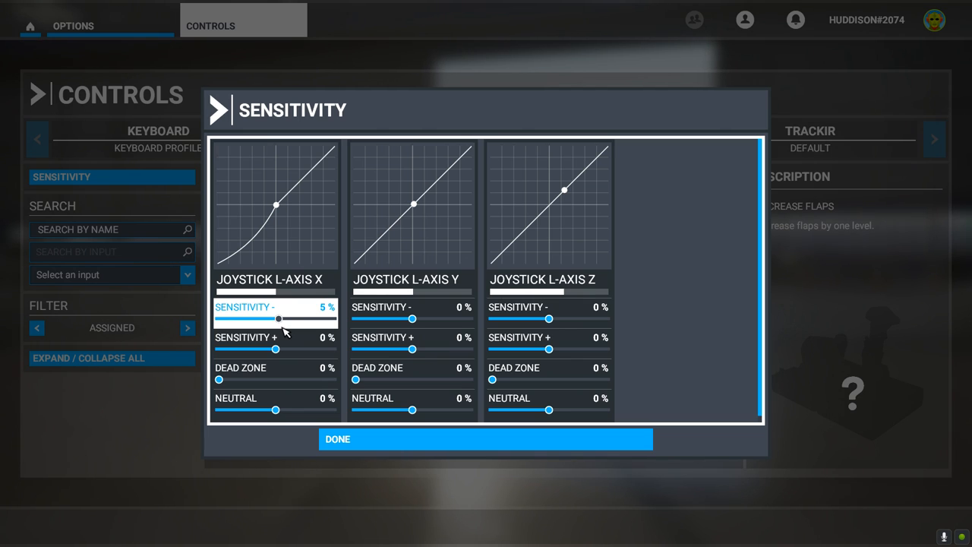
- Lower JOYSTICK L-AXIS X negative sensitivity below zero, through -41%, to -50%
{"action": "left_click_drag", "start_coordinate": [278, 318], "coordinate": [270, 318]}
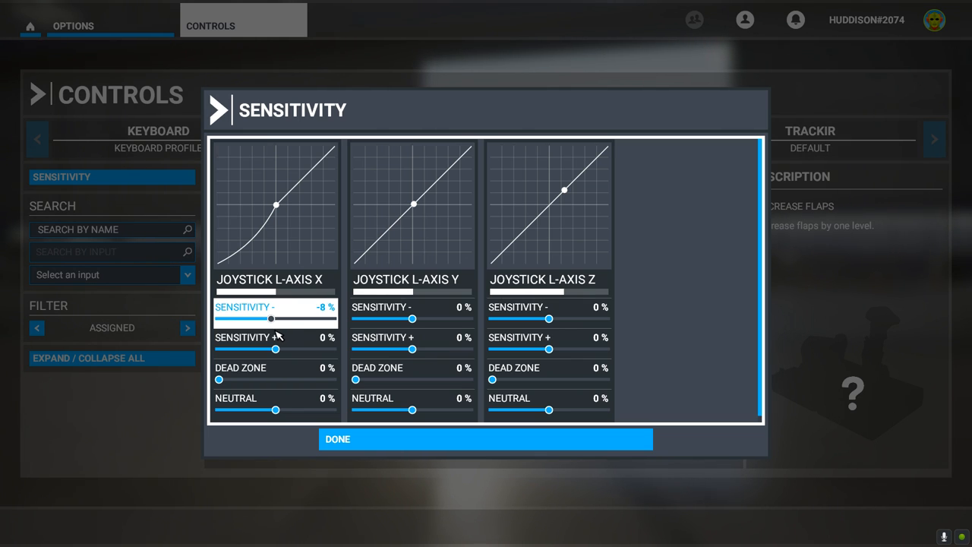
{"action": "left_click_drag", "start_coordinate": [271, 319], "coordinate": [266, 319]}
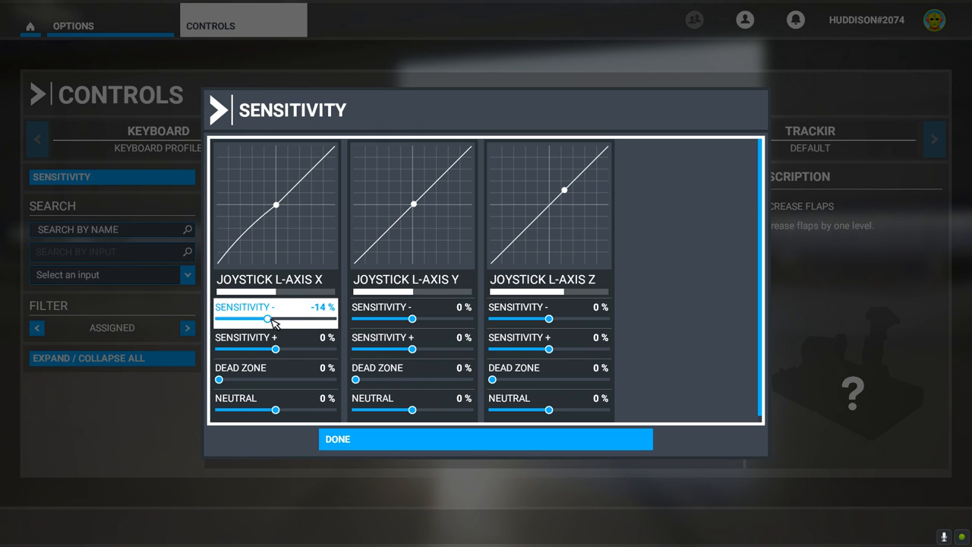
{"action": "left_click_drag", "start_coordinate": [267, 319], "coordinate": [266, 319]}
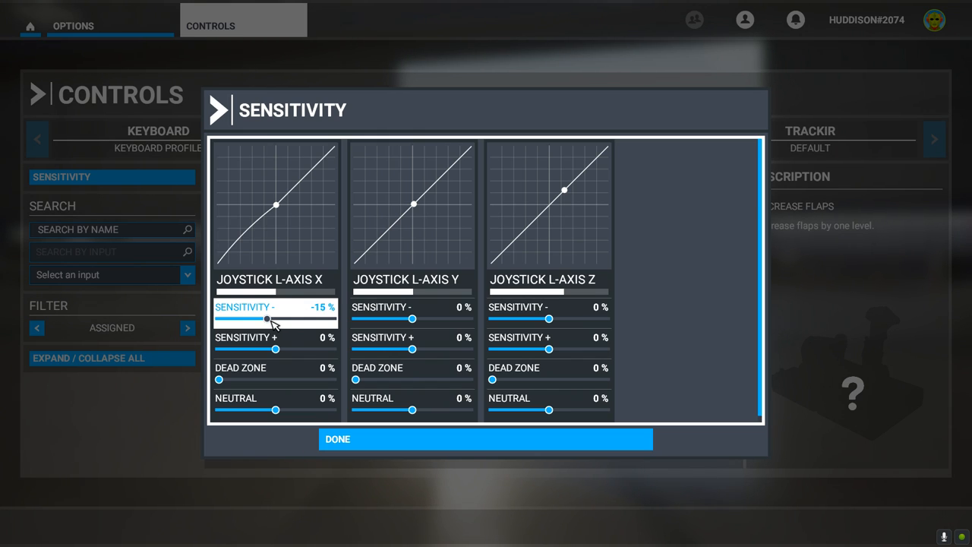
{"action": "left_click_drag", "start_coordinate": [266, 318], "coordinate": [253, 318]}
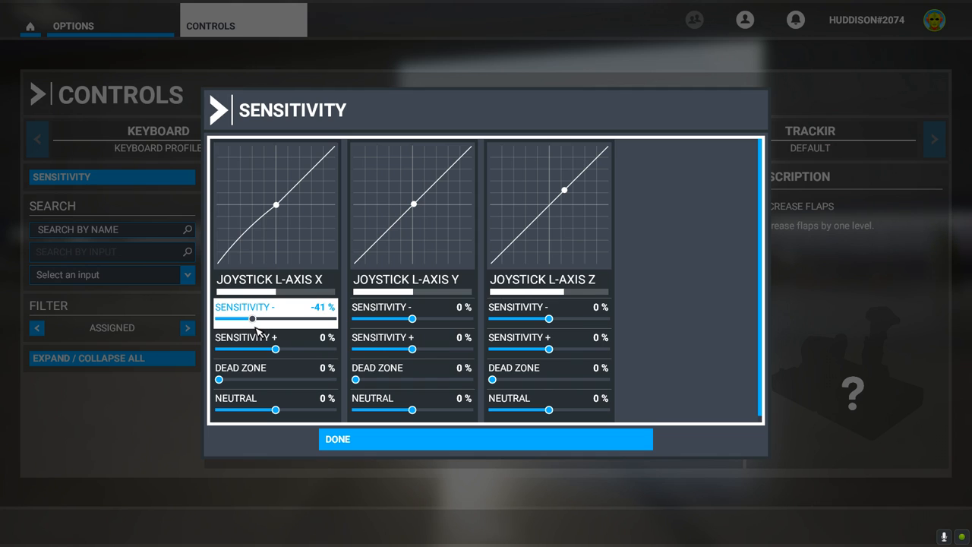
{"action": "left_click_drag", "start_coordinate": [252, 318], "coordinate": [249, 318]}
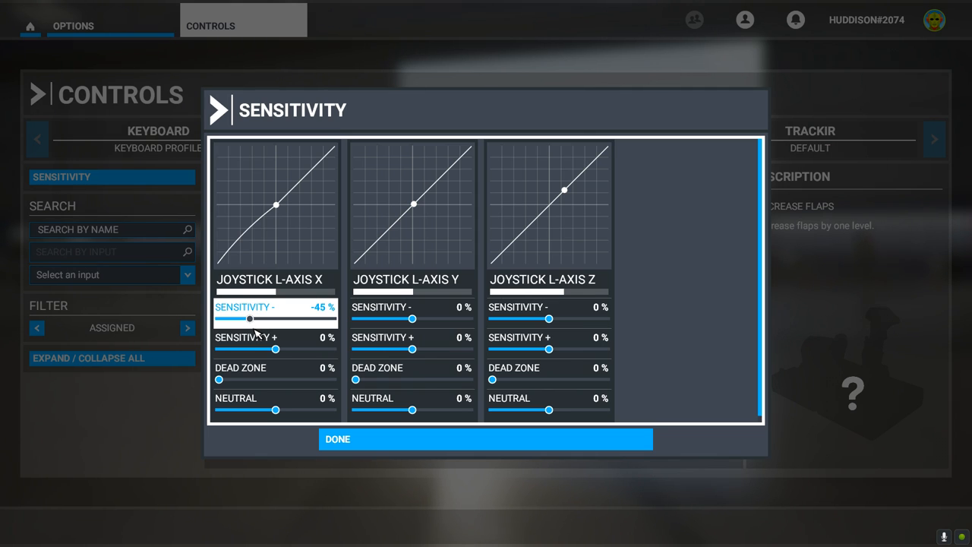
{"action": "left_click_drag", "start_coordinate": [249, 318], "coordinate": [245, 318]}
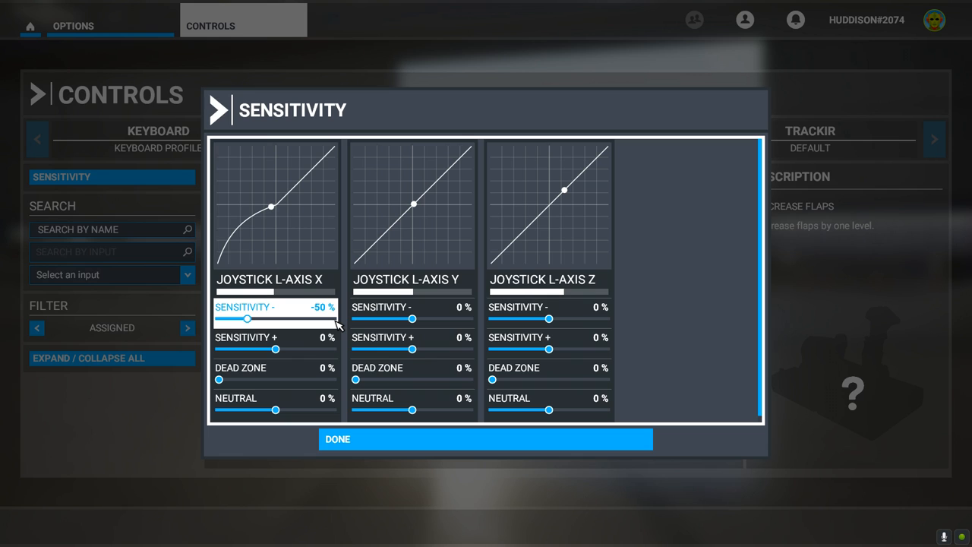
{"action": "left_click_drag", "start_coordinate": [271, 205], "coordinate": [257, 212]}
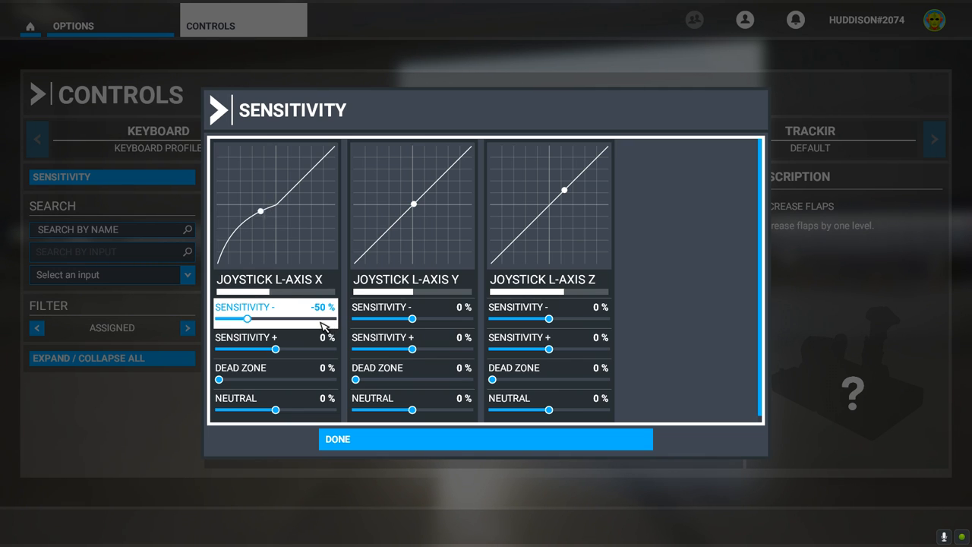
{"action": "left_click", "coordinate": [275, 349]}
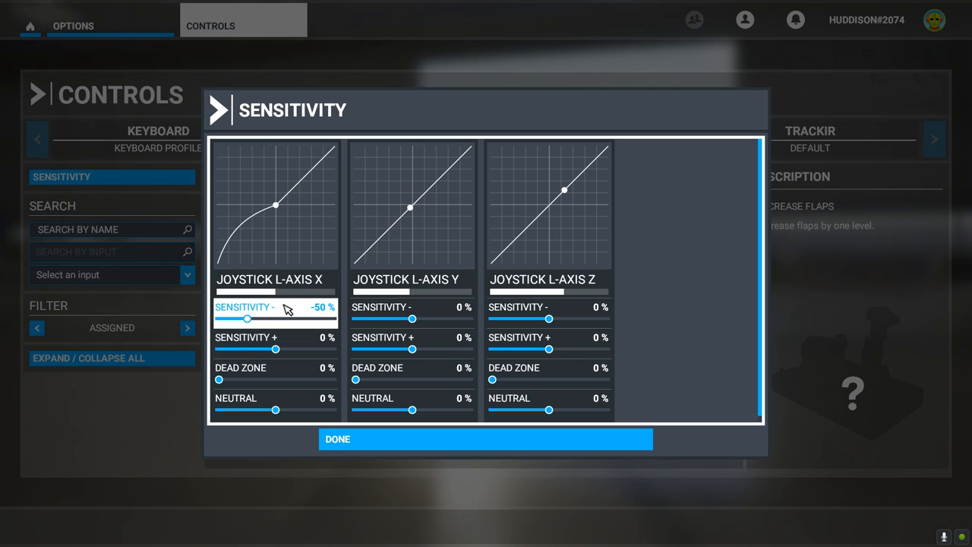
{"action": "mouse_move", "coordinate": [337, 312]}
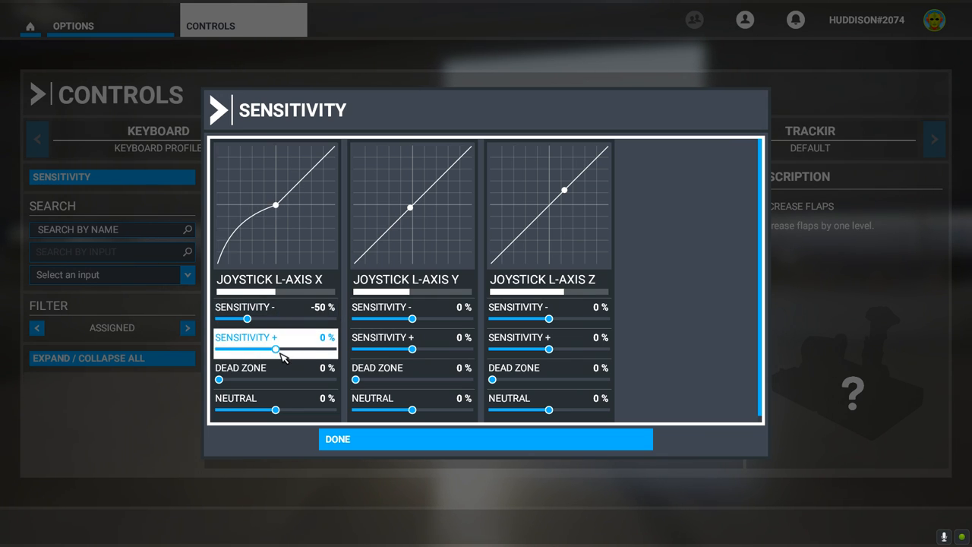
- Lower JOYSTICK L-AXIS X 'Sensitivity +' from 0% to -50%
{"action": "left_click_drag", "start_coordinate": [276, 349], "coordinate": [258, 349]}
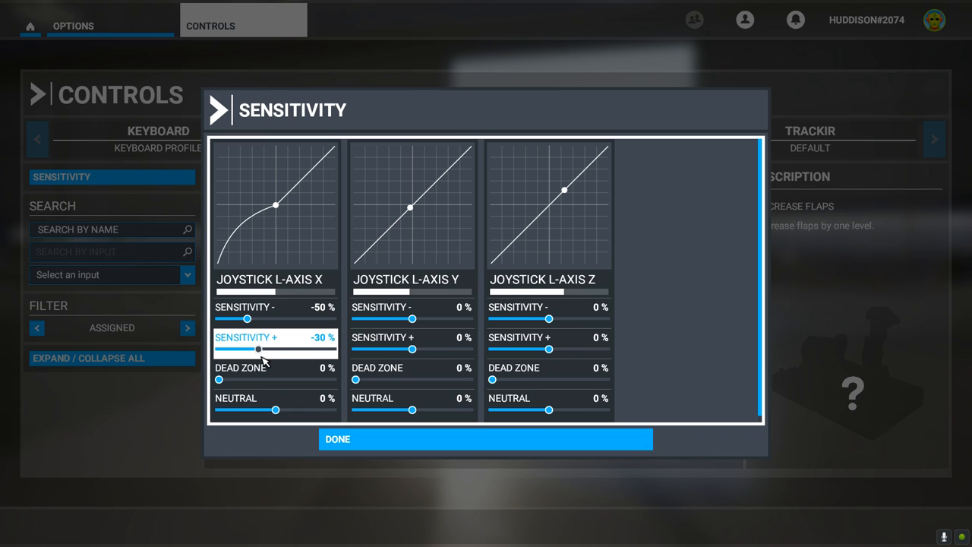
{"action": "left_click_drag", "start_coordinate": [258, 348], "coordinate": [248, 349]}
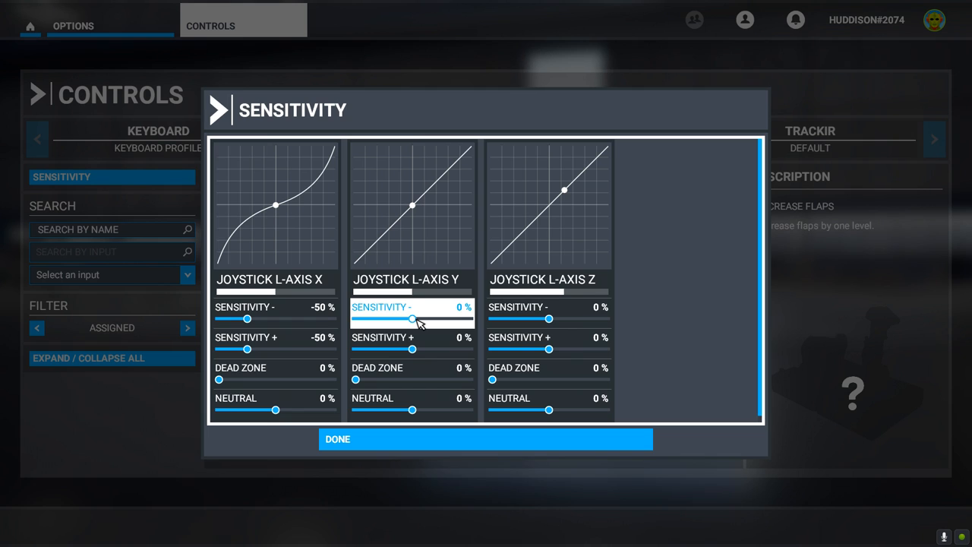
- Lower JOYSTICK L-AXIS Y 'Sensitivity -' in stages through -40% to -60%
{"action": "left_click_drag", "start_coordinate": [412, 318], "coordinate": [394, 318]}
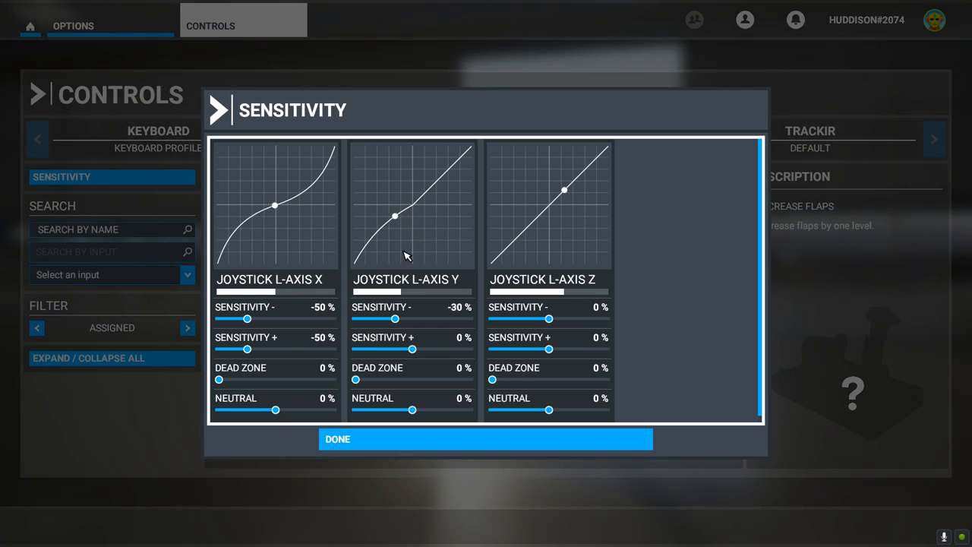
{"action": "left_click", "coordinate": [412, 337]}
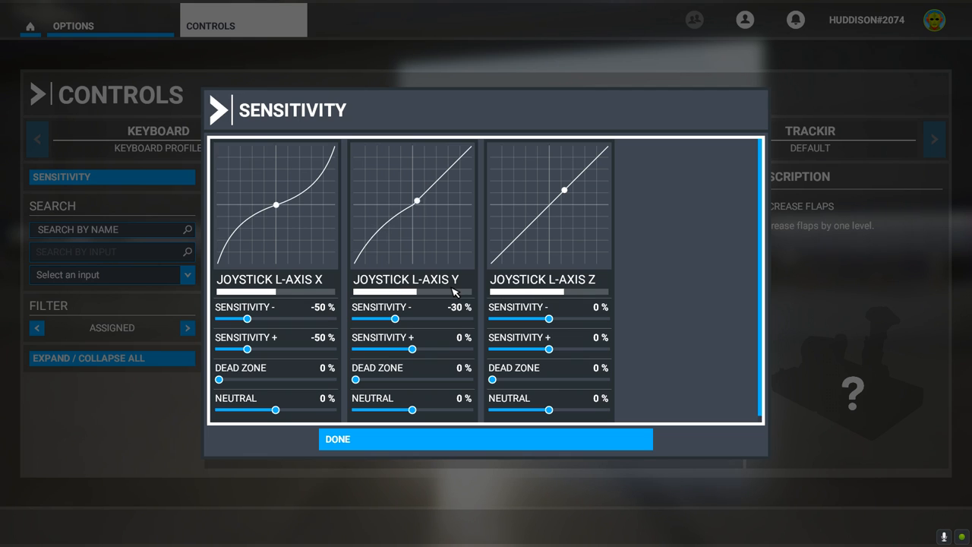
{"action": "mouse_move", "coordinate": [444, 304]}
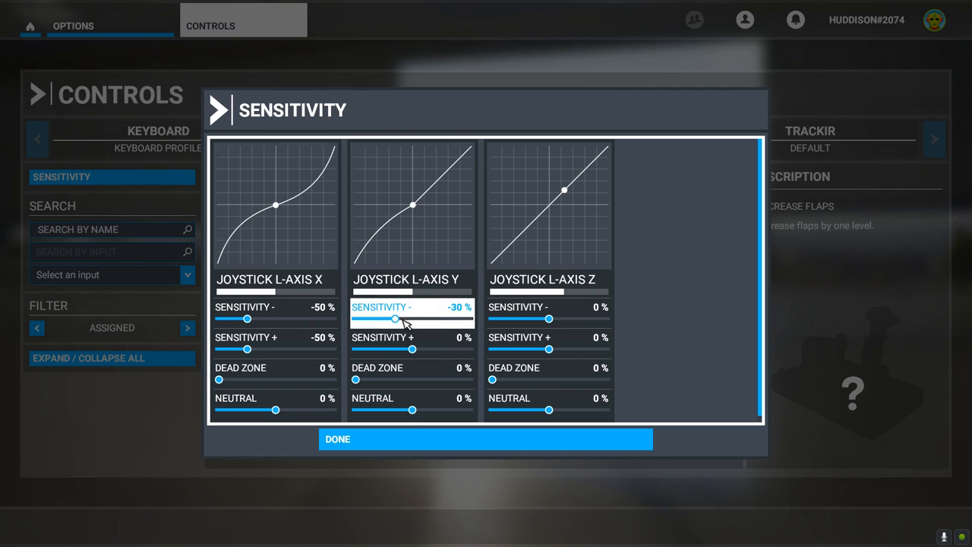
{"action": "left_click_drag", "start_coordinate": [395, 318], "coordinate": [389, 318]}
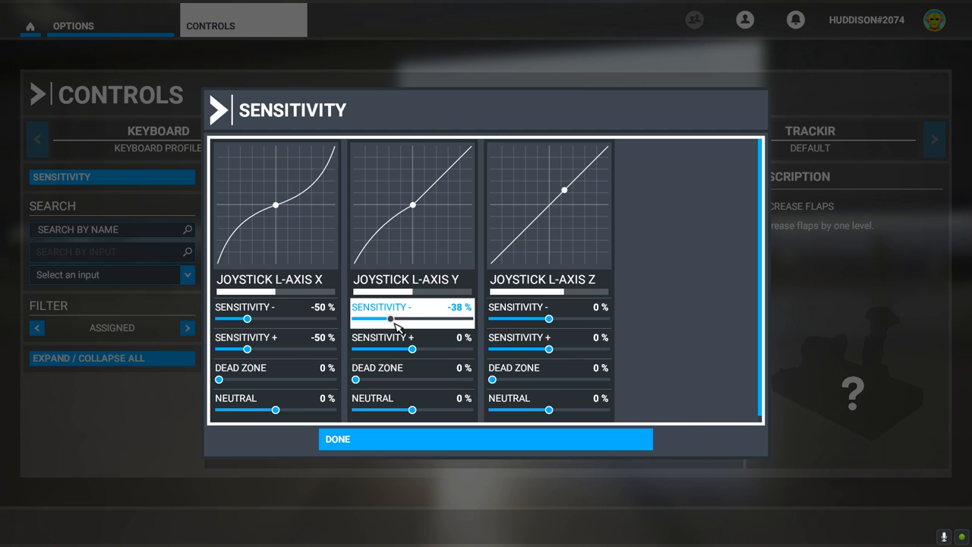
{"action": "left_click_drag", "start_coordinate": [389, 318], "coordinate": [393, 322]}
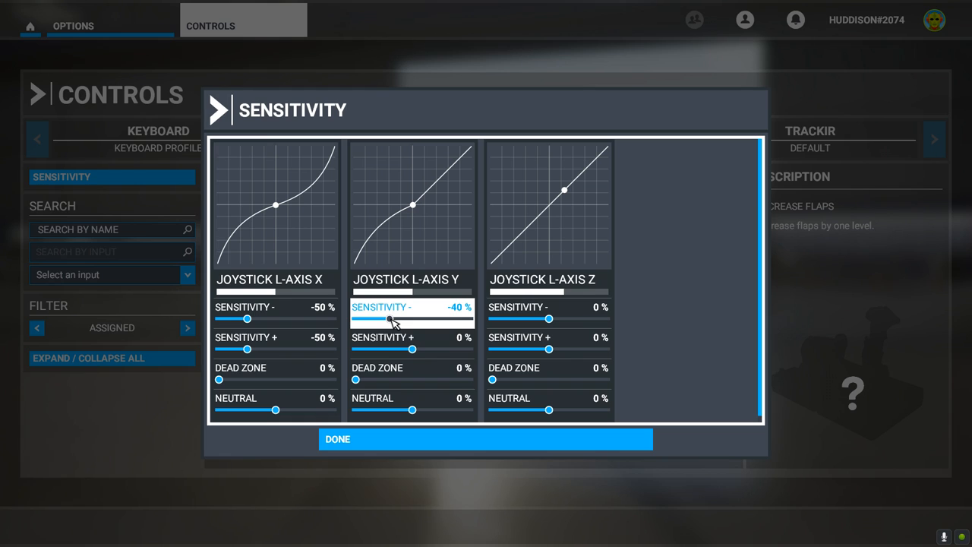
{"action": "left_click_drag", "start_coordinate": [391, 318], "coordinate": [382, 318]}
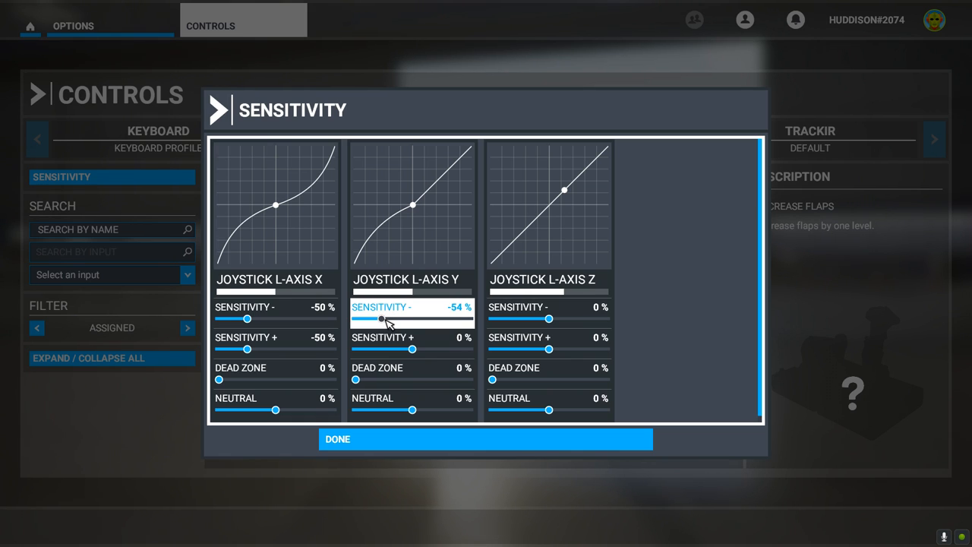
{"action": "left_click_drag", "start_coordinate": [383, 319], "coordinate": [379, 318]}
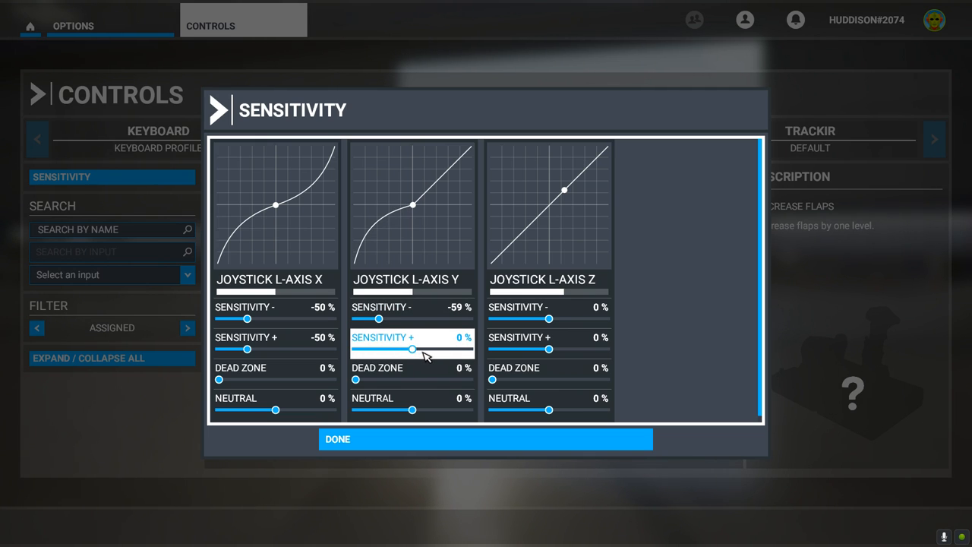
{"action": "mouse_move", "coordinate": [390, 349]}
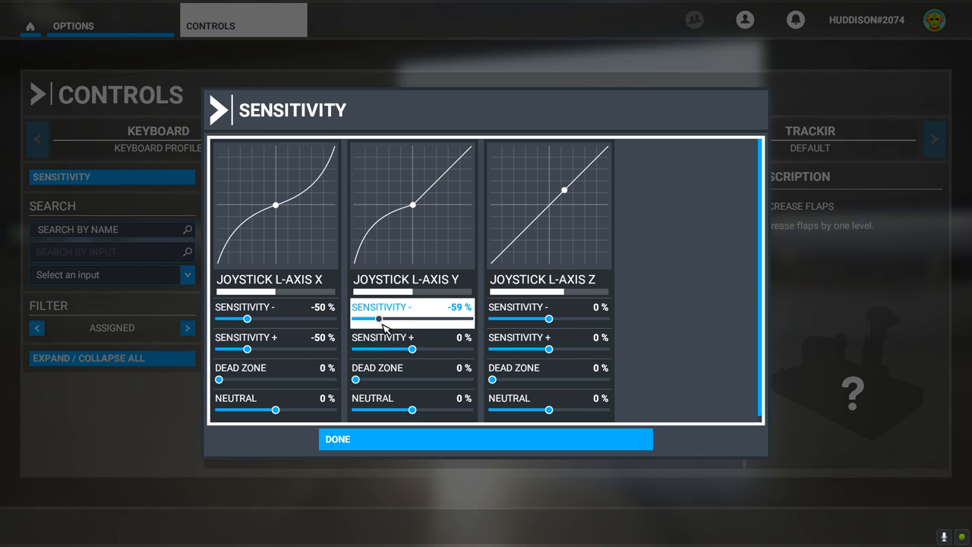
{"action": "left_click_drag", "start_coordinate": [380, 318], "coordinate": [376, 318]}
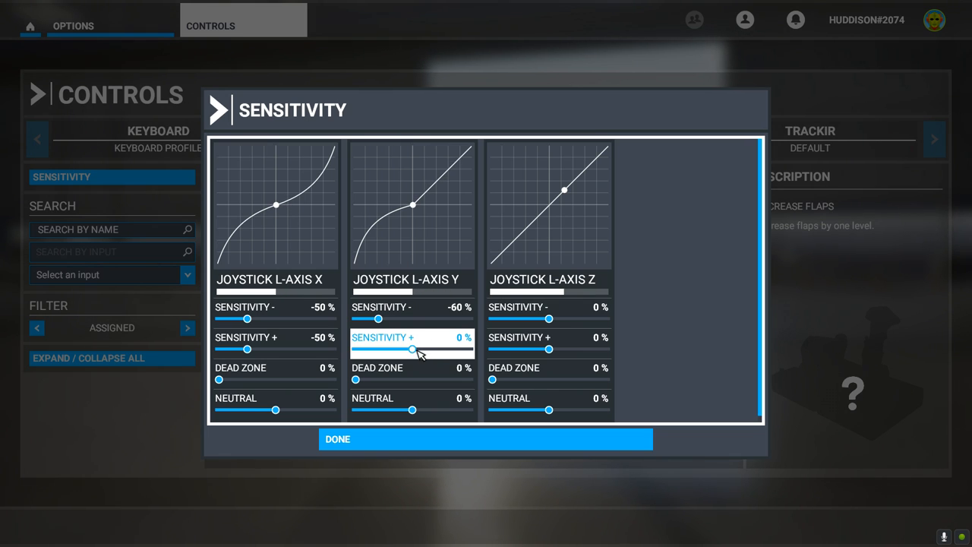
- Lower JOYSTICK L-AXIS Y 'Sensitivity +' to -60%, matching the negative side
{"action": "left_click_drag", "start_coordinate": [412, 349], "coordinate": [384, 349]}
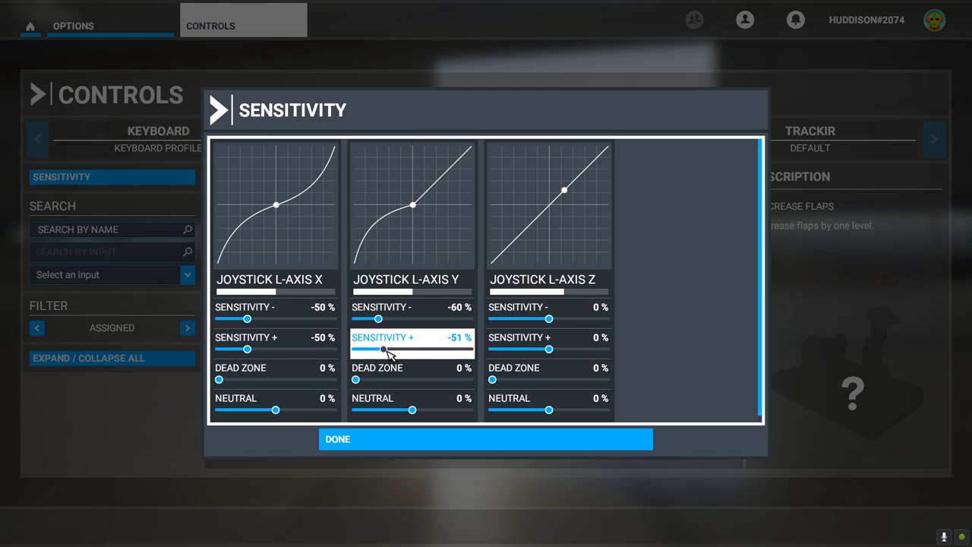
{"action": "left_click_drag", "start_coordinate": [383, 349], "coordinate": [382, 348]}
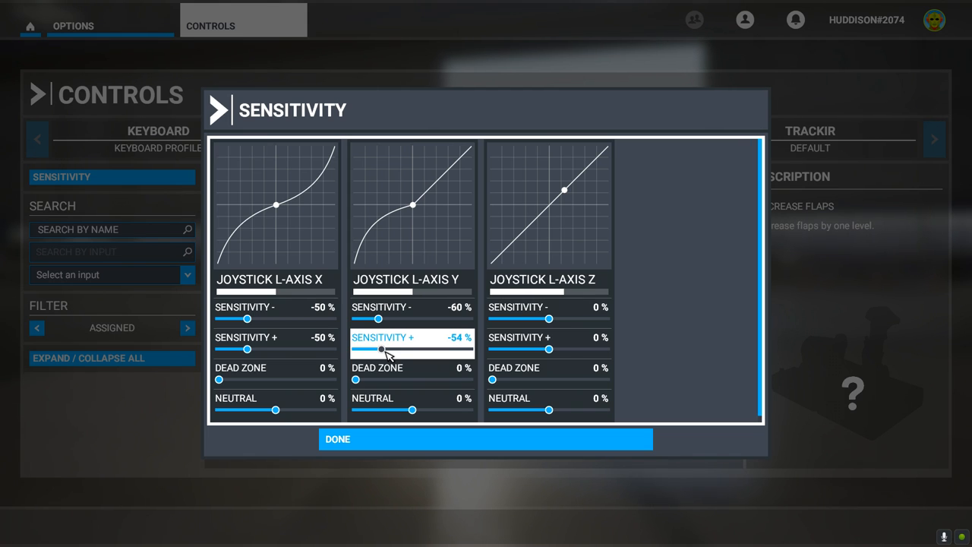
{"action": "left_click_drag", "start_coordinate": [382, 348], "coordinate": [381, 348]}
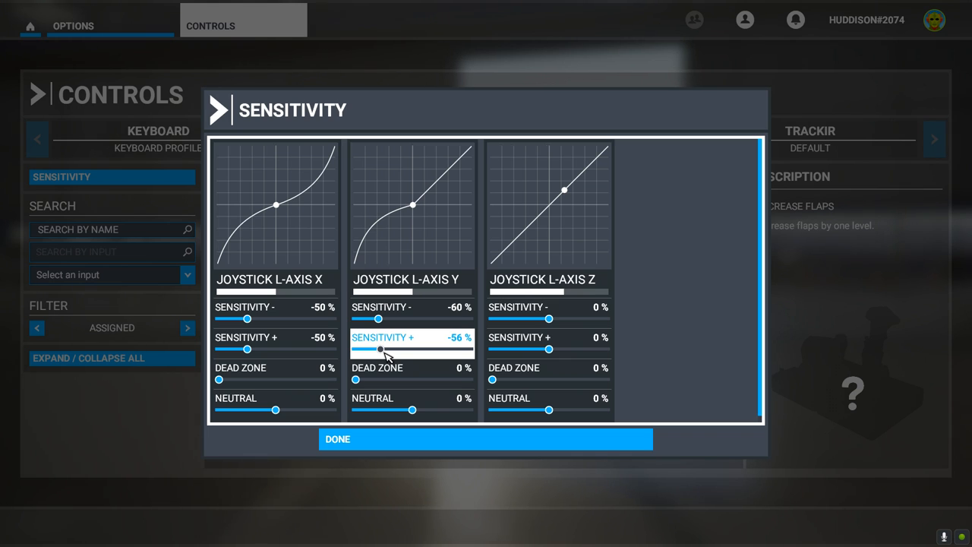
{"action": "left_click_drag", "start_coordinate": [381, 349], "coordinate": [379, 349]}
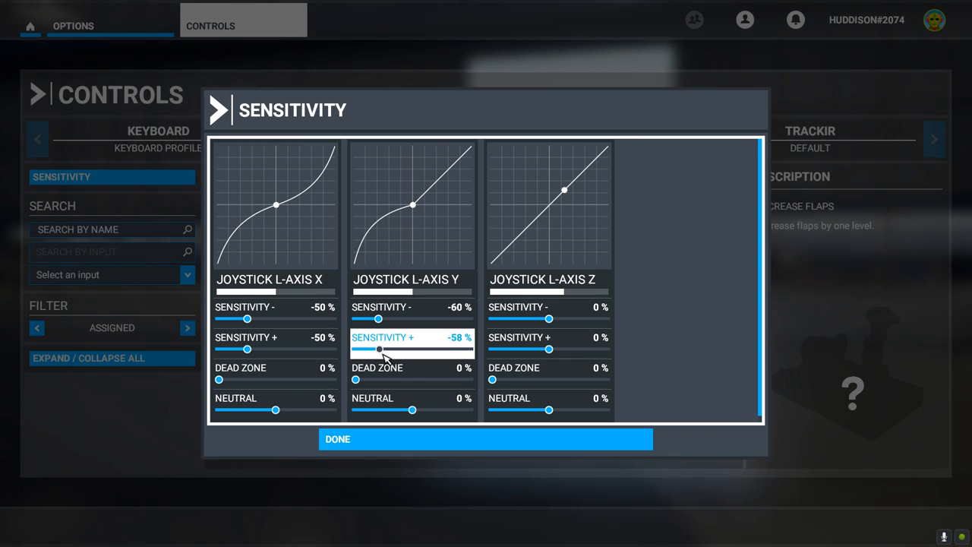
{"action": "left_click_drag", "start_coordinate": [379, 348], "coordinate": [379, 348]}
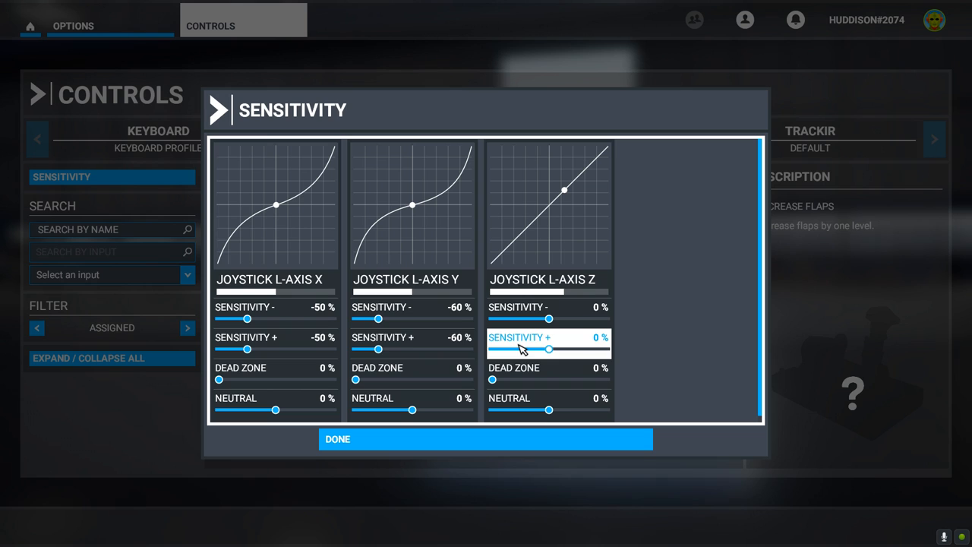
{"action": "mouse_move", "coordinate": [448, 285]}
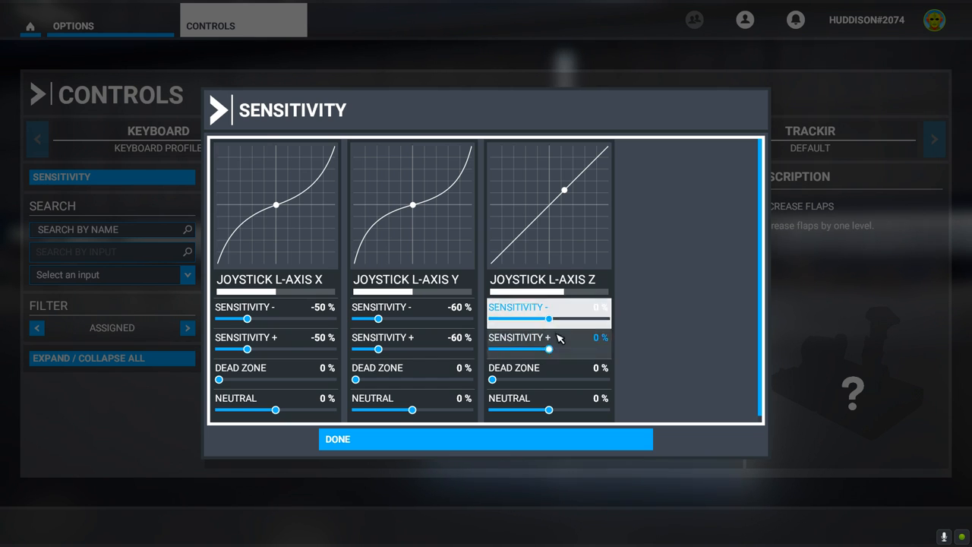
- Raise the JOYSTICK L-AXIS Y Dead Zone slider from 0% to 1%
{"action": "left_click", "coordinate": [520, 337]}
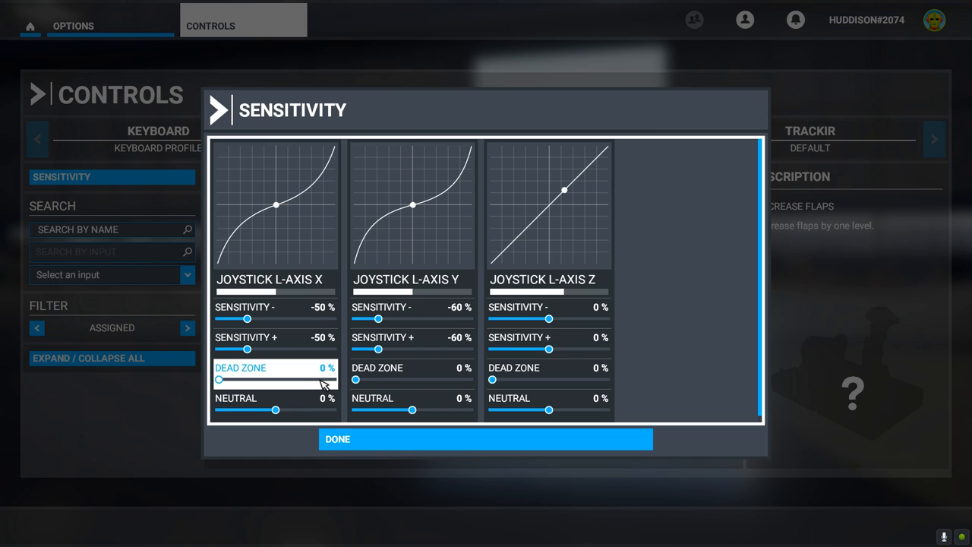
{"action": "mouse_move", "coordinate": [357, 378]}
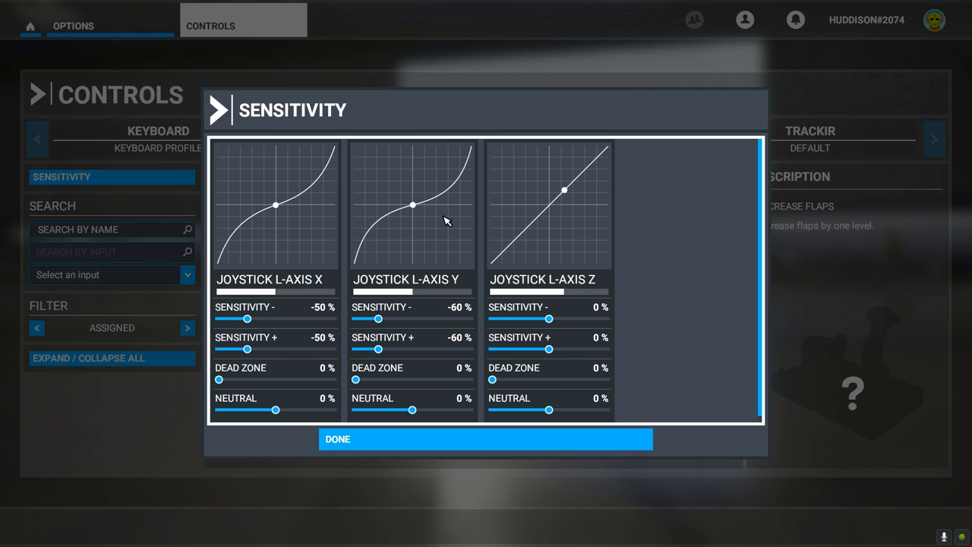
{"action": "mouse_move", "coordinate": [429, 276]}
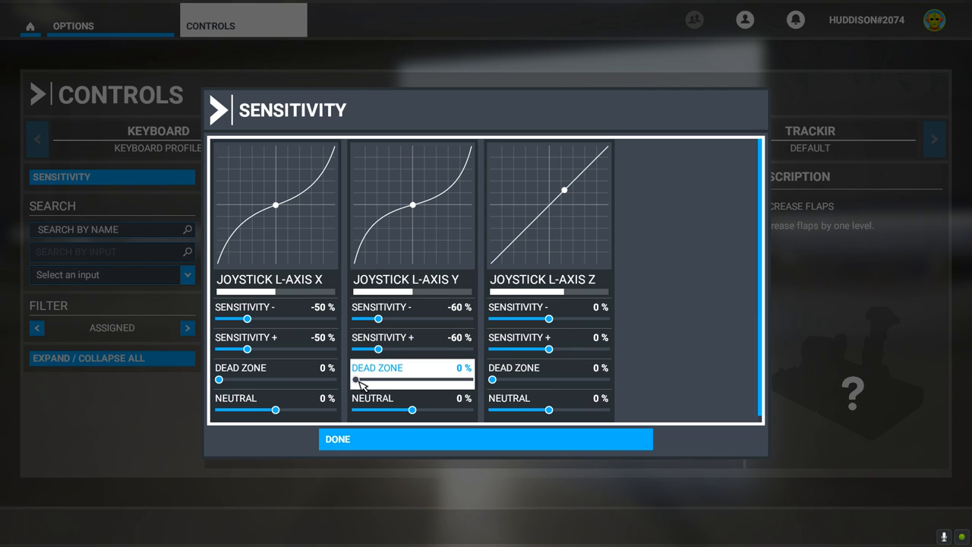
{"action": "left_click_drag", "start_coordinate": [356, 380], "coordinate": [380, 379]}
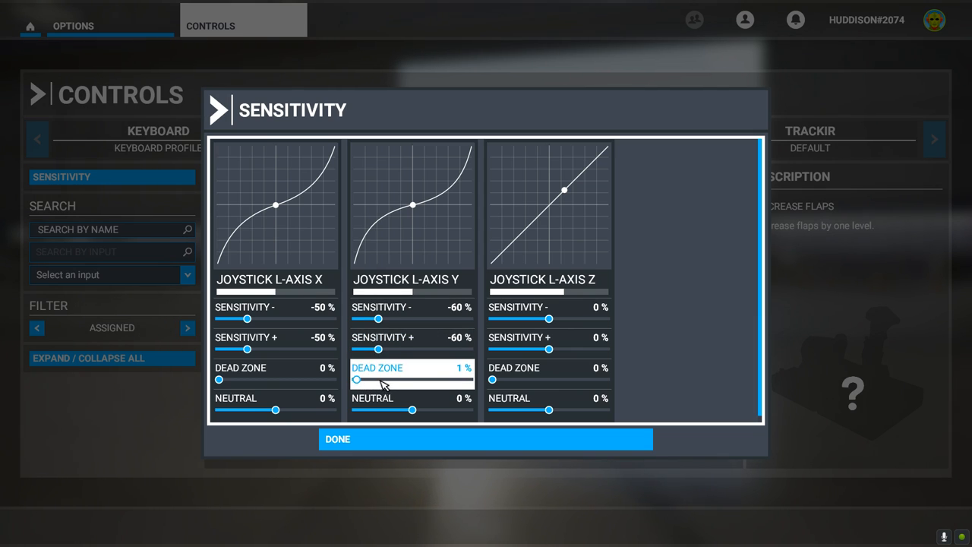
{"action": "mouse_move", "coordinate": [410, 395]}
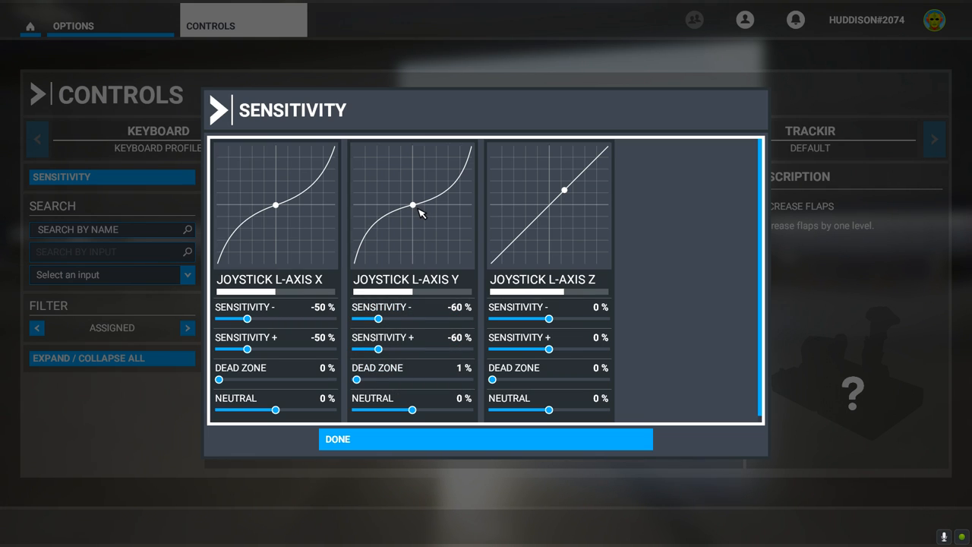
{"action": "left_click_drag", "start_coordinate": [412, 206], "coordinate": [400, 209]}
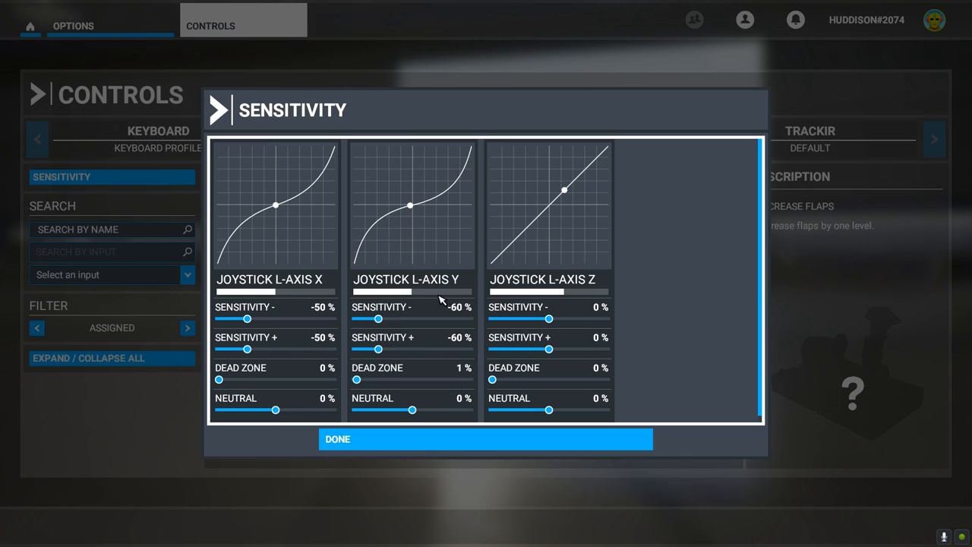
{"action": "mouse_move", "coordinate": [325, 318]}
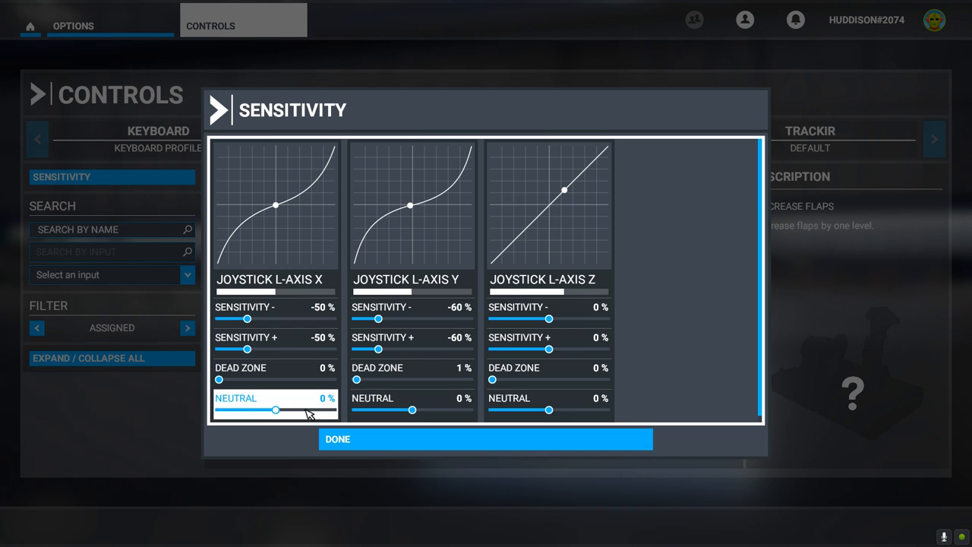
{"action": "mouse_move", "coordinate": [288, 416]}
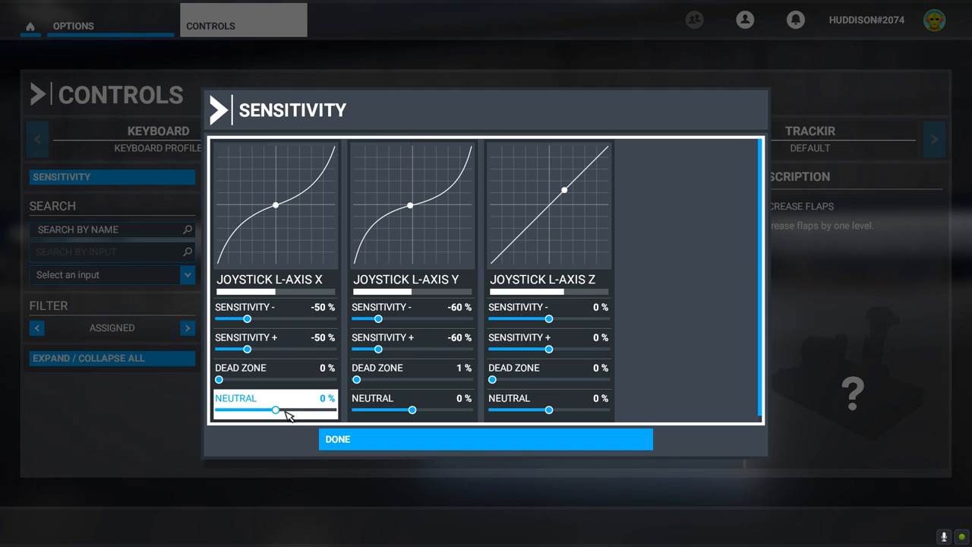
{"action": "left_click_drag", "start_coordinate": [275, 409], "coordinate": [265, 409]}
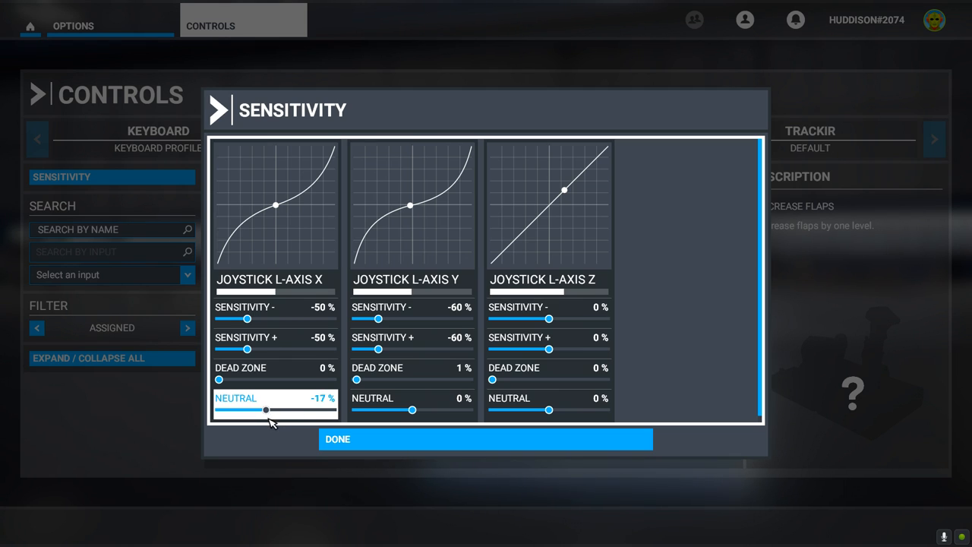
{"action": "left_click_drag", "start_coordinate": [266, 410], "coordinate": [275, 410]}
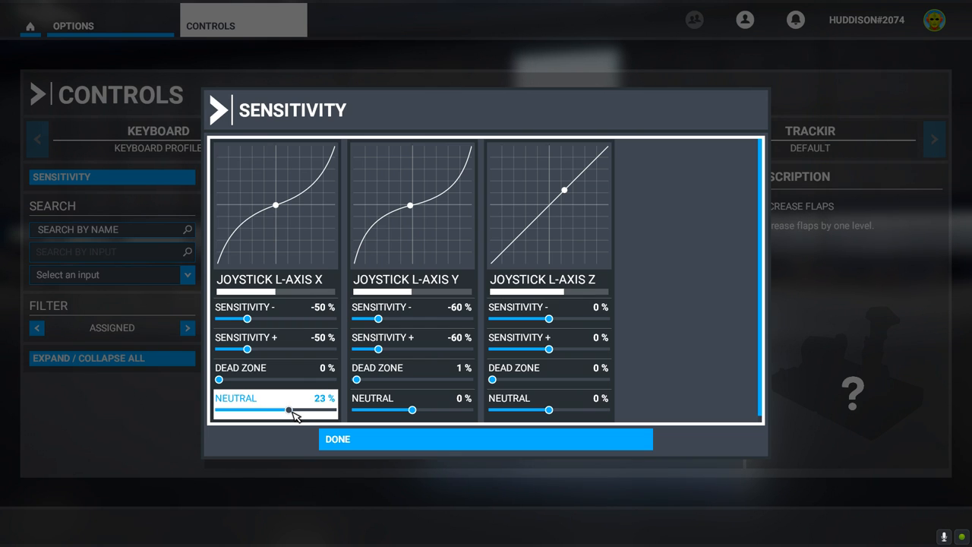
{"action": "left_click_drag", "start_coordinate": [289, 410], "coordinate": [279, 410]}
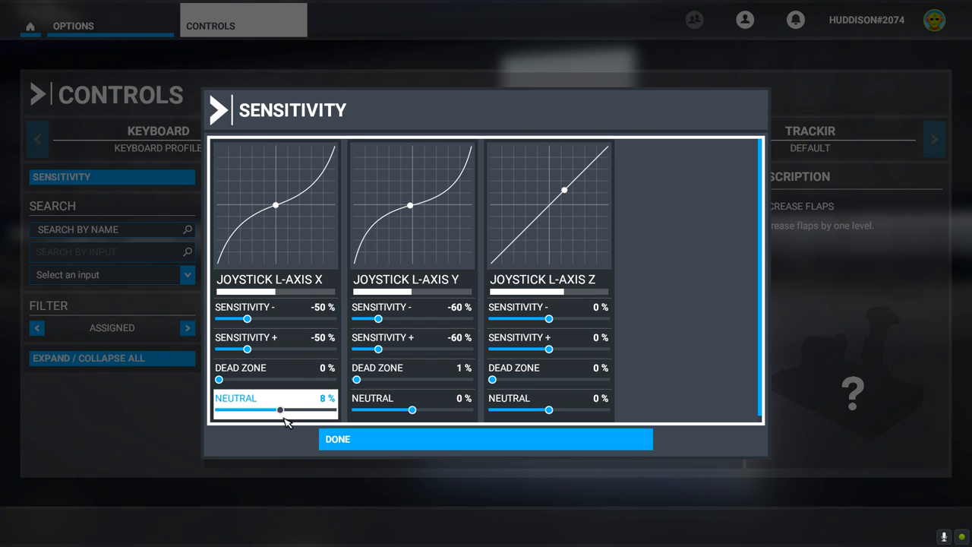
{"action": "left_click_drag", "start_coordinate": [279, 410], "coordinate": [279, 410]}
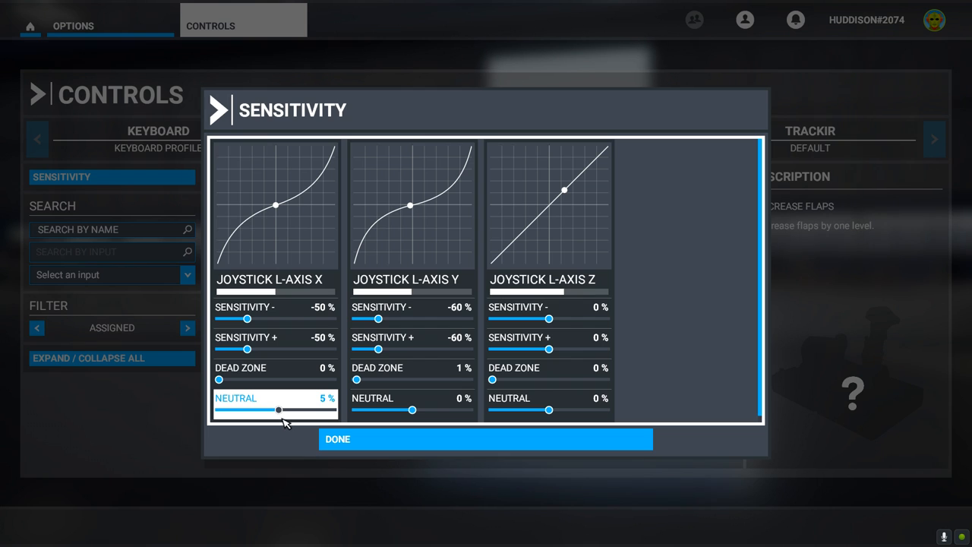
{"action": "left_click_drag", "start_coordinate": [279, 410], "coordinate": [275, 410]}
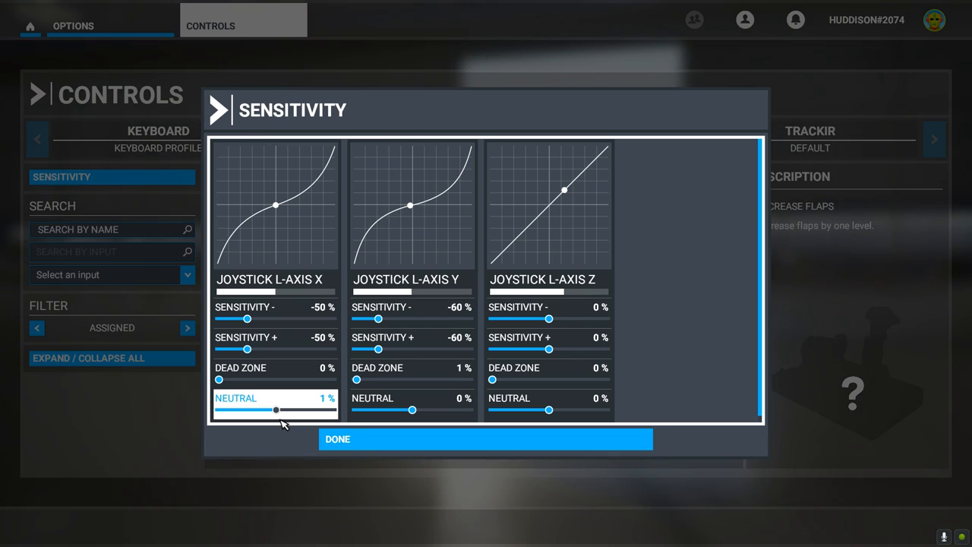
{"action": "left_click_drag", "start_coordinate": [277, 409], "coordinate": [275, 409]}
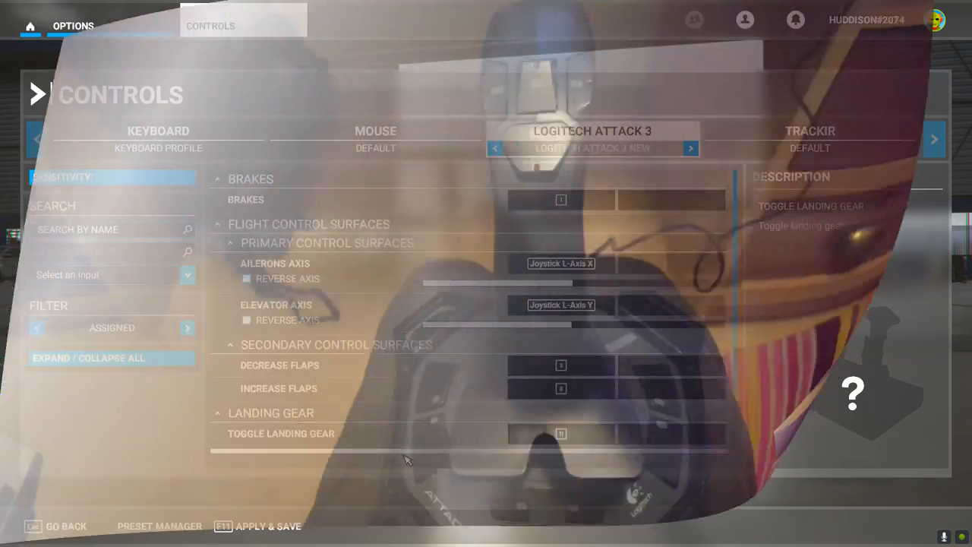
{"action": "left_click", "coordinate": [671, 365]}
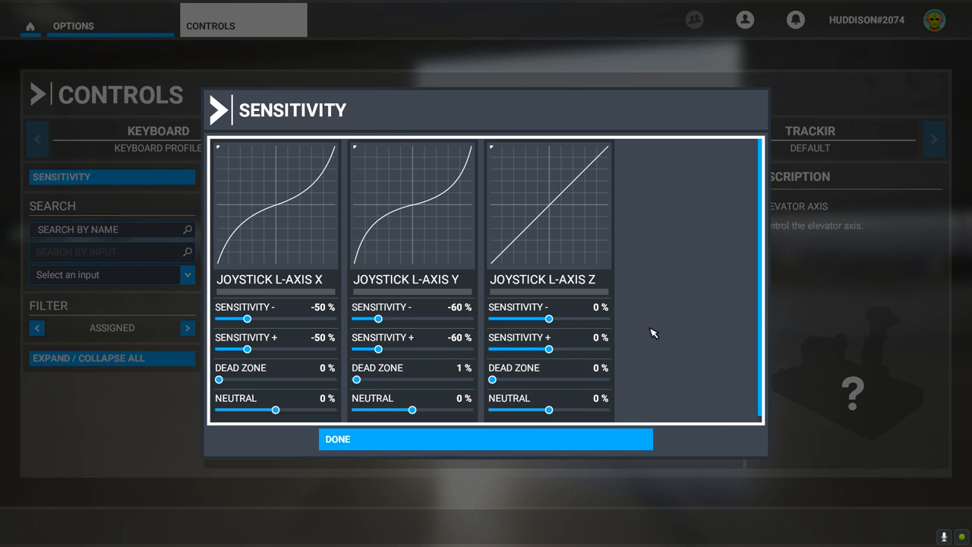
- Close the Sensitivity panel with DONE and scroll the Attack 3 bindings list
{"action": "left_click", "coordinate": [485, 438]}
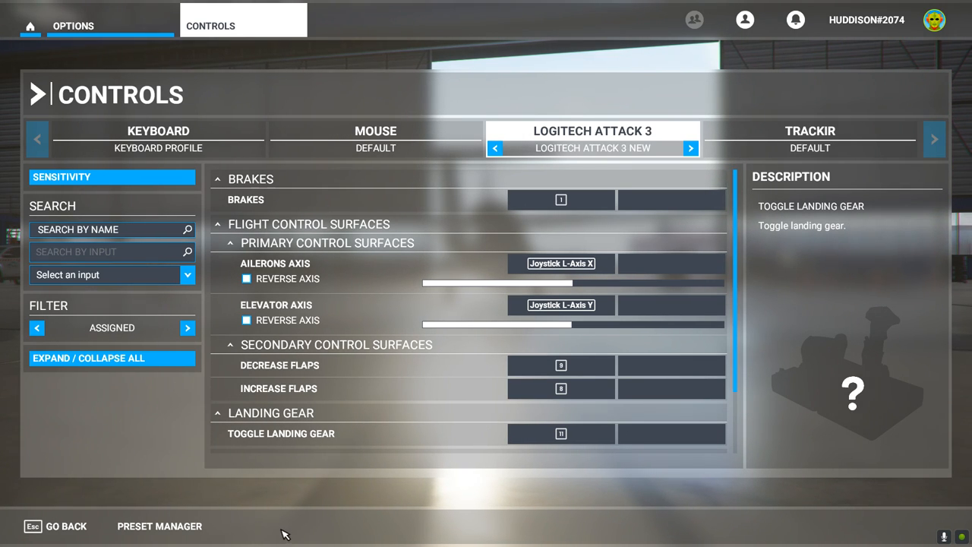
{"action": "mouse_move", "coordinate": [246, 527]}
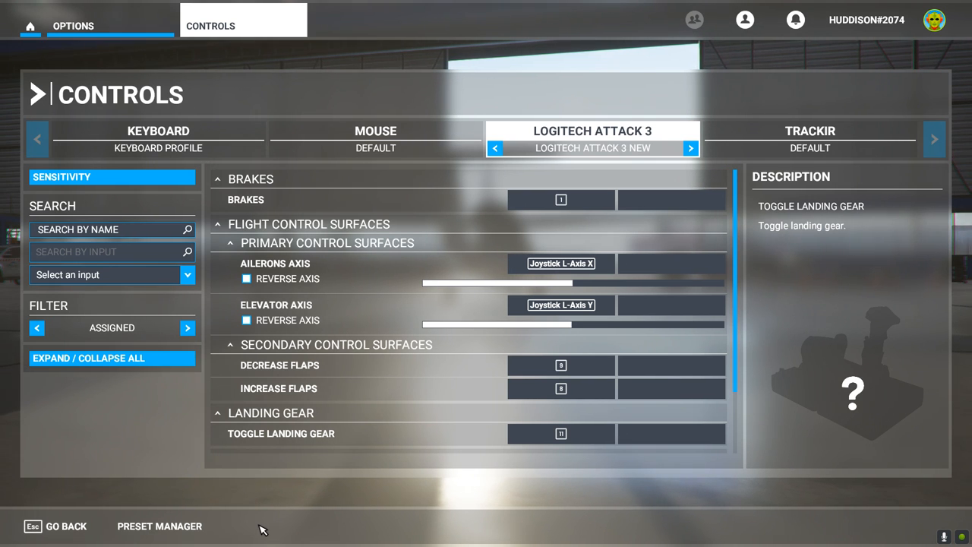
{"action": "left_click", "coordinate": [111, 176]}
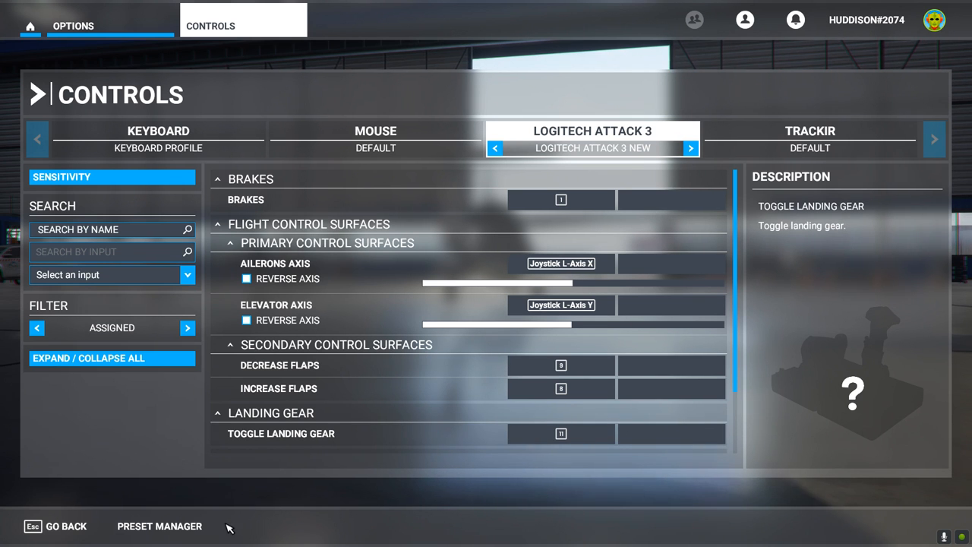
{"action": "mouse_move", "coordinate": [239, 543]}
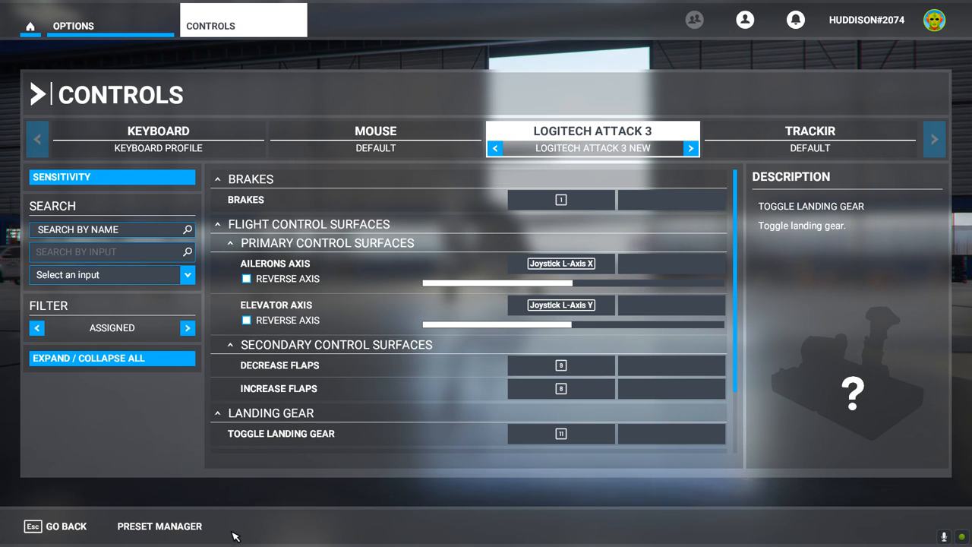
{"action": "mouse_move", "coordinate": [292, 510]}
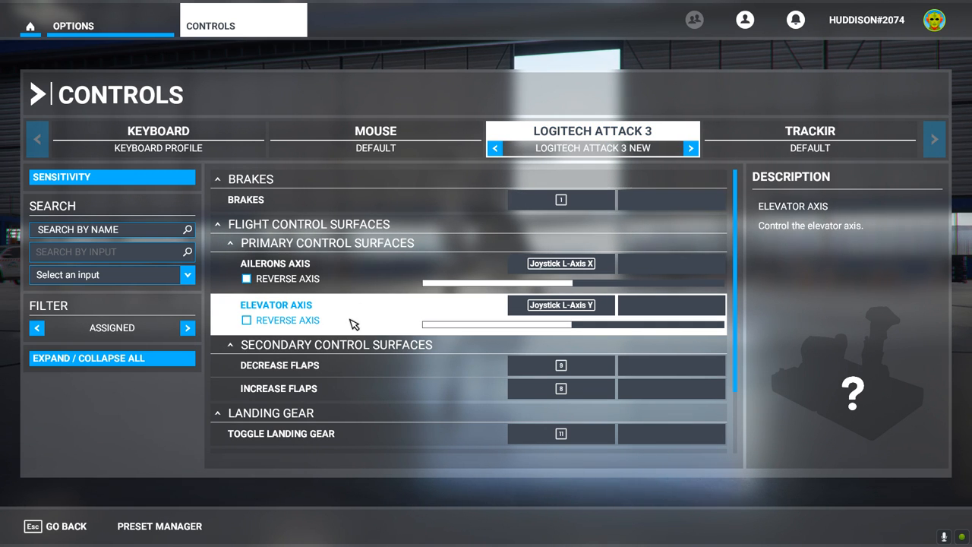
{"action": "scroll", "scroll_direction": "down", "scroll_amount": 3}
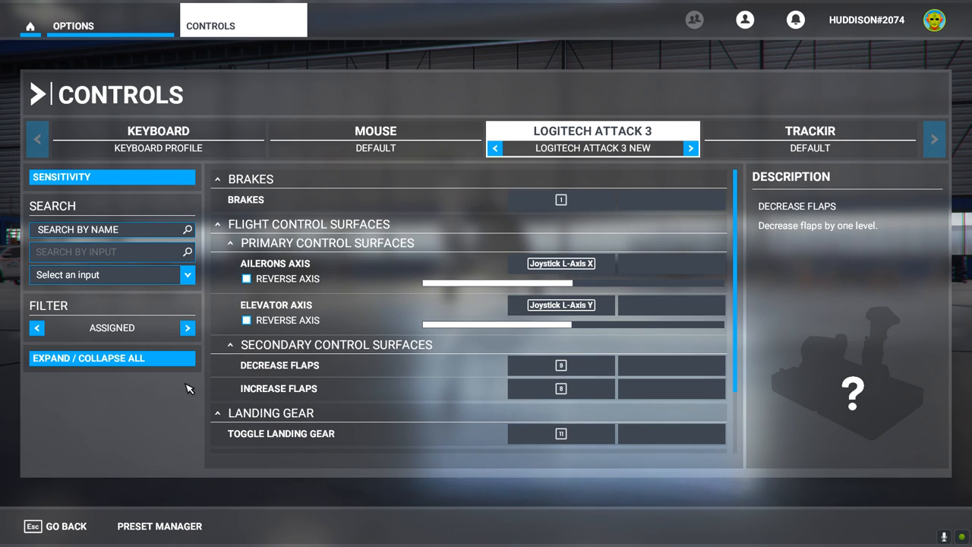
{"action": "mouse_move", "coordinate": [183, 395]}
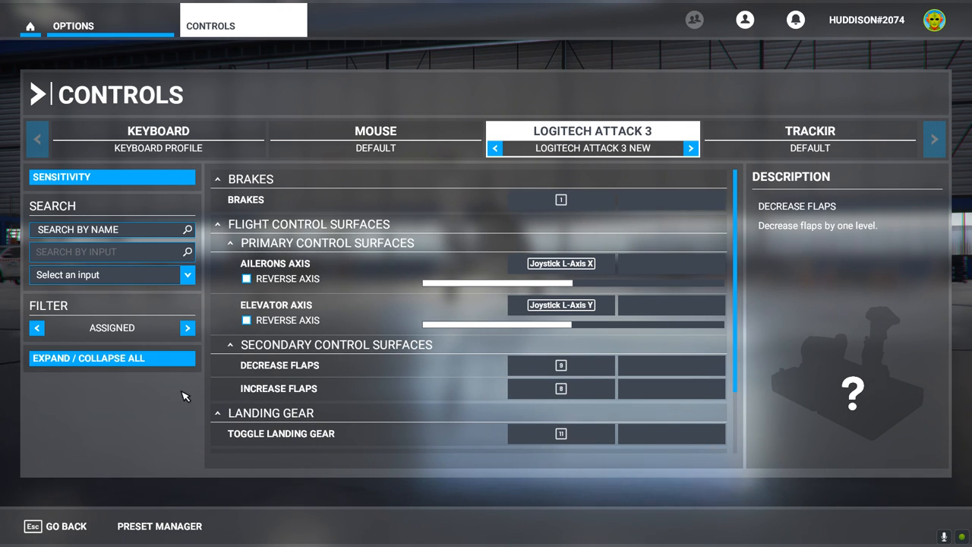
{"action": "mouse_move", "coordinate": [93, 315]}
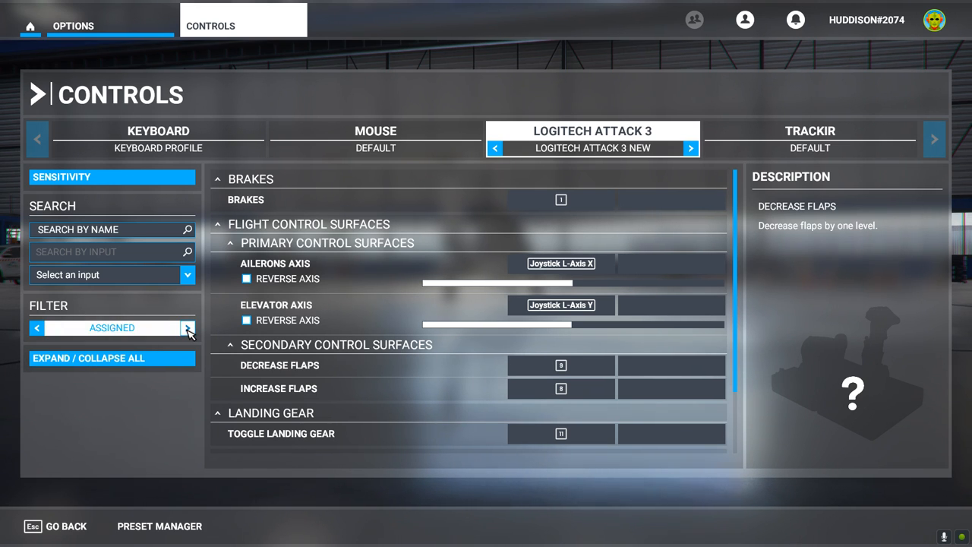
- Switch the Filter from Assigned to All and scroll through the full control list
{"action": "left_click", "coordinate": [187, 327]}
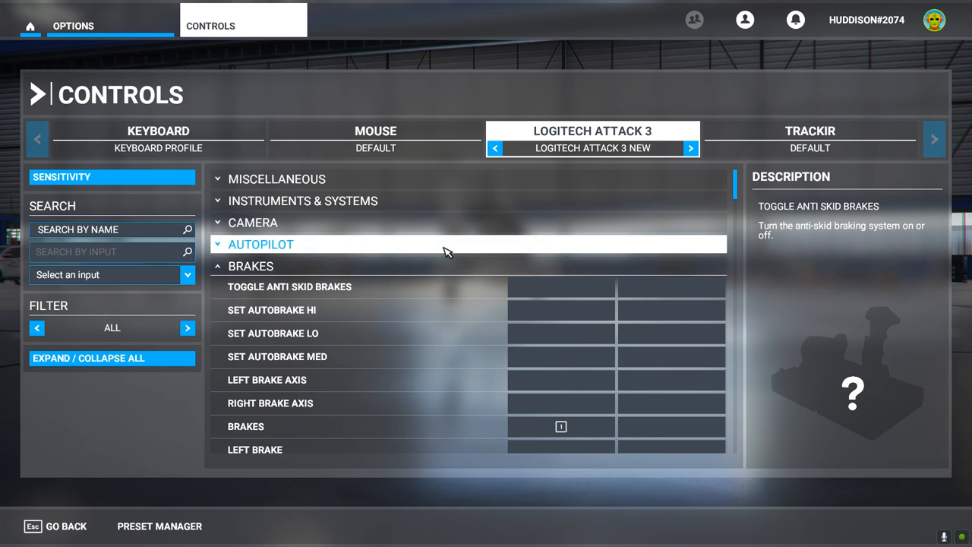
{"action": "mouse_move", "coordinate": [319, 201]}
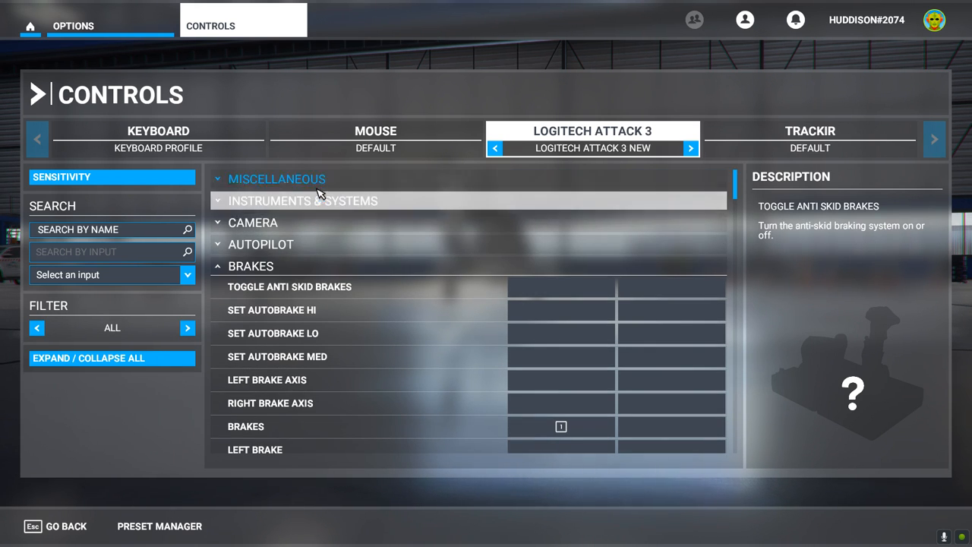
{"action": "scroll", "scroll_direction": "down", "scroll_amount": 3}
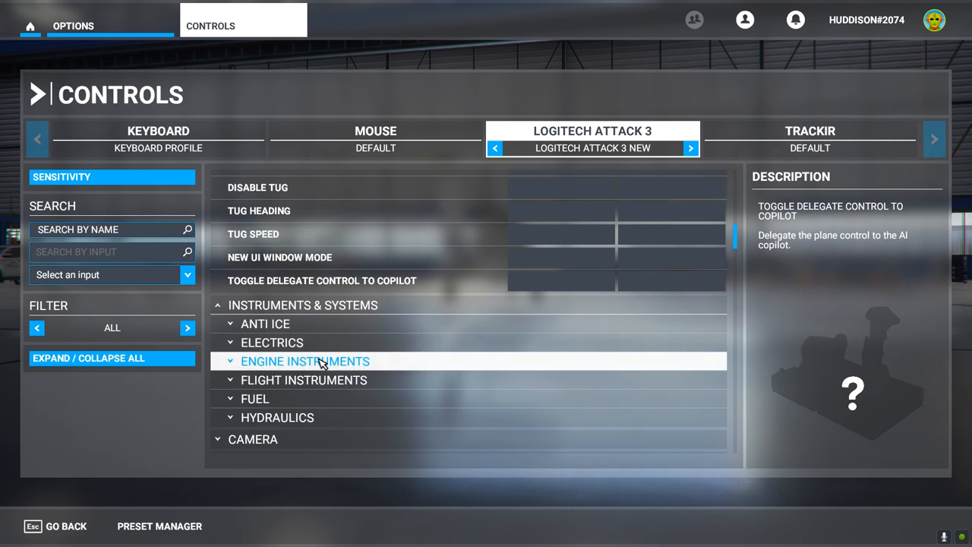
{"action": "scroll", "scroll_direction": "down", "scroll_amount": 3}
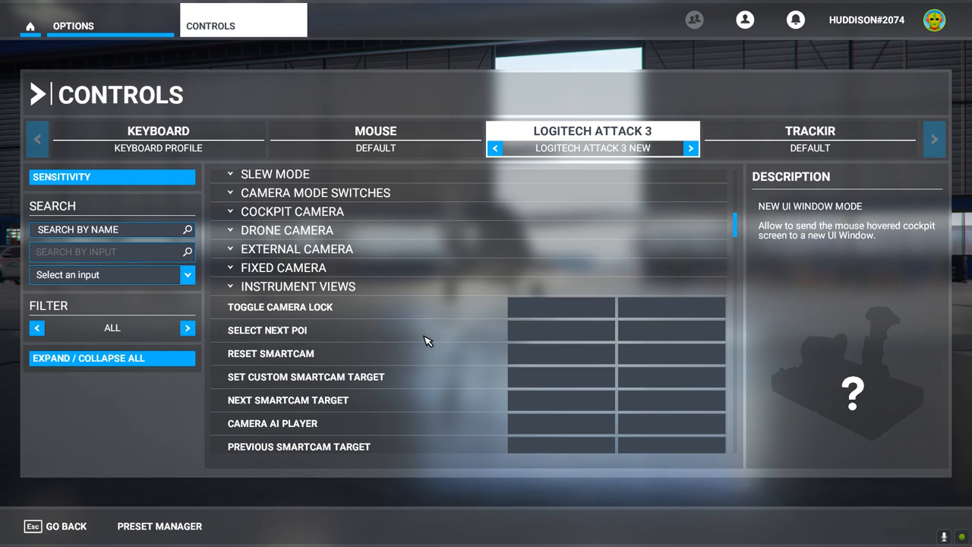
{"action": "left_click", "coordinate": [291, 211]}
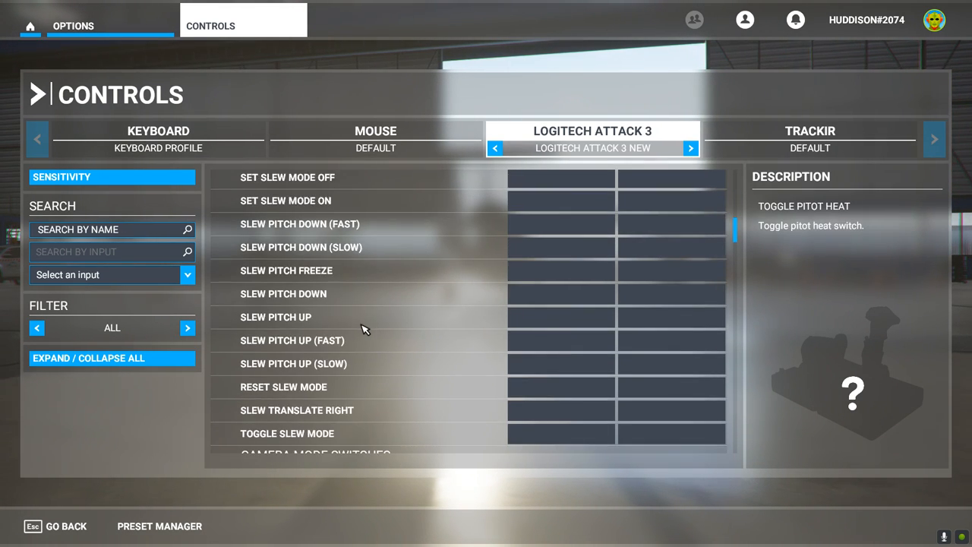
{"action": "scroll", "scroll_direction": "down", "scroll_amount": 3}
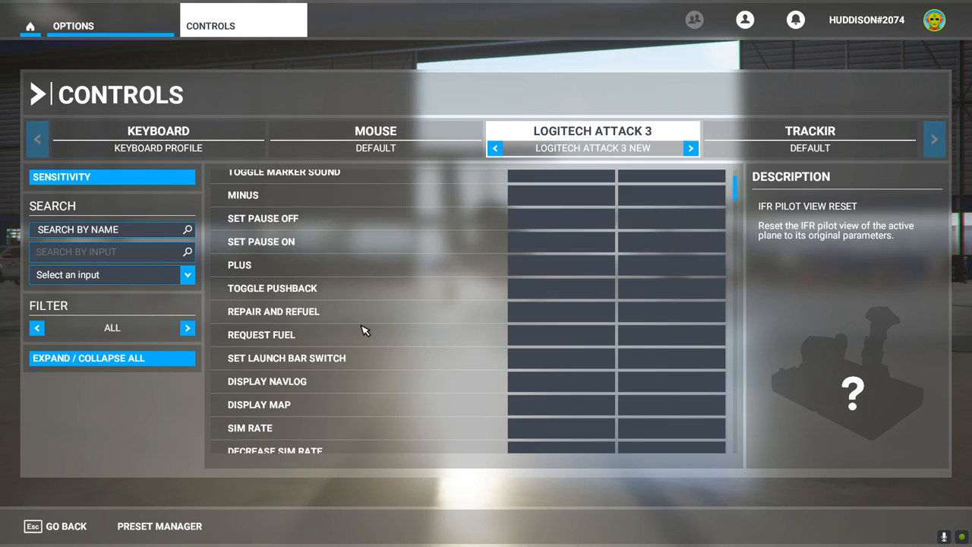
{"action": "scroll", "scroll_direction": "down", "scroll_amount": 3}
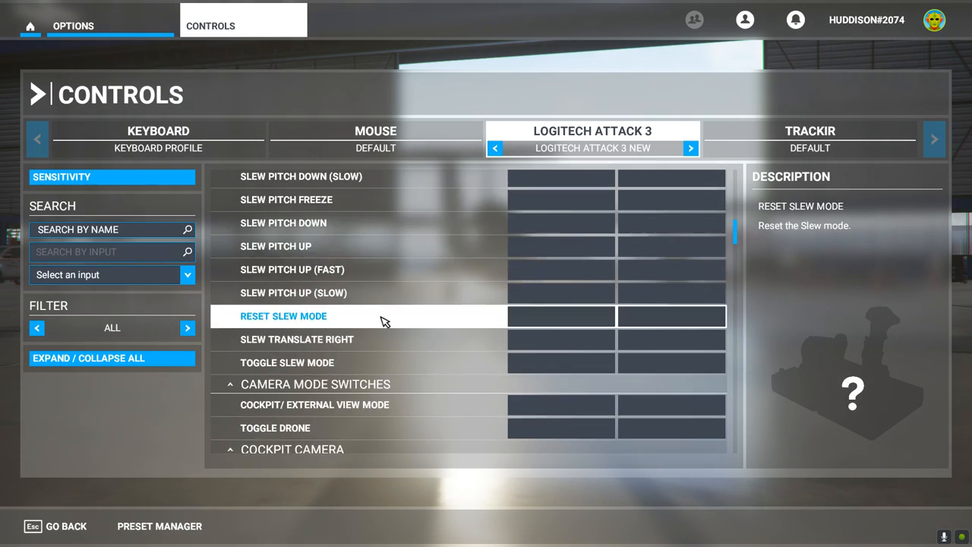
{"action": "scroll", "scroll_direction": "down", "scroll_amount": 3}
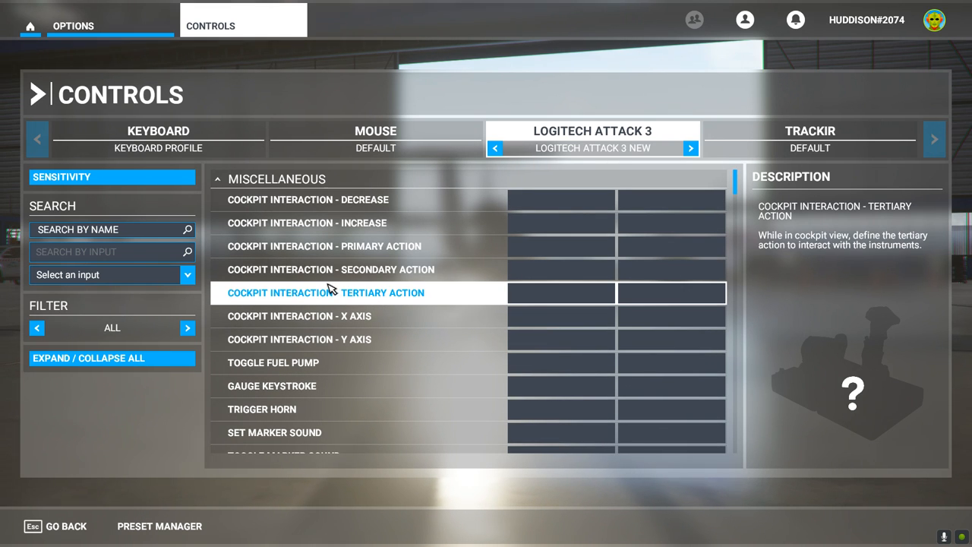
- Collapse the Miscellaneous, Camera, Autopilot, Brakes and Primary Control Surfaces categories
{"action": "left_click", "coordinate": [307, 222]}
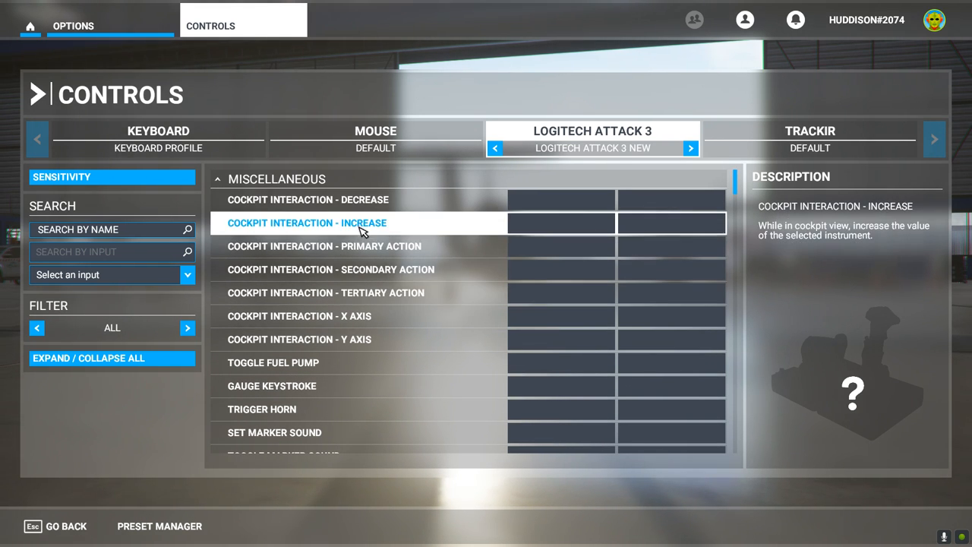
{"action": "left_click", "coordinate": [307, 199]}
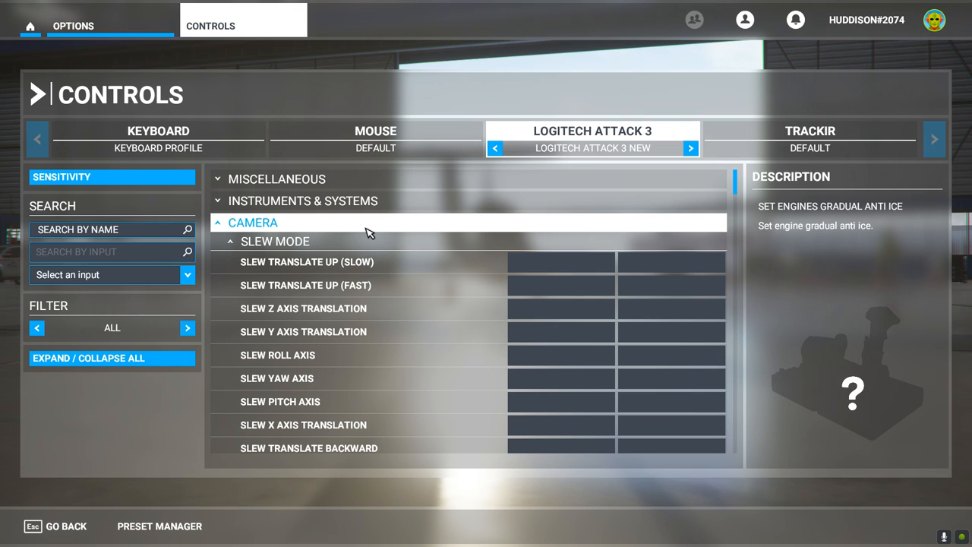
{"action": "left_click", "coordinate": [252, 223]}
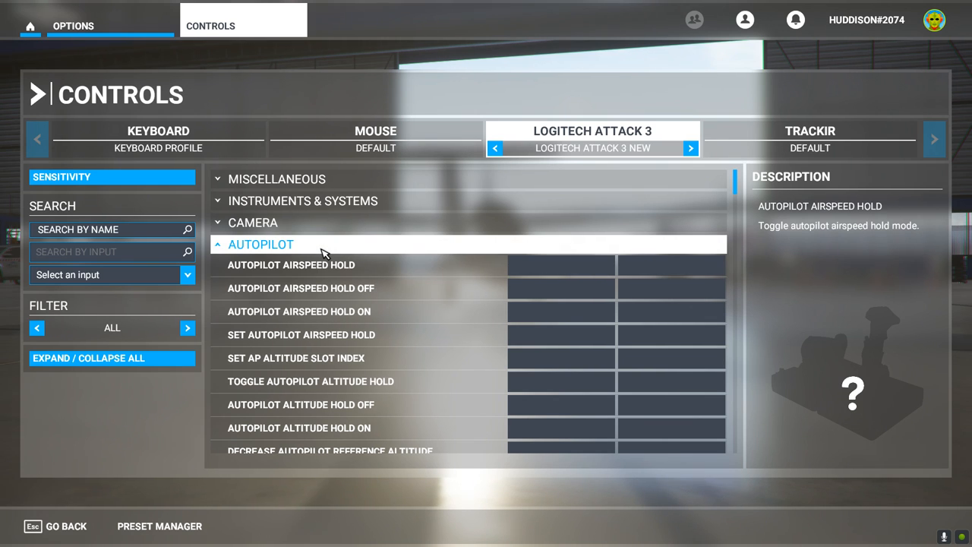
{"action": "left_click", "coordinate": [260, 244]}
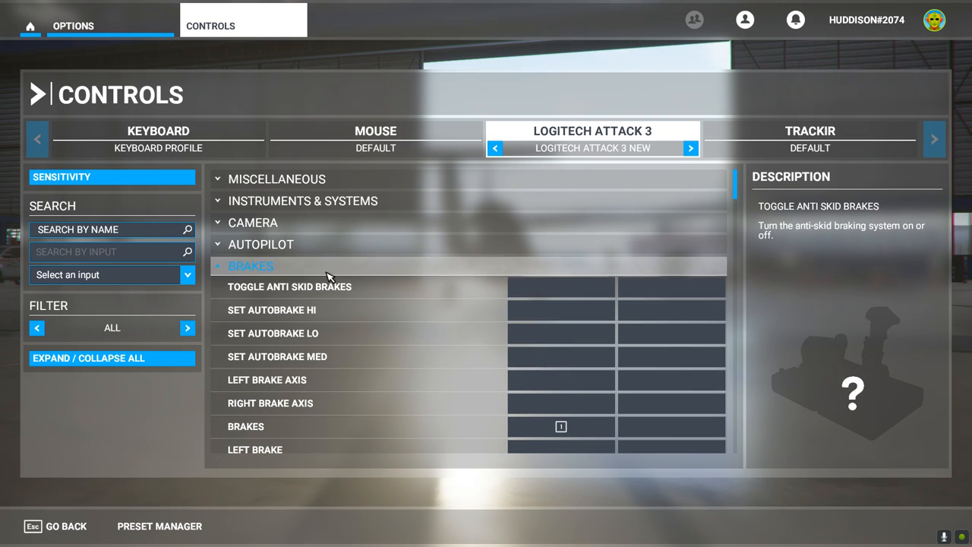
{"action": "left_click", "coordinate": [251, 266]}
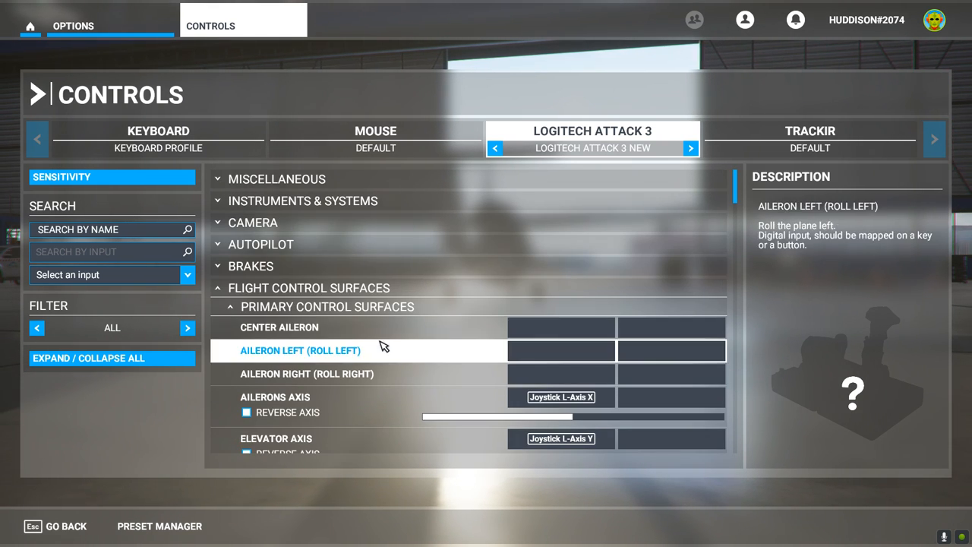
{"action": "left_click", "coordinate": [279, 326]}
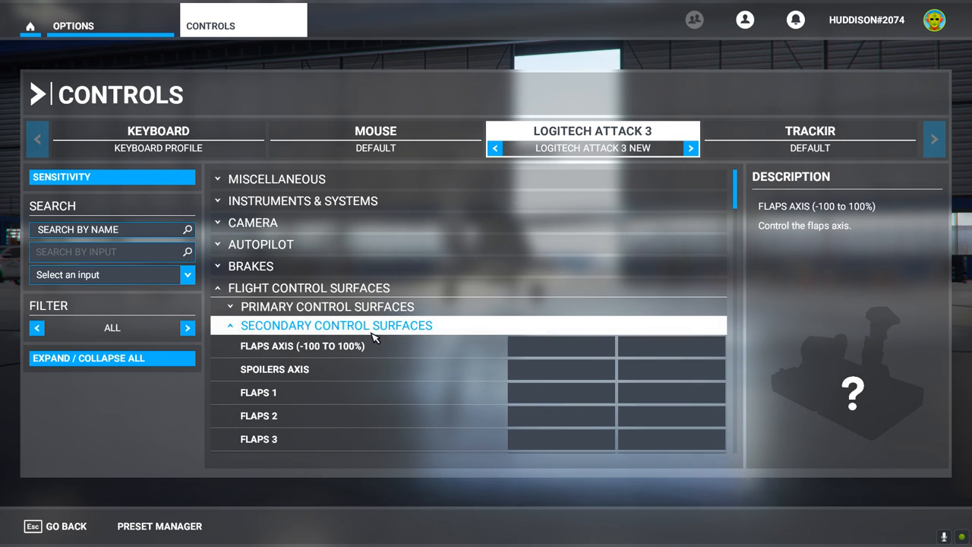
{"action": "mouse_move", "coordinate": [445, 336]}
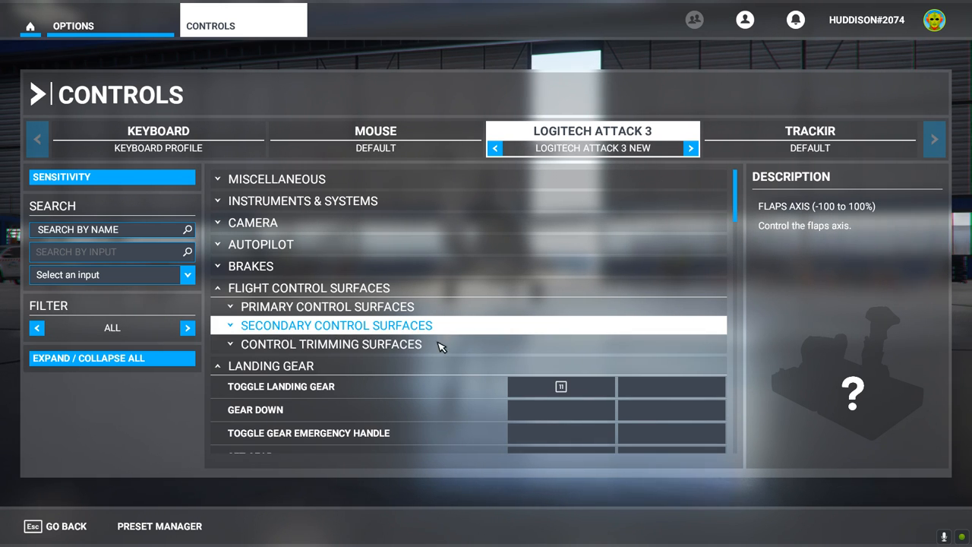
- Expand Control Trimming Surfaces and scroll down through its trim actions
{"action": "left_click", "coordinate": [331, 344]}
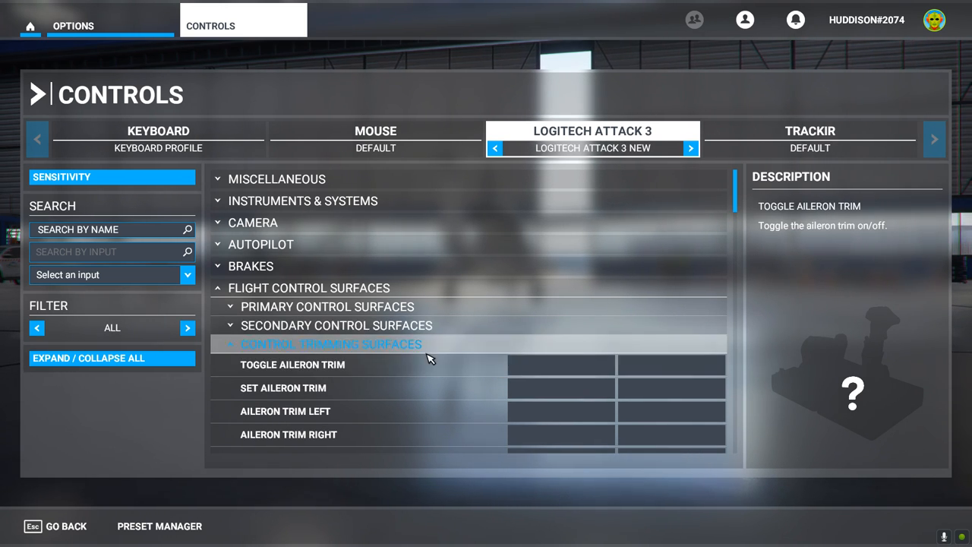
{"action": "scroll", "scroll_direction": "down", "scroll_amount": 3}
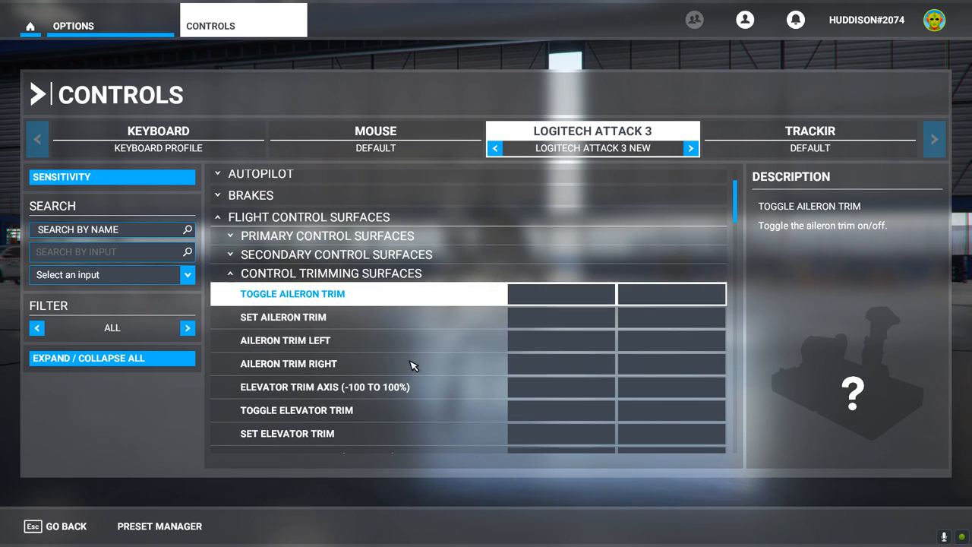
{"action": "scroll", "scroll_direction": "down", "scroll_amount": 3}
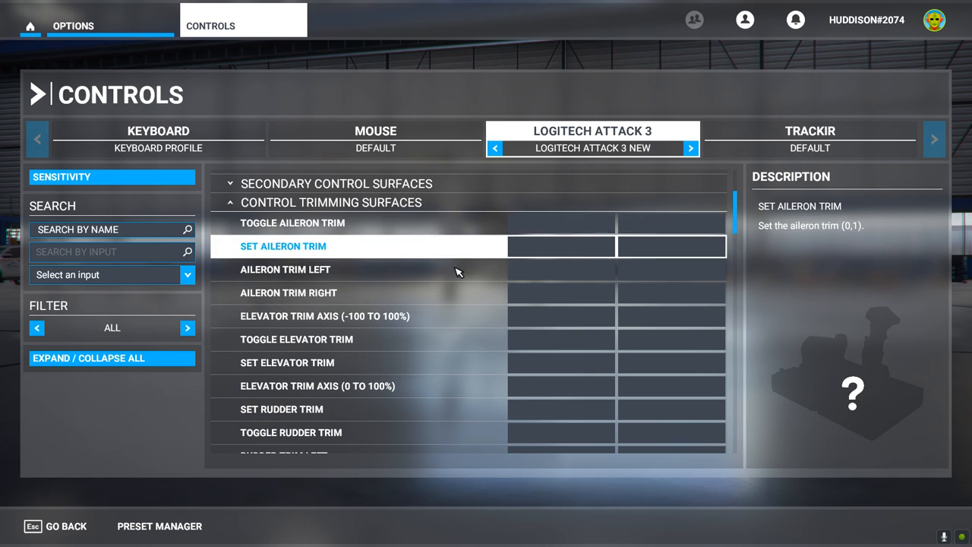
{"action": "scroll", "scroll_direction": "down", "scroll_amount": 3}
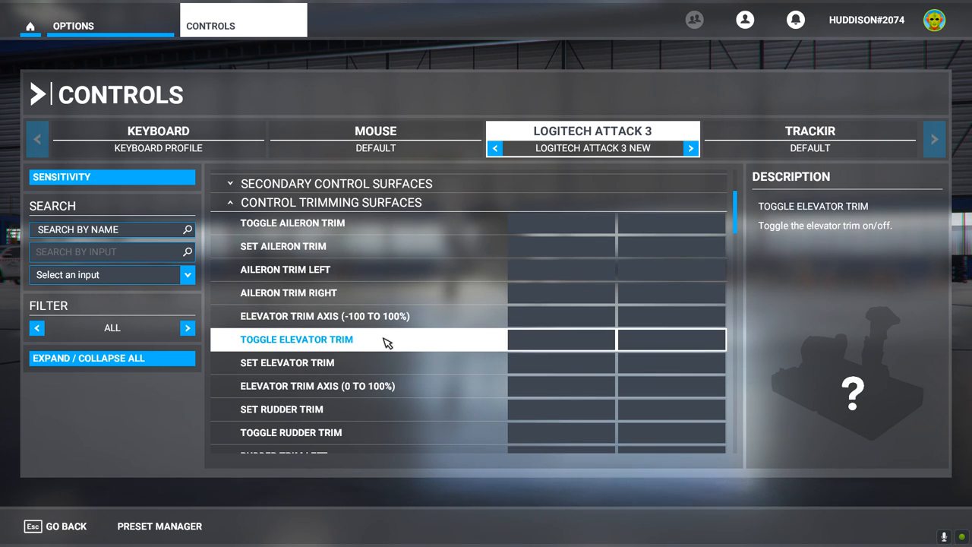
{"action": "mouse_move", "coordinate": [361, 337]}
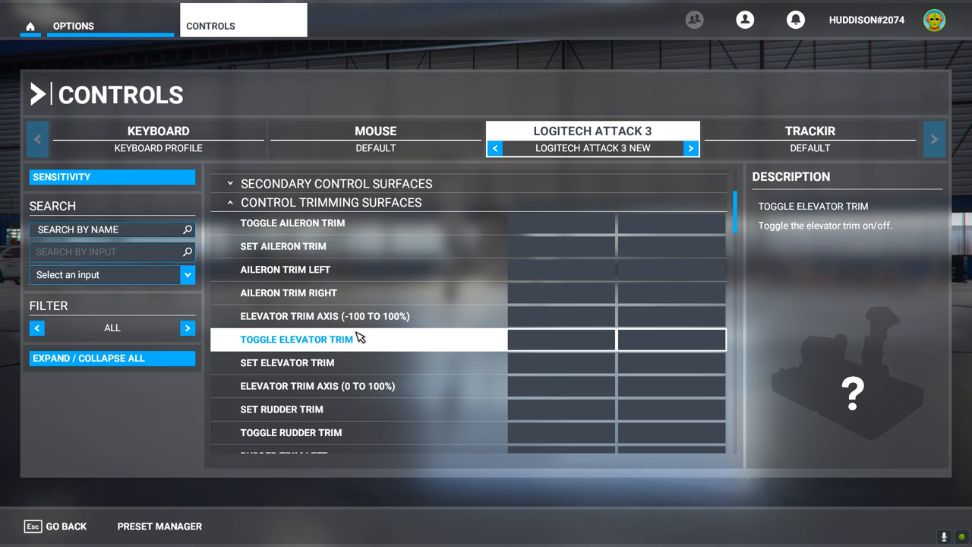
{"action": "mouse_move", "coordinate": [402, 353]}
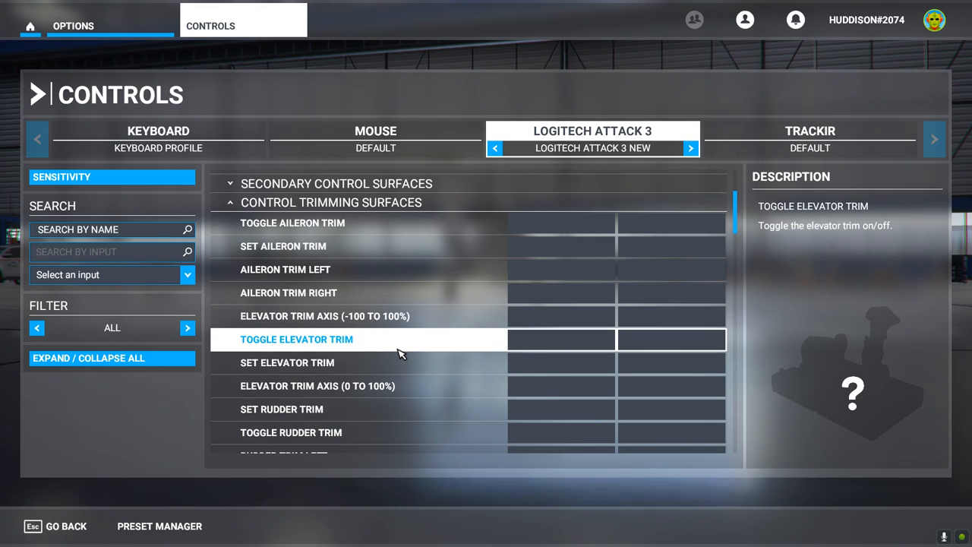
- Inspect trim rows such as Elevator Trim Axis and Aileron Trim Right
{"action": "left_click", "coordinate": [318, 386]}
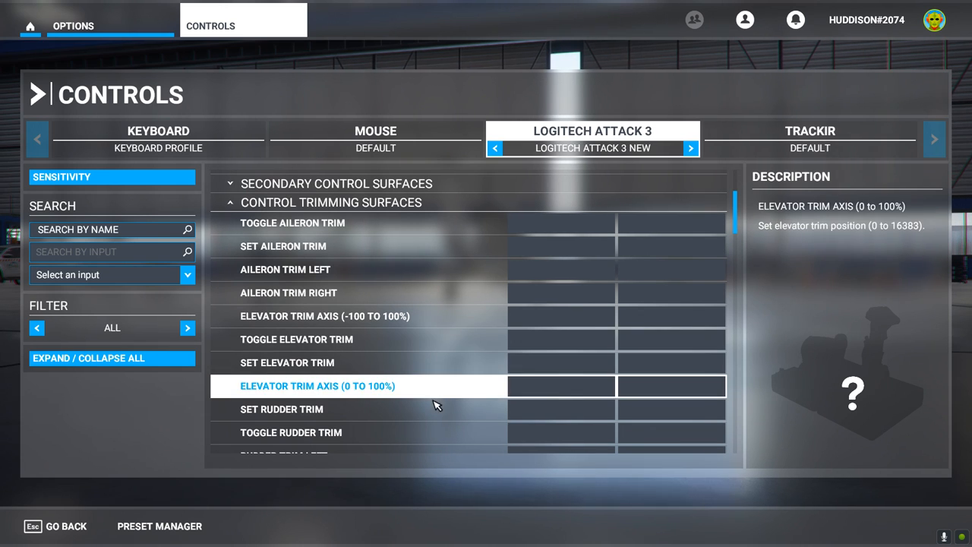
{"action": "left_click", "coordinate": [286, 269]}
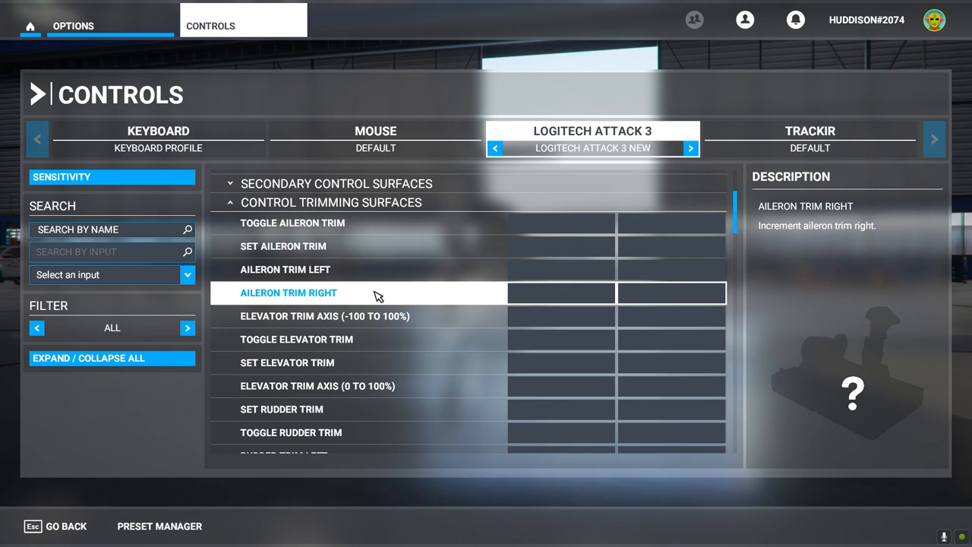
{"action": "mouse_move", "coordinate": [372, 305]}
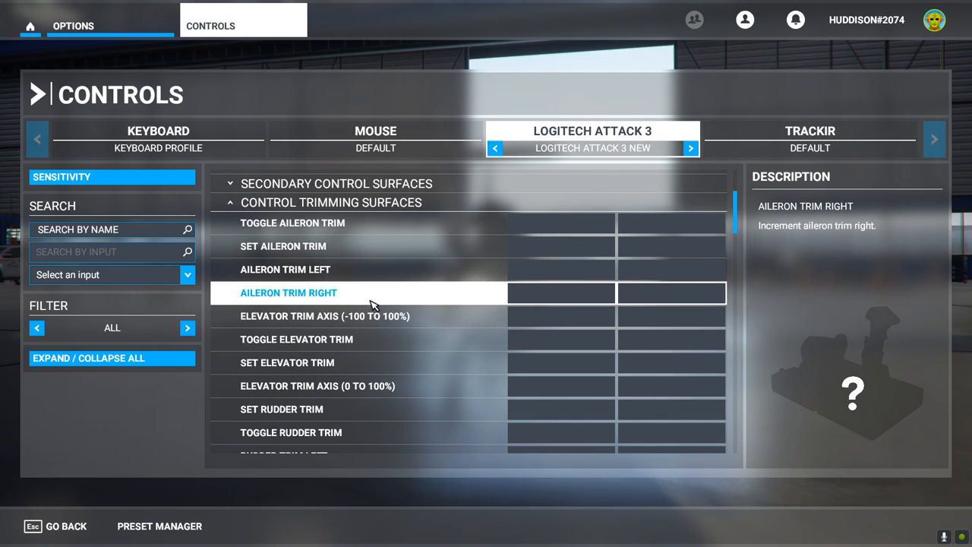
{"action": "left_click", "coordinate": [325, 316]}
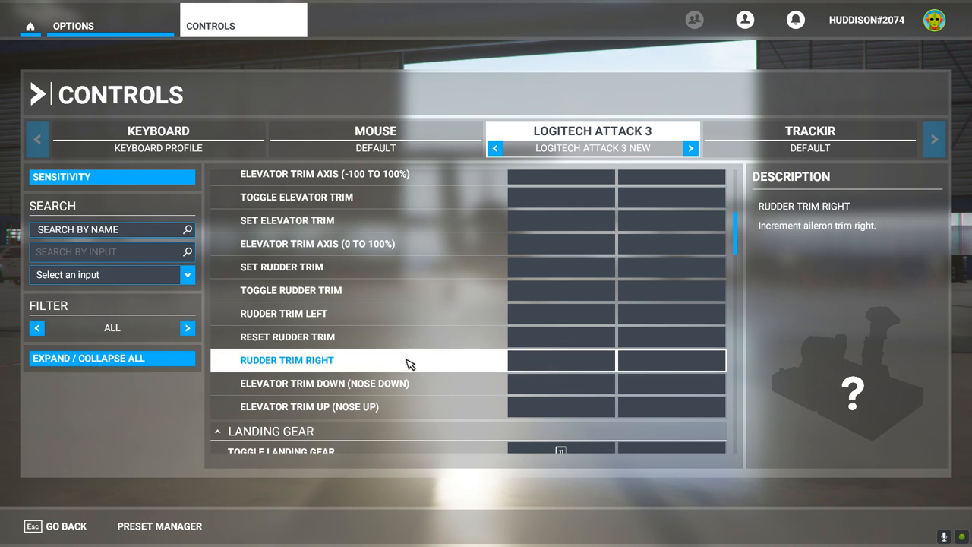
{"action": "left_click", "coordinate": [325, 382]}
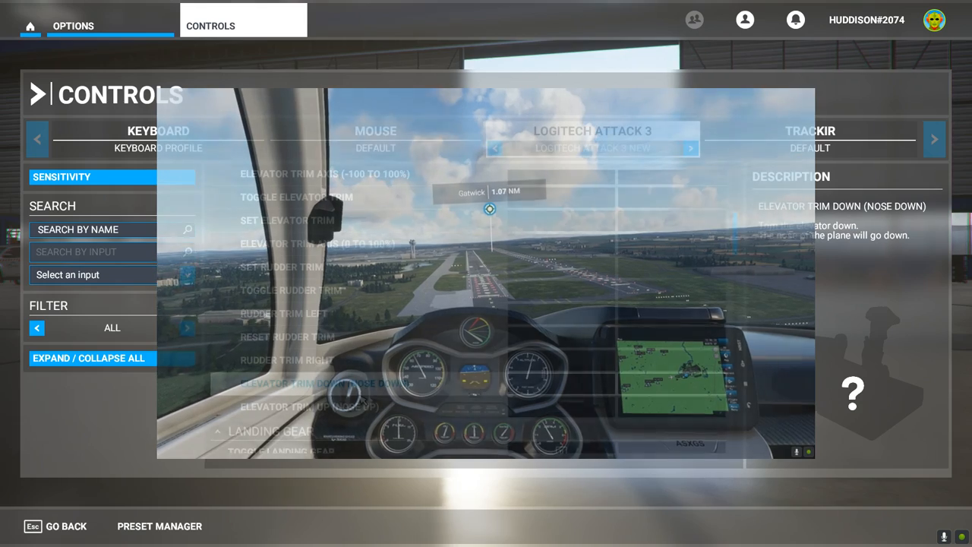
- Select Elevator Trim Down (Nose Down) in the Logitech Attack 3 list and its first binding slot
{"action": "left_click", "coordinate": [324, 383]}
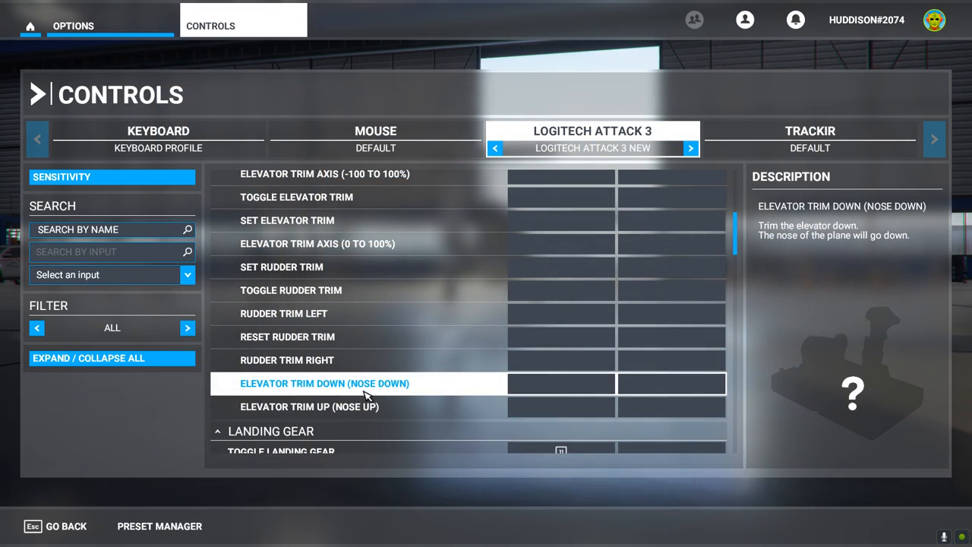
{"action": "mouse_move", "coordinate": [405, 398]}
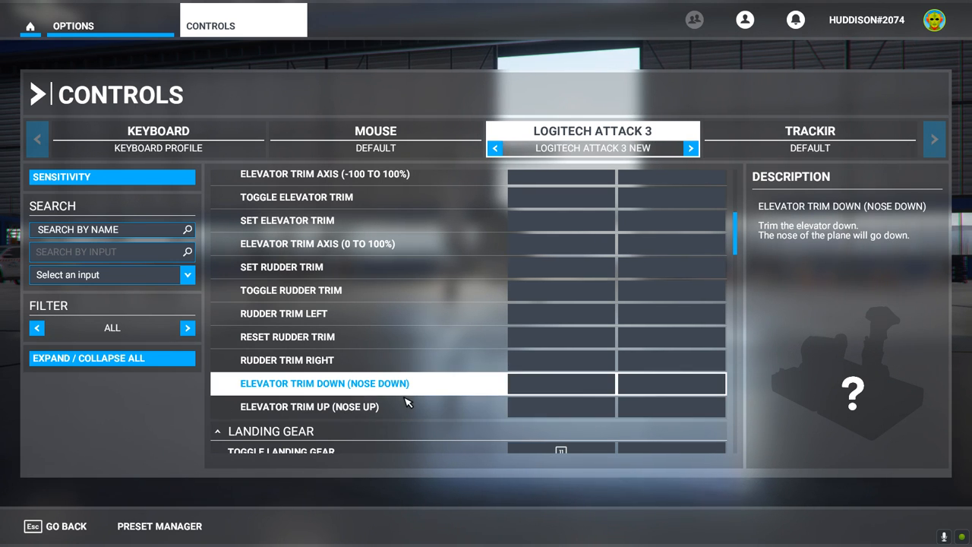
{"action": "mouse_move", "coordinate": [415, 389]}
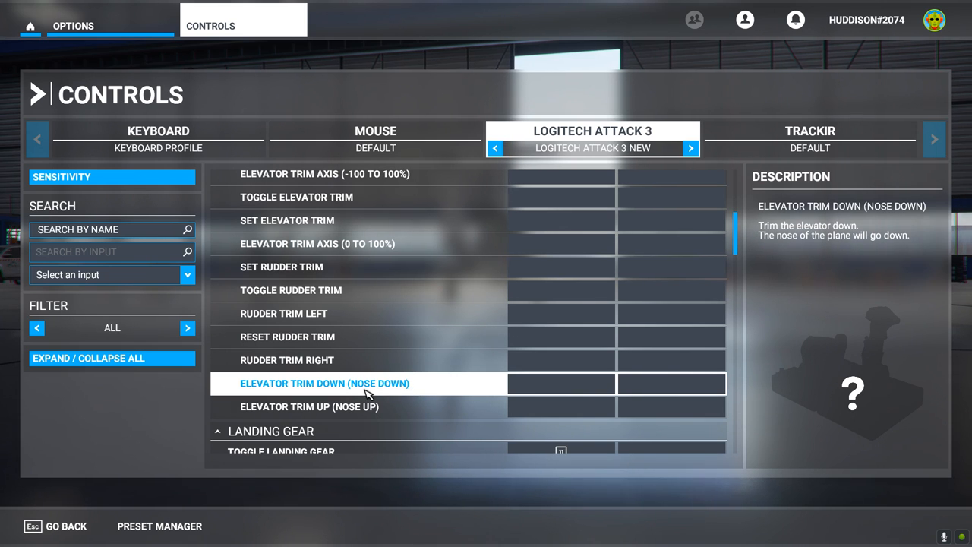
{"action": "mouse_move", "coordinate": [427, 390]}
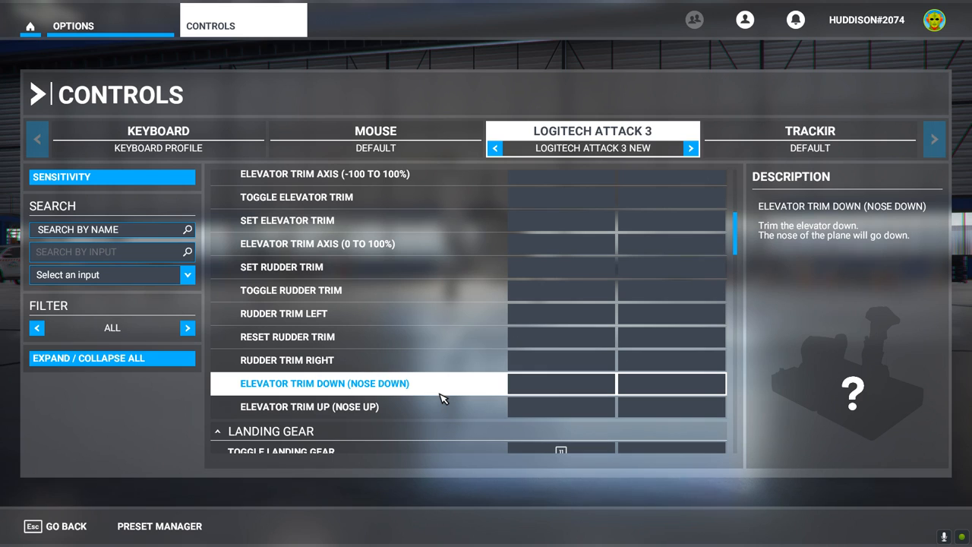
{"action": "mouse_move", "coordinate": [416, 396]}
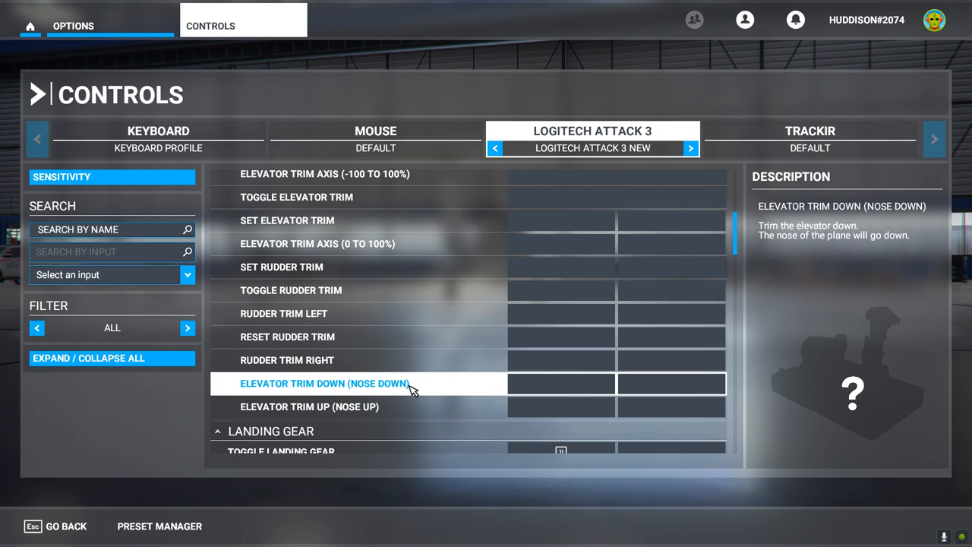
{"action": "mouse_move", "coordinate": [410, 394]}
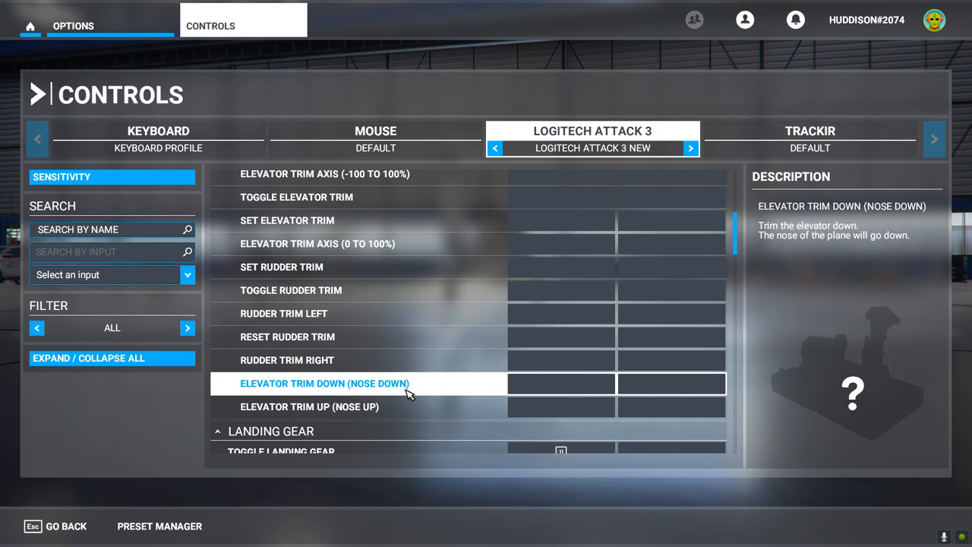
{"action": "mouse_move", "coordinate": [425, 397]}
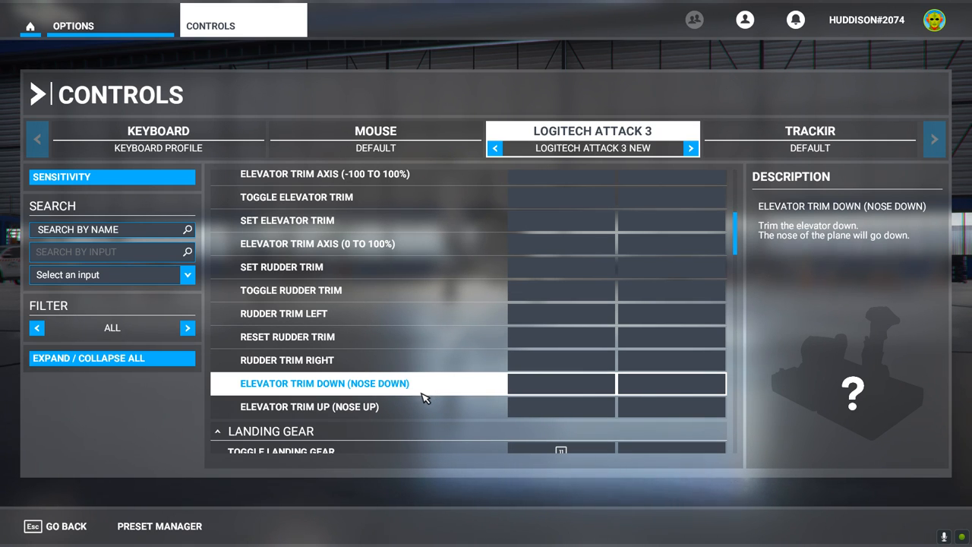
{"action": "left_click", "coordinate": [309, 406]}
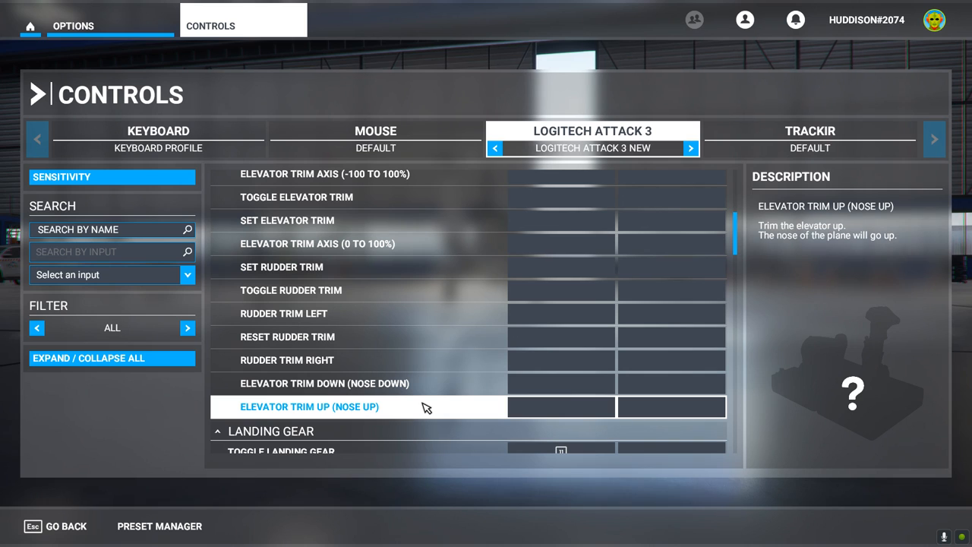
{"action": "mouse_move", "coordinate": [390, 419]}
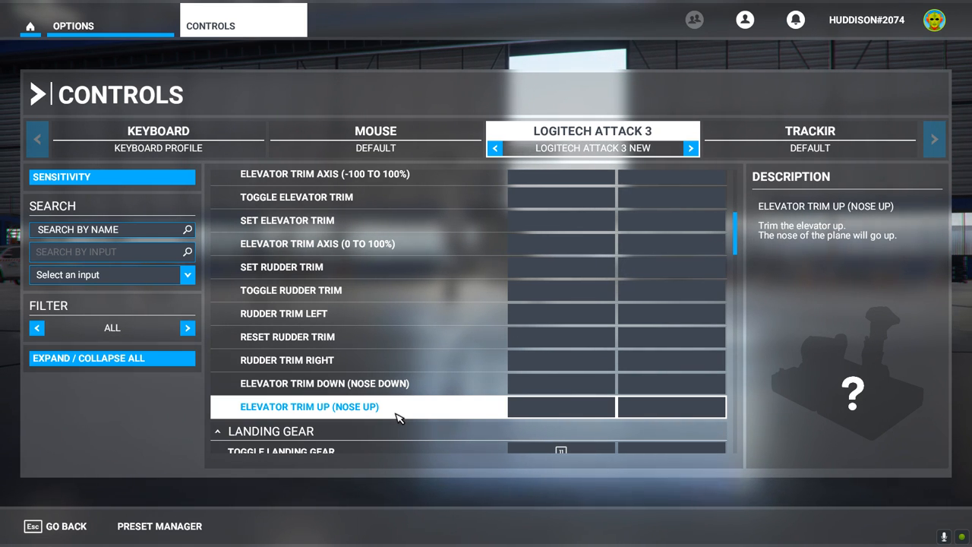
{"action": "mouse_move", "coordinate": [413, 419]}
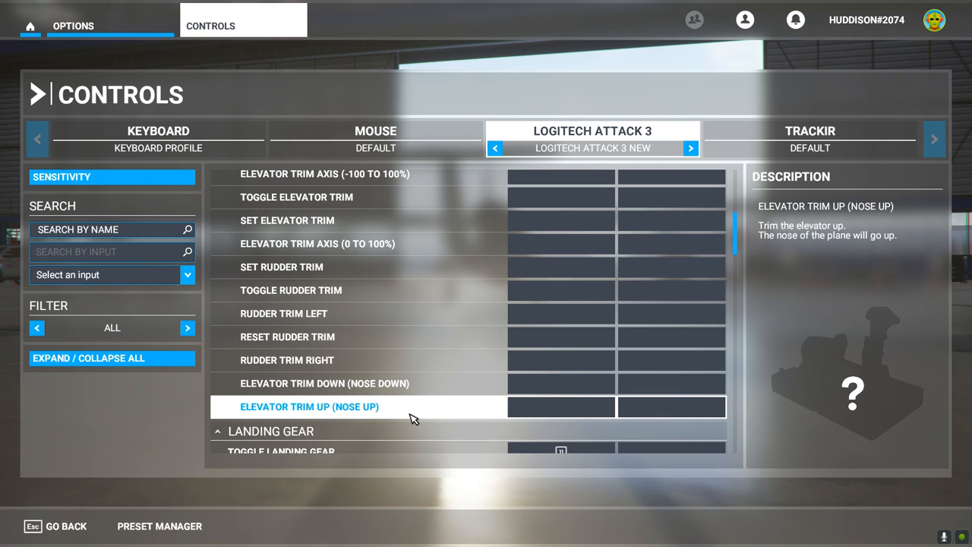
{"action": "left_click", "coordinate": [327, 382]}
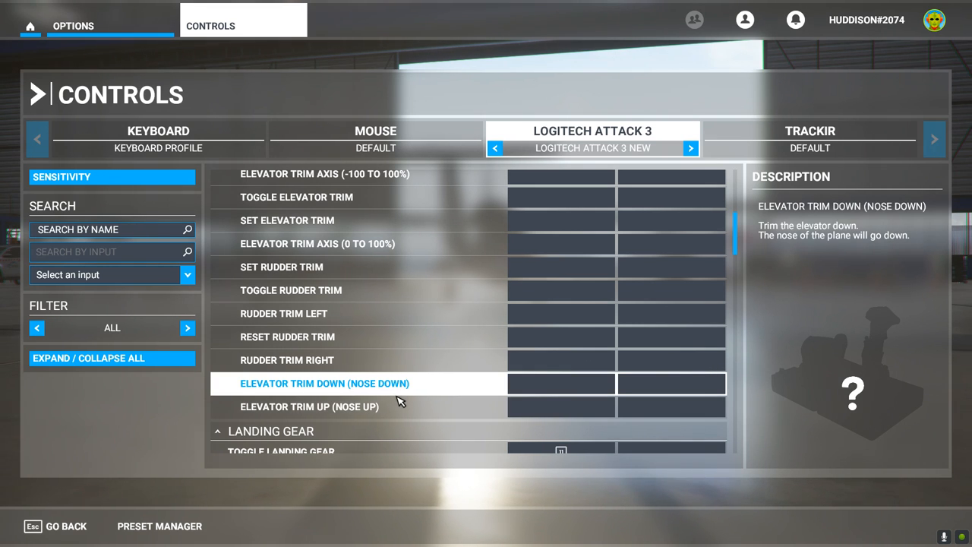
{"action": "left_click", "coordinate": [310, 406]}
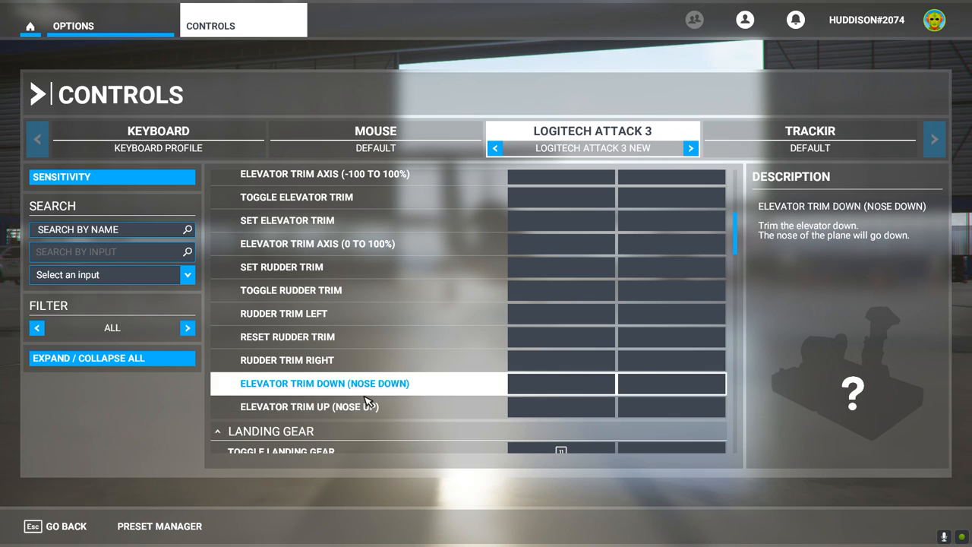
{"action": "mouse_move", "coordinate": [404, 401]}
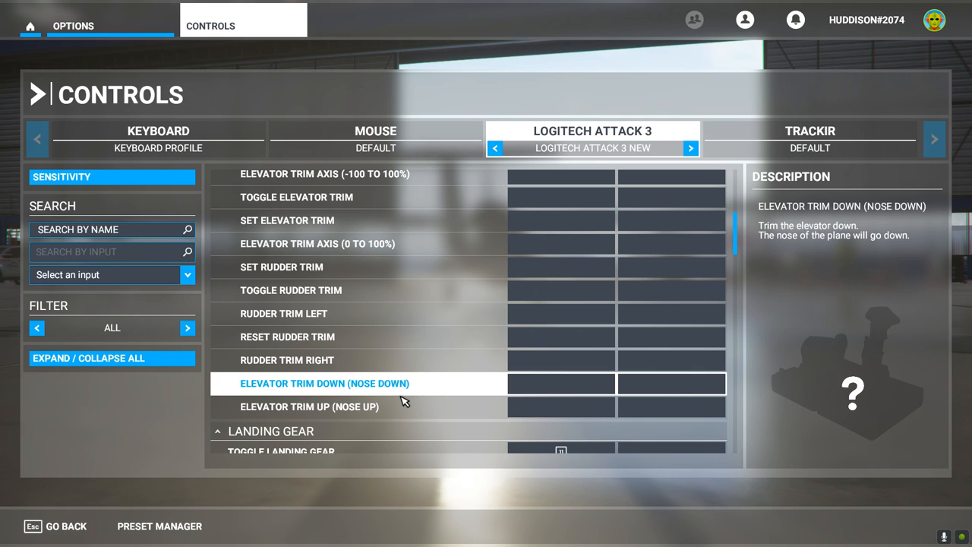
{"action": "left_click", "coordinate": [309, 406]}
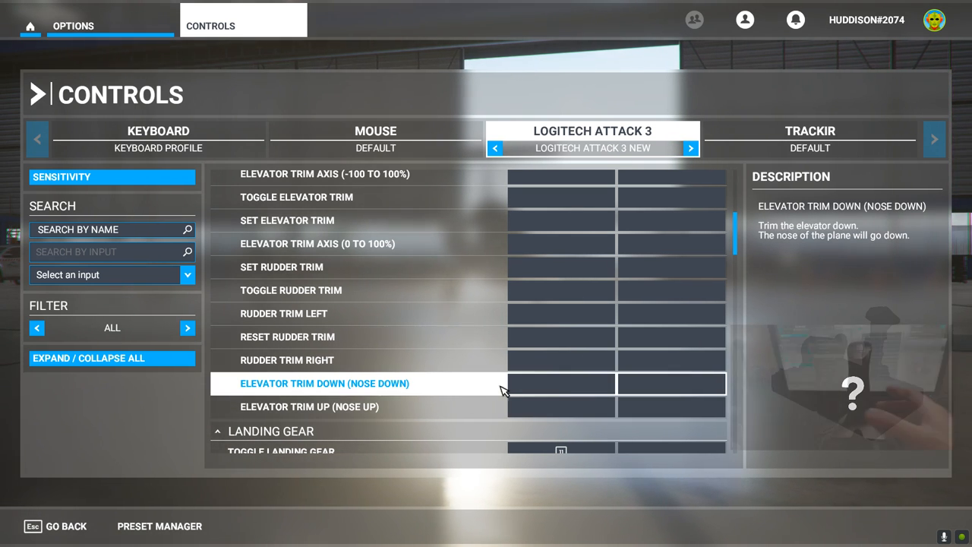
{"action": "left_click", "coordinate": [560, 383]}
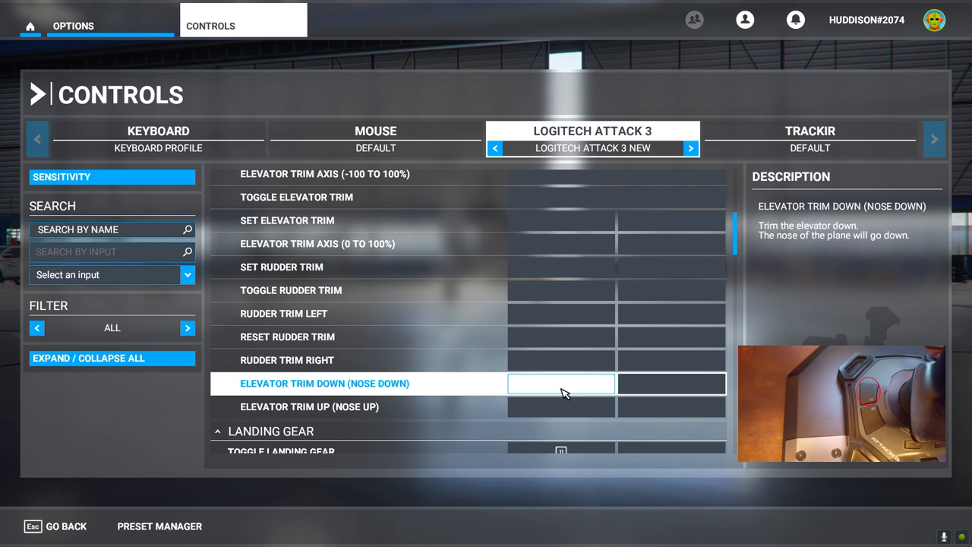
- Scan and validate joystick button 6 as the Elevator Trim Down (Nose Down) binding
{"action": "left_click", "coordinate": [560, 383]}
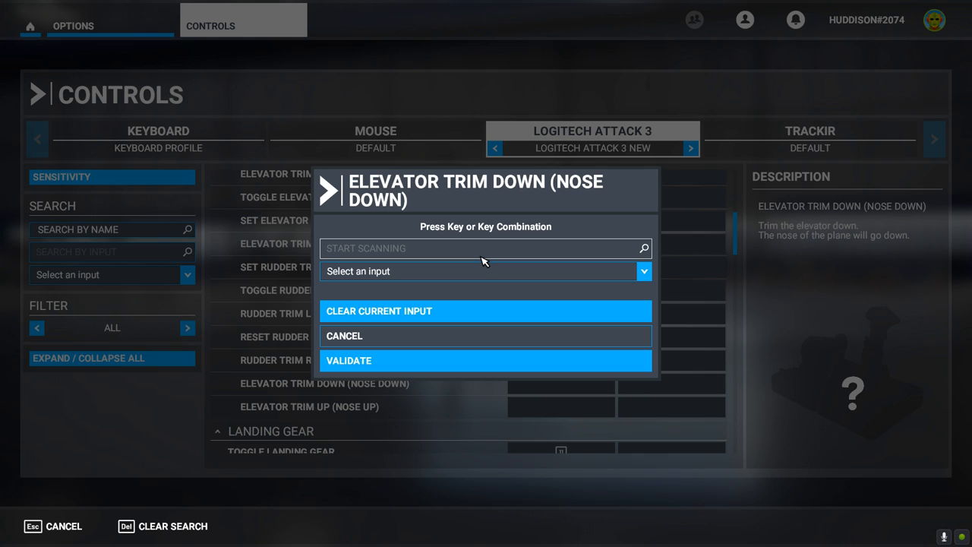
{"action": "left_click", "coordinate": [485, 248]}
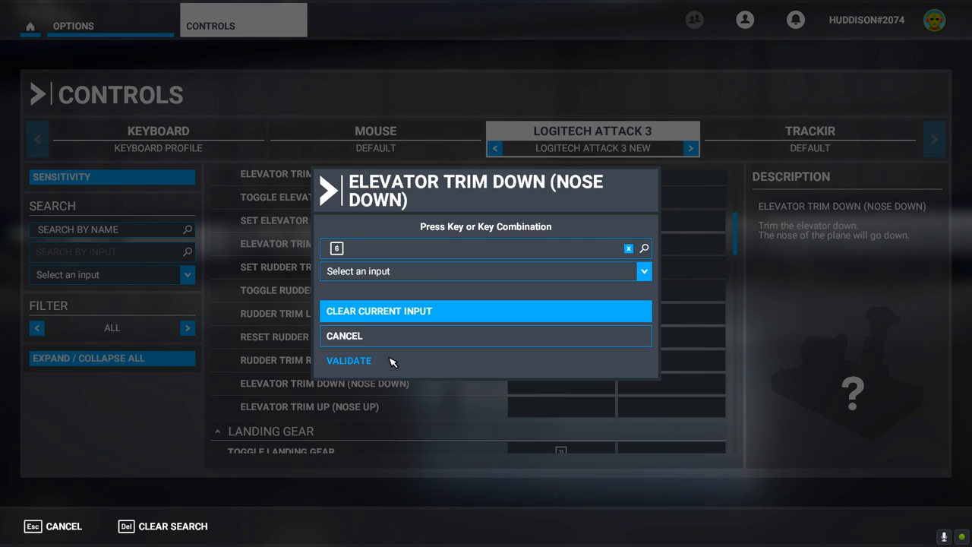
{"action": "left_click", "coordinate": [349, 360]}
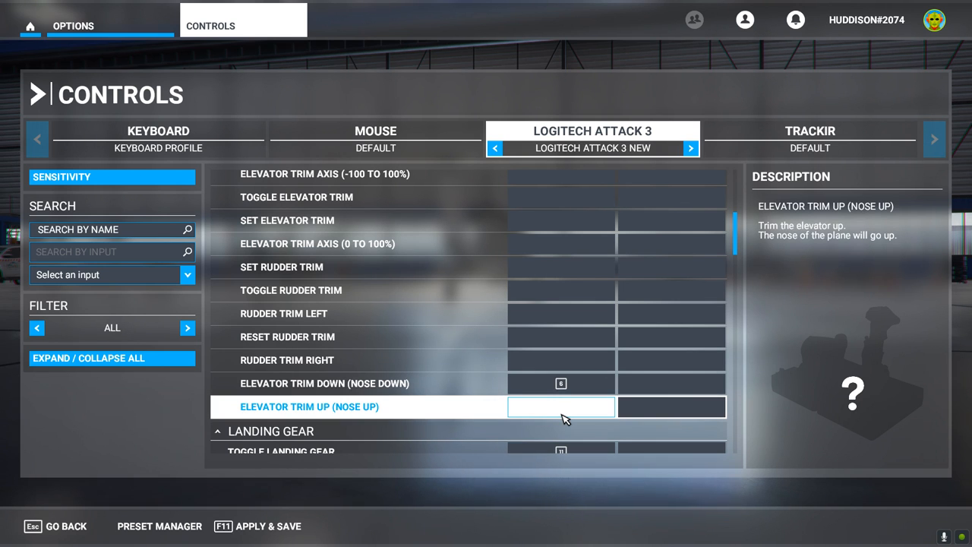
- Scan and validate joystick button 7 as the Elevator Trim Up (Nose Up) binding
{"action": "left_click", "coordinate": [561, 406]}
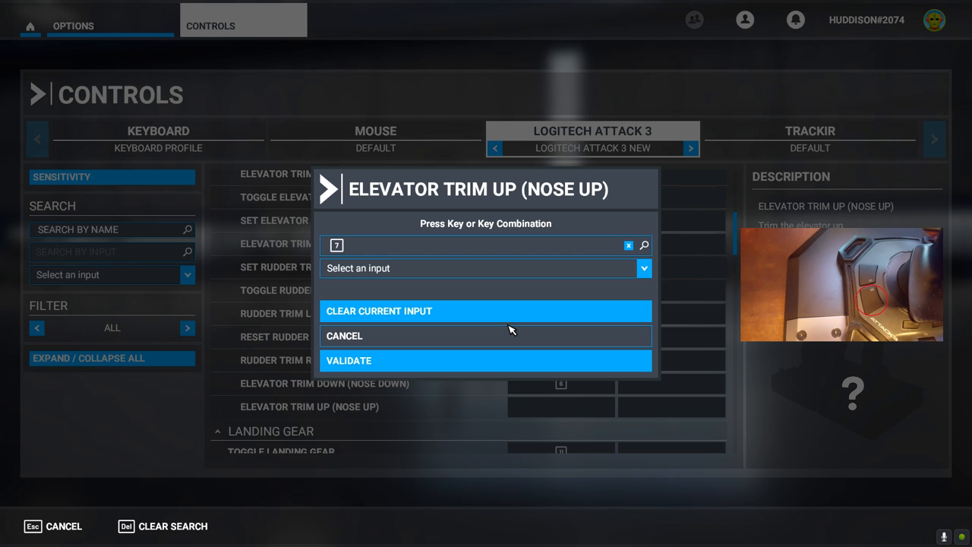
{"action": "mouse_move", "coordinate": [403, 359]}
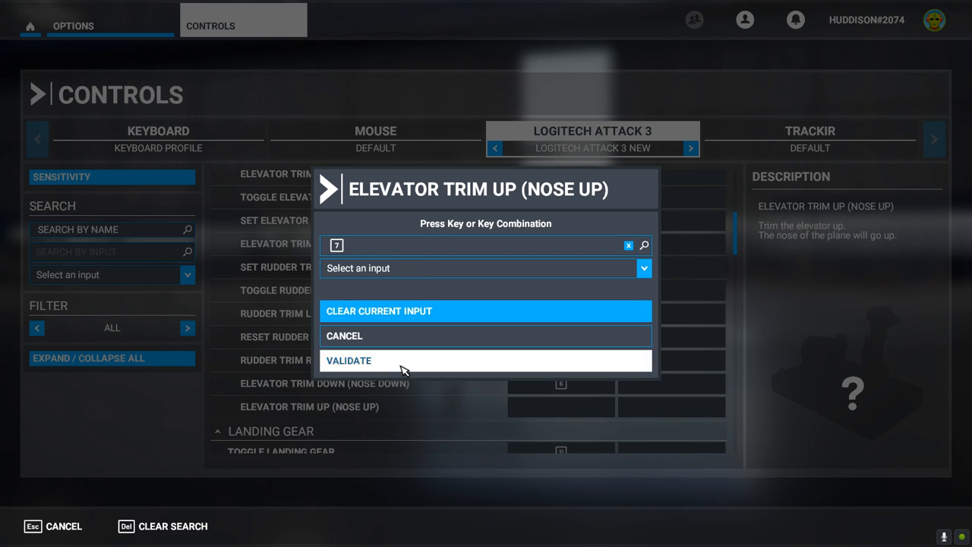
{"action": "left_click", "coordinate": [348, 360]}
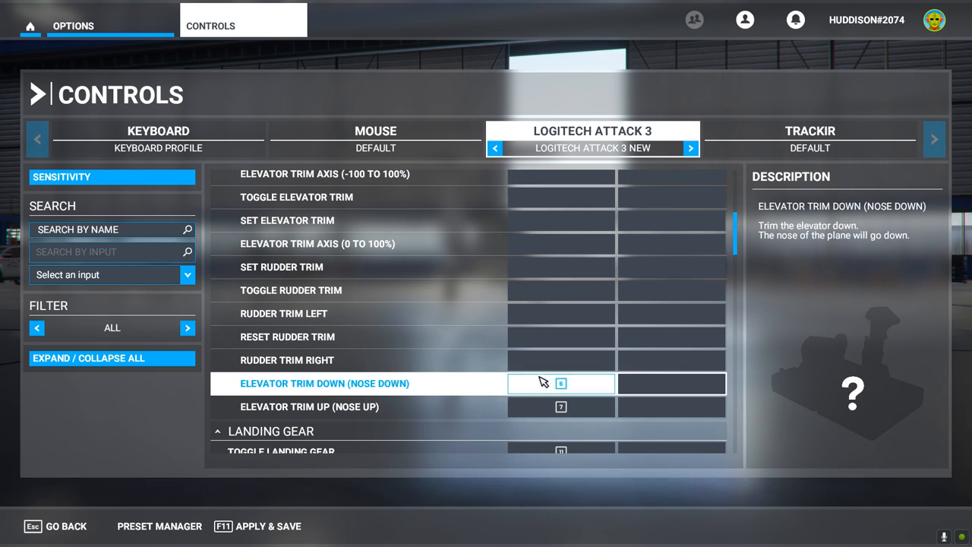
{"action": "left_click", "coordinate": [672, 406]}
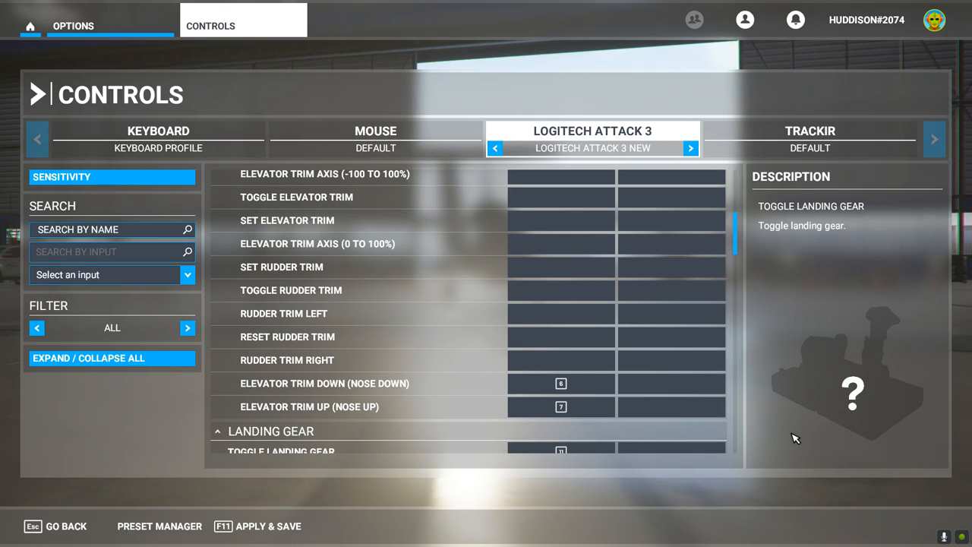
{"action": "left_click", "coordinate": [671, 383]}
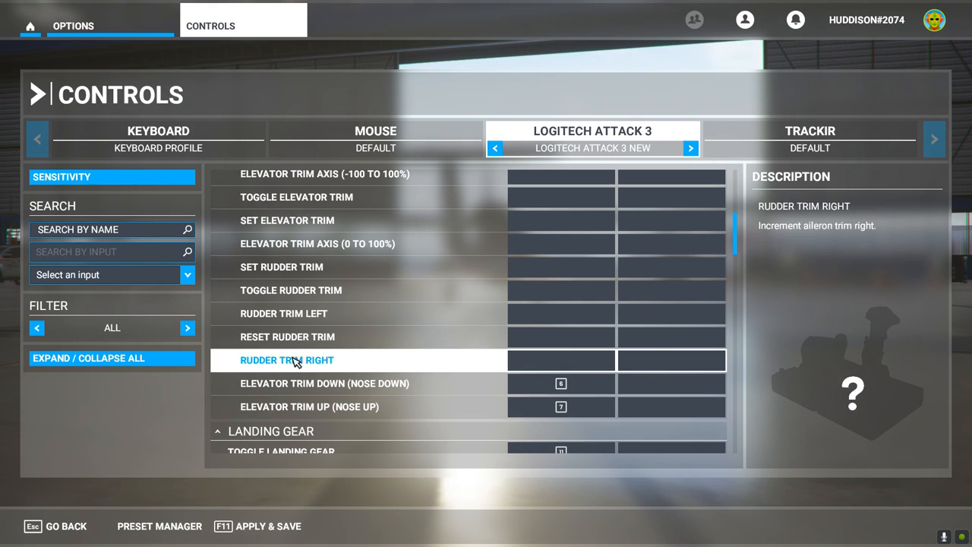
{"action": "left_click", "coordinate": [326, 383]}
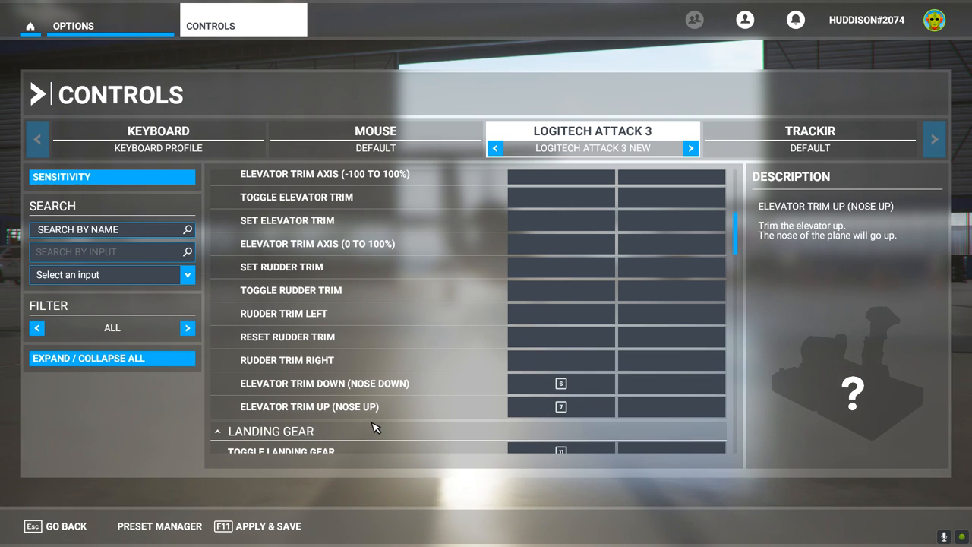
{"action": "left_click", "coordinate": [287, 336]}
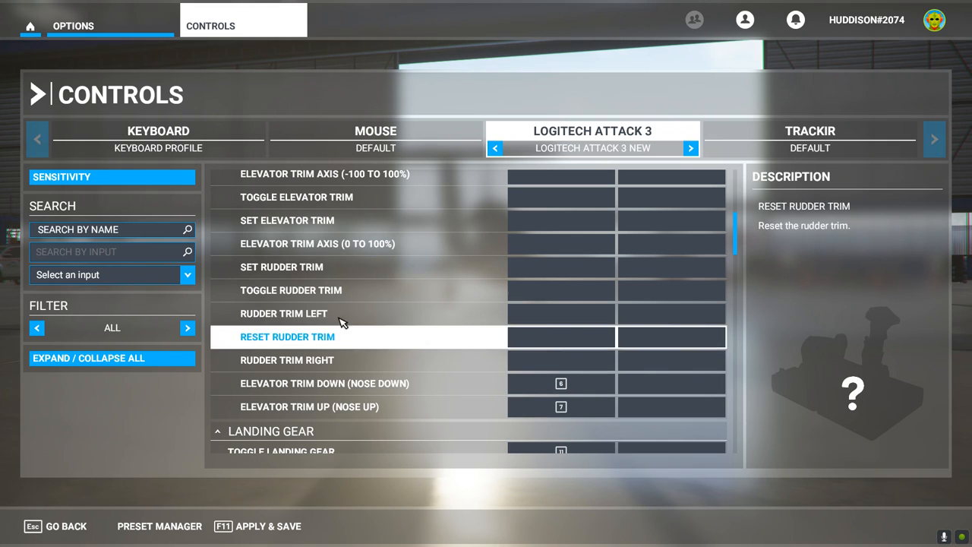
{"action": "left_click", "coordinate": [287, 220]}
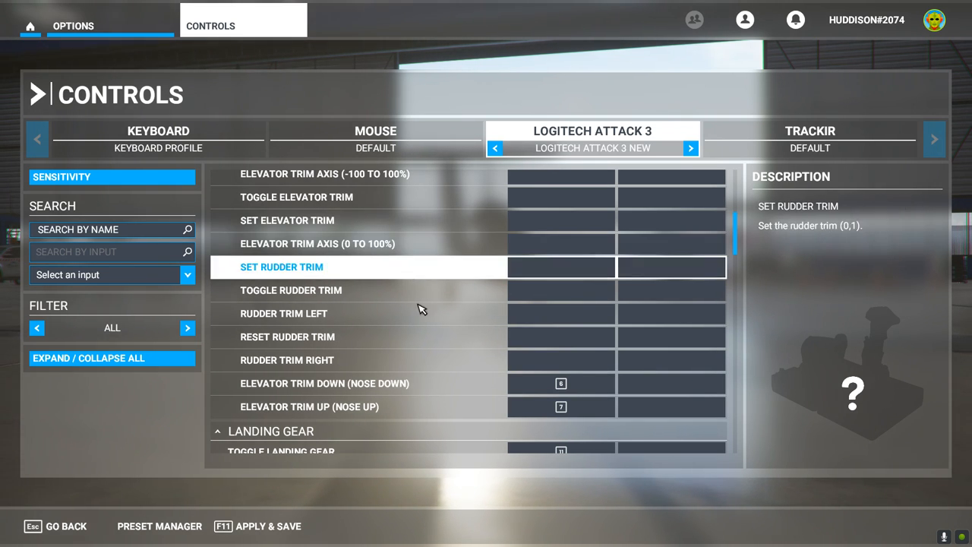
{"action": "left_click", "coordinate": [324, 383]}
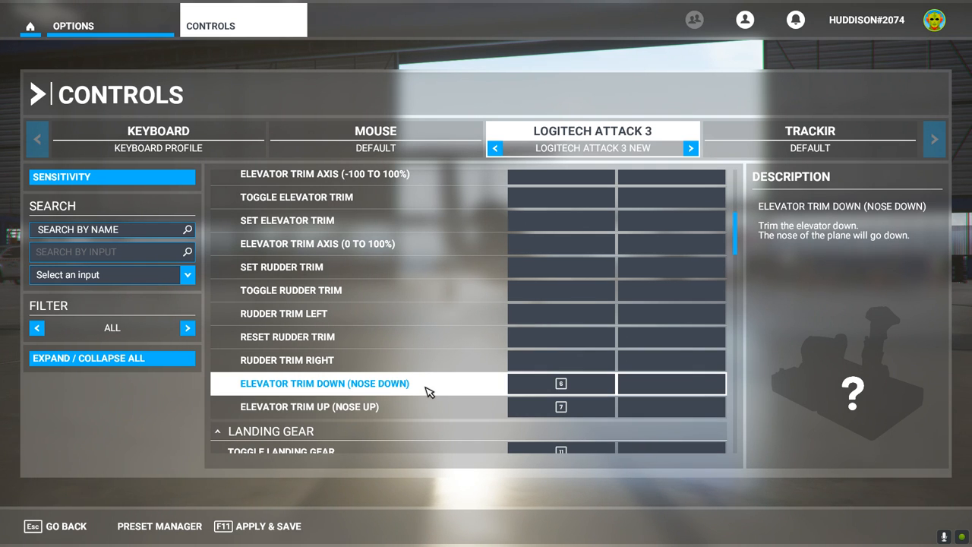
{"action": "mouse_move", "coordinate": [474, 401]}
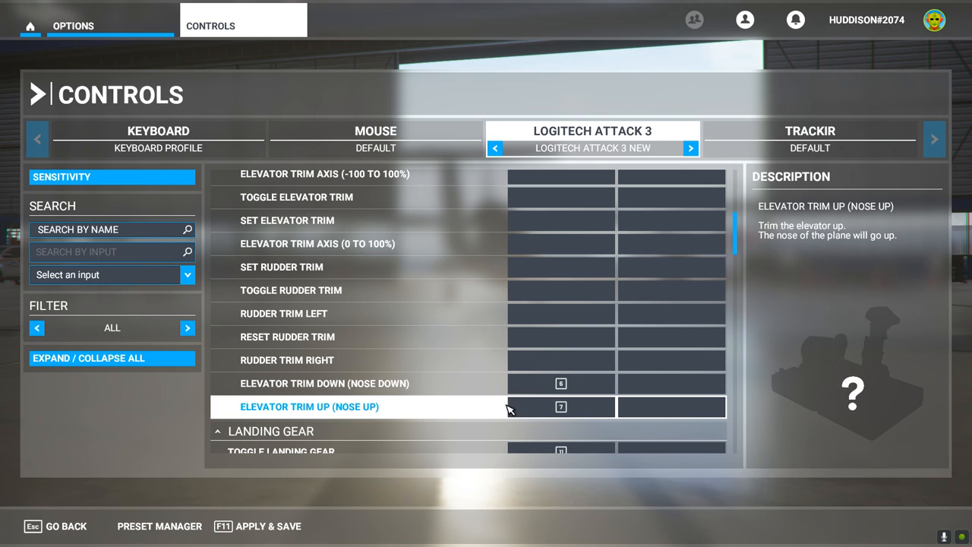
{"action": "mouse_move", "coordinate": [464, 407]}
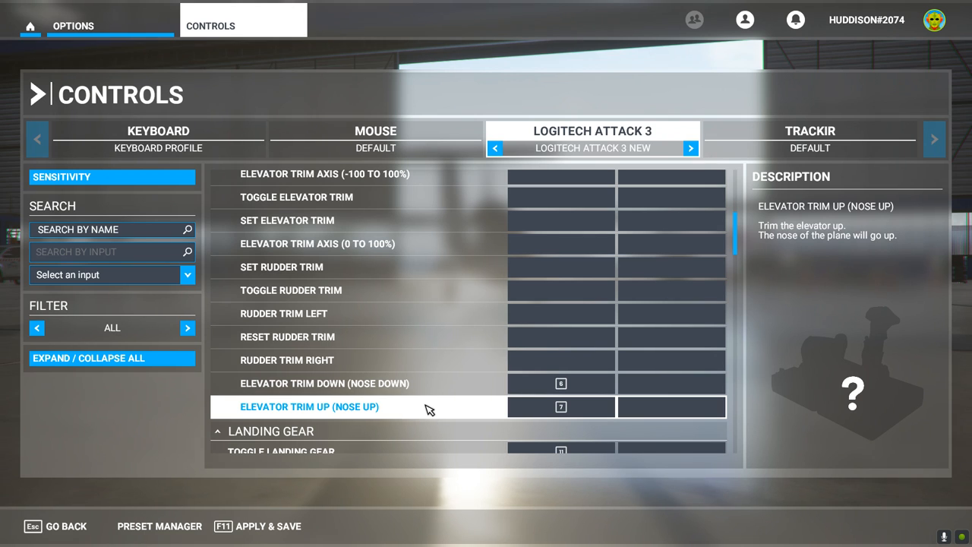
{"action": "mouse_move", "coordinate": [429, 413]}
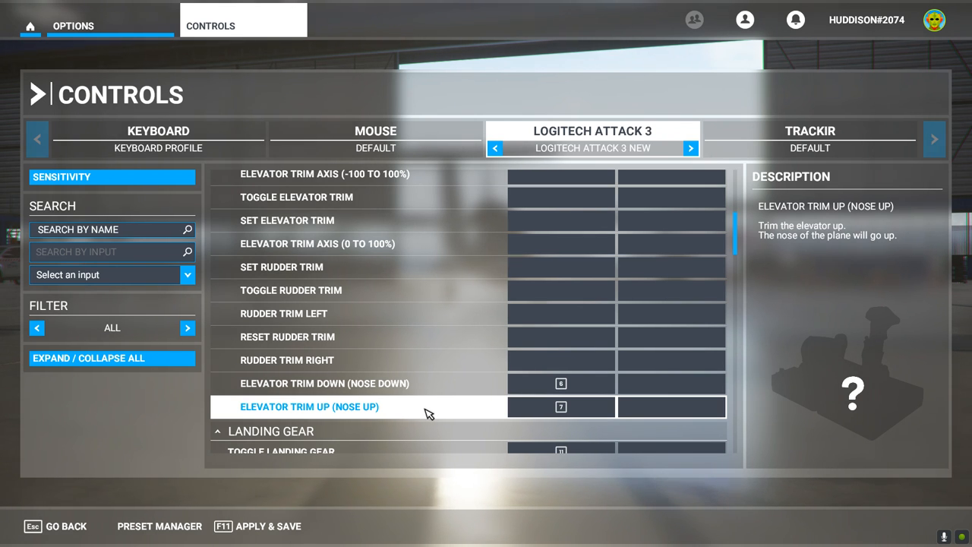
{"action": "mouse_move", "coordinate": [389, 408]}
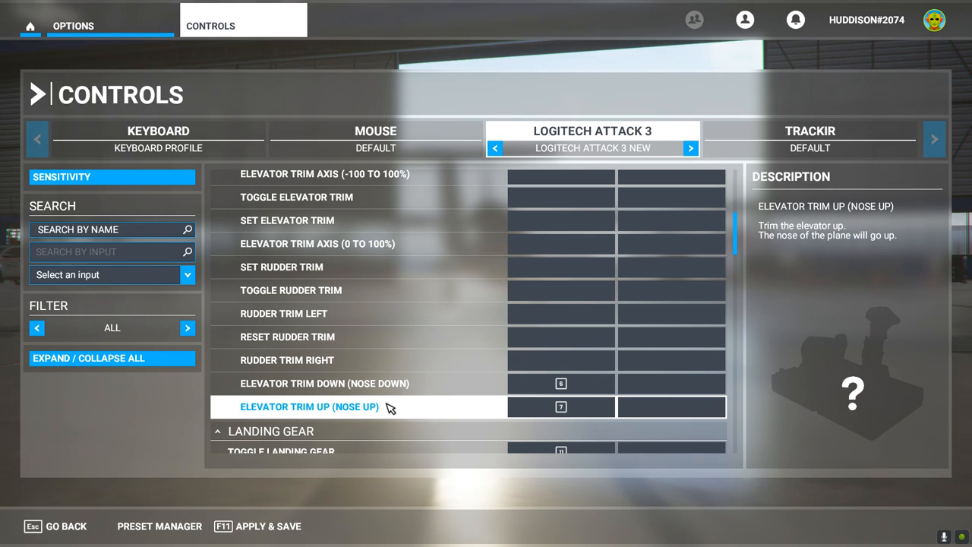